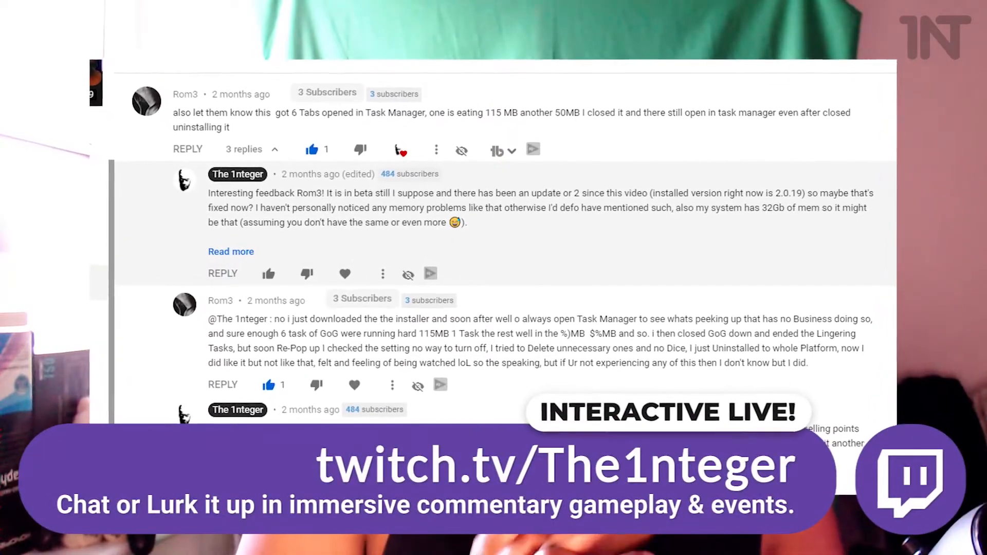
- Scroll through the games library
{"action": "scroll", "scroll_direction": "up", "scroll_amount": 3}
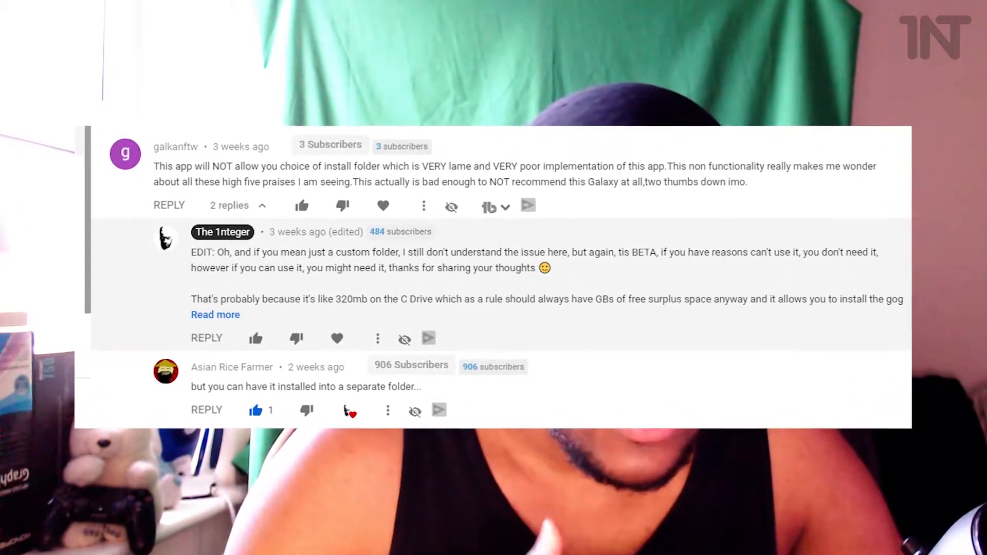
{"action": "scroll", "scroll_direction": "up", "scroll_amount": 3}
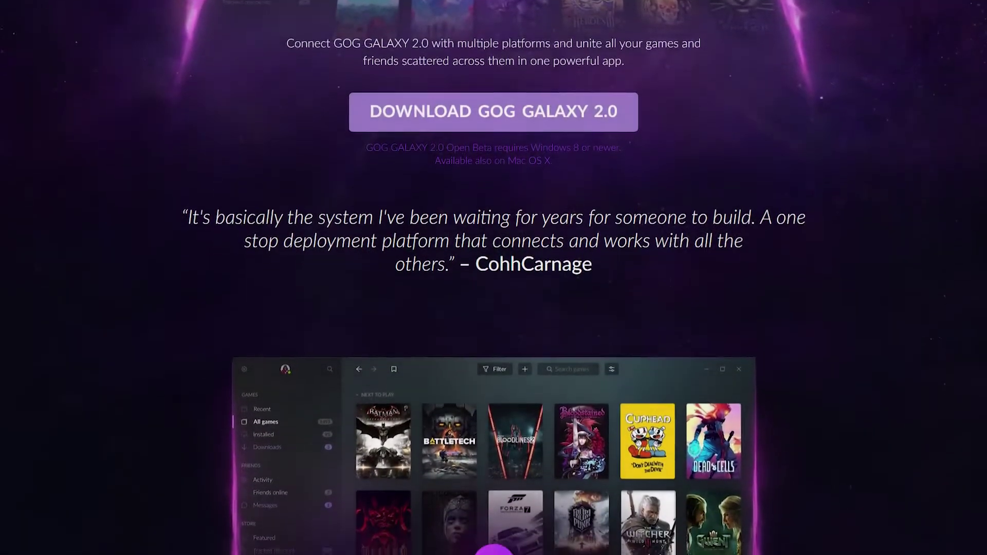
{"action": "scroll", "scroll_direction": "down", "scroll_amount": 3}
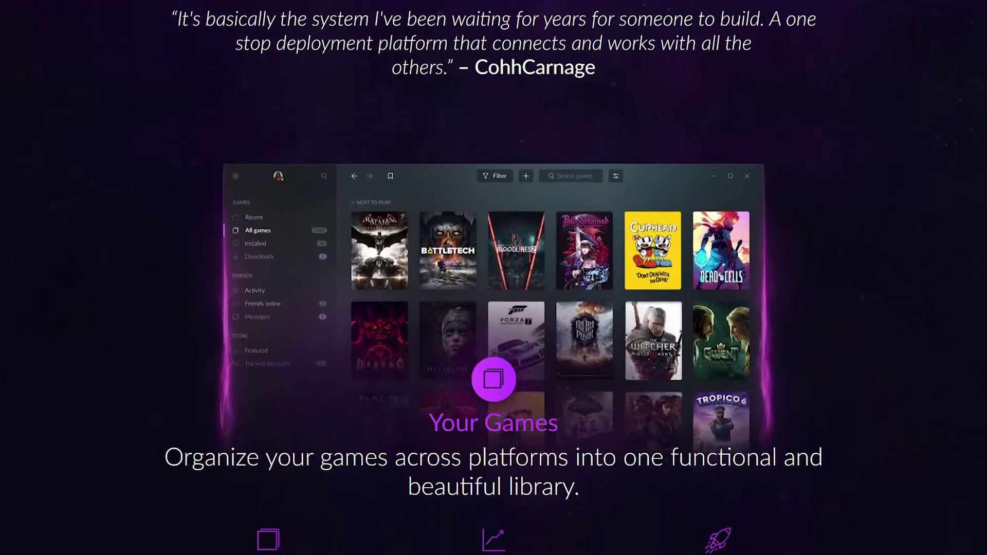
{"action": "scroll", "scroll_direction": "down", "scroll_amount": 3}
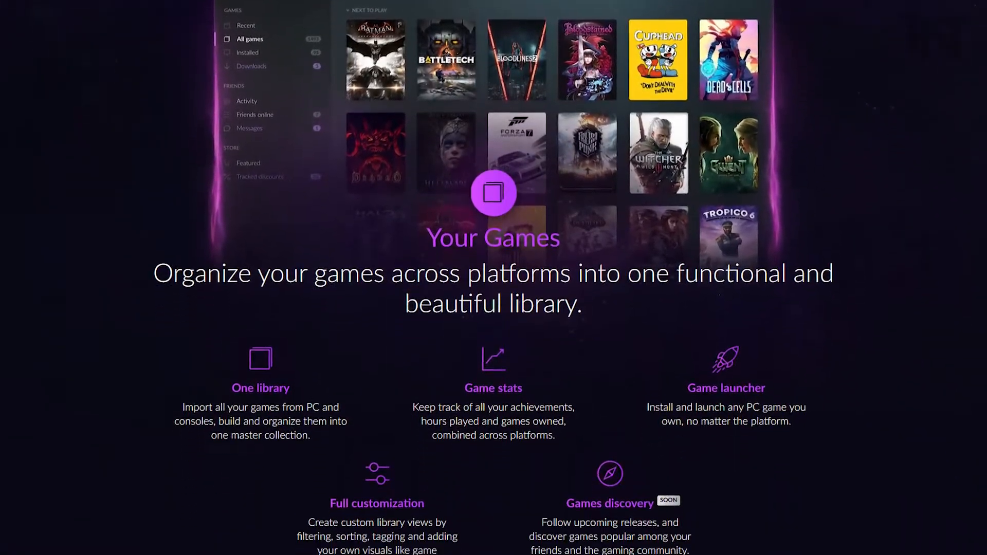
{"action": "scroll", "scroll_direction": "down", "scroll_amount": 3}
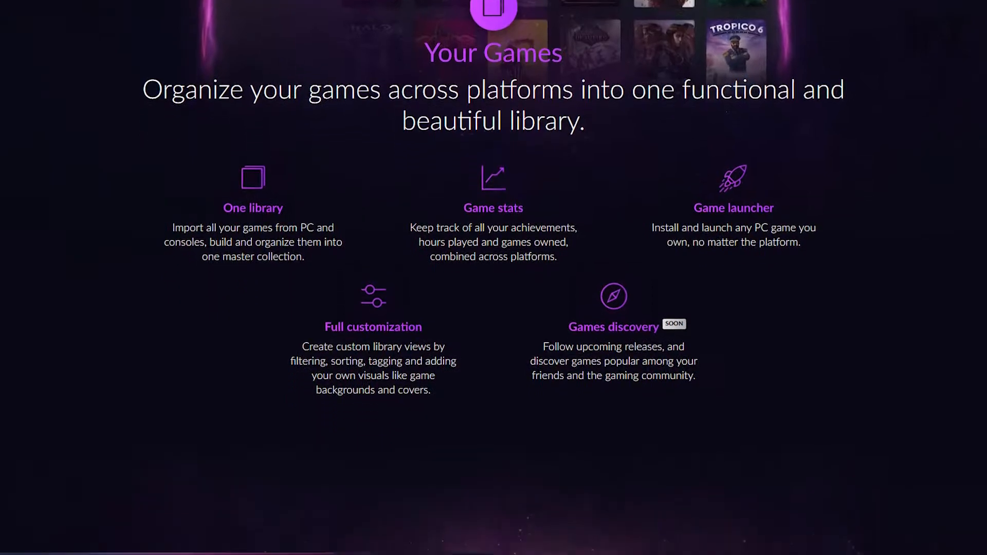
{"action": "scroll", "scroll_direction": "down", "scroll_amount": 3}
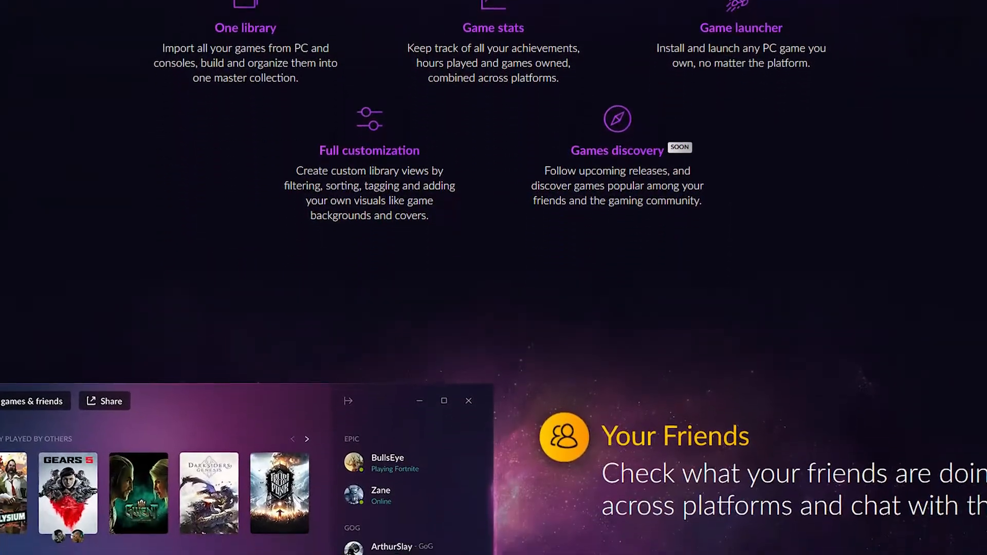
{"action": "scroll", "scroll_direction": "down", "scroll_amount": 3}
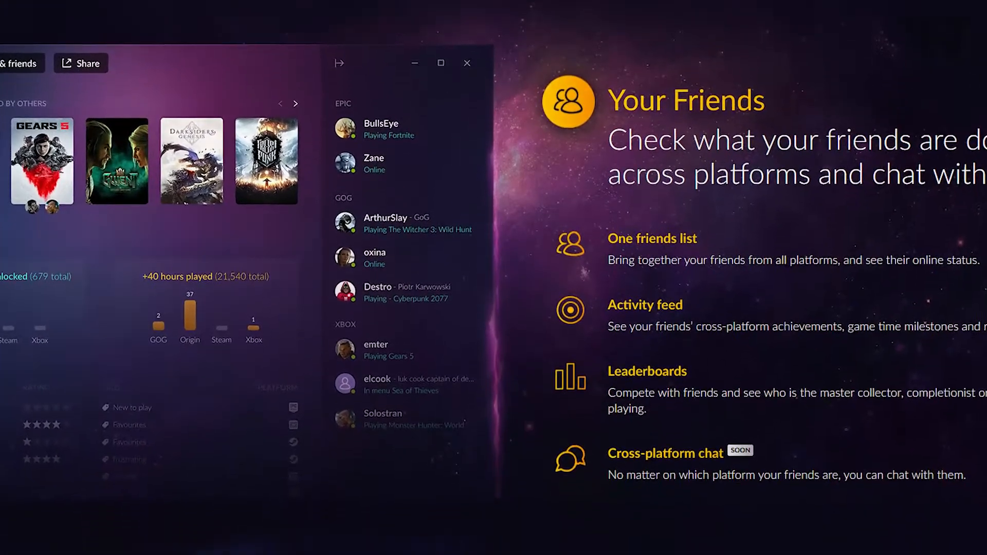
{"action": "scroll", "scroll_direction": "down", "scroll_amount": 3}
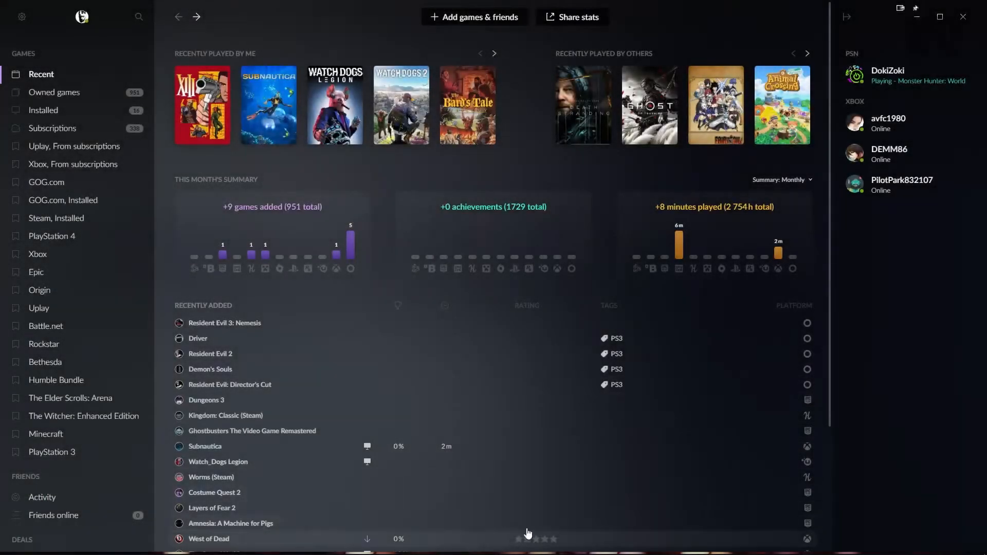
{"action": "mouse_move", "coordinate": [622, 485]}
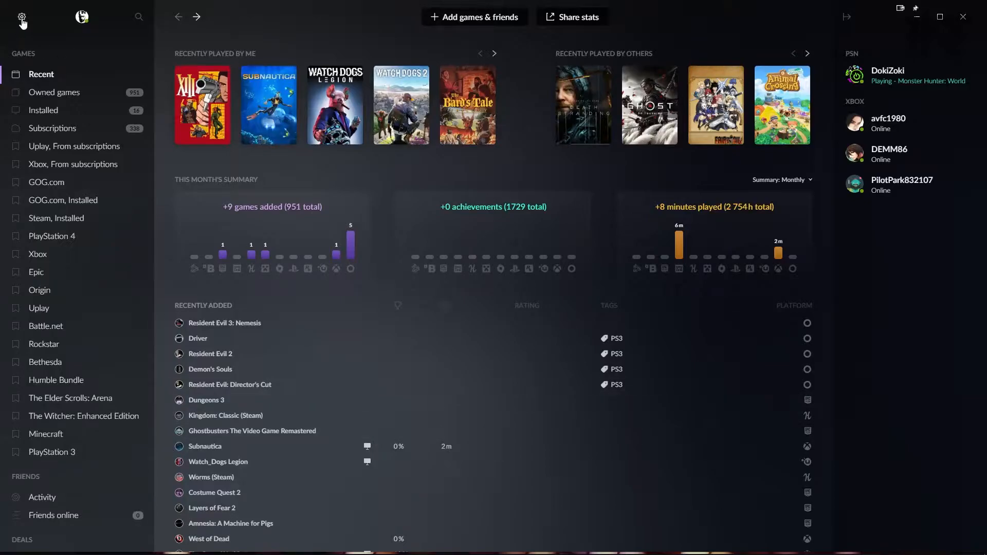
- Open Settings from the gear menu and scroll the platform integrations list
{"action": "left_click", "coordinate": [21, 17]}
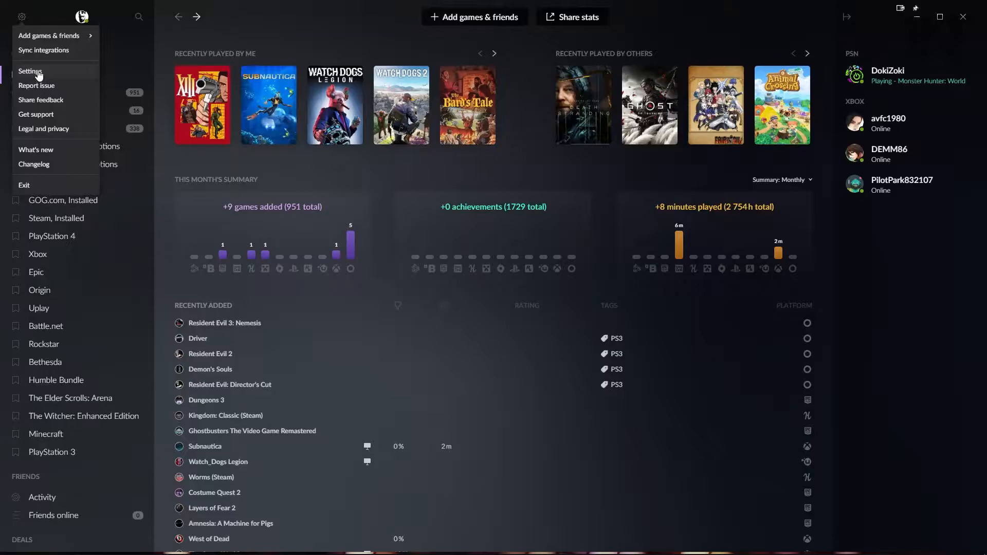
{"action": "left_click", "coordinate": [30, 71]}
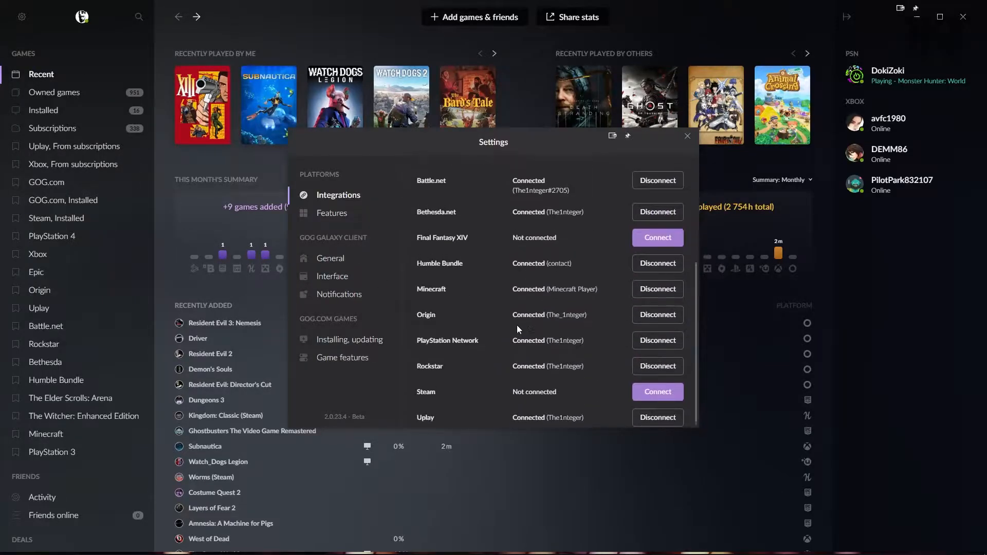
{"action": "scroll", "scroll_direction": "up", "scroll_amount": 3}
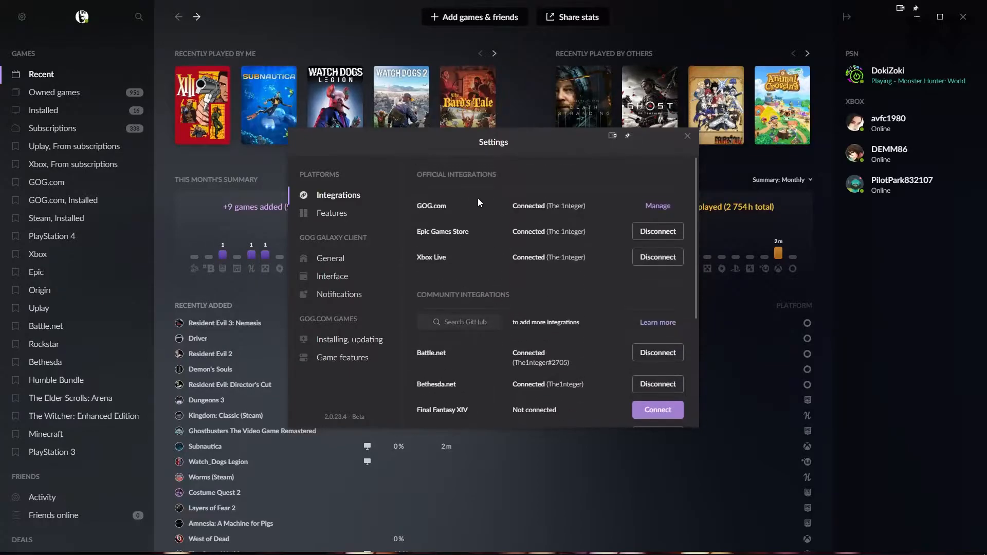
{"action": "mouse_move", "coordinate": [457, 215]}
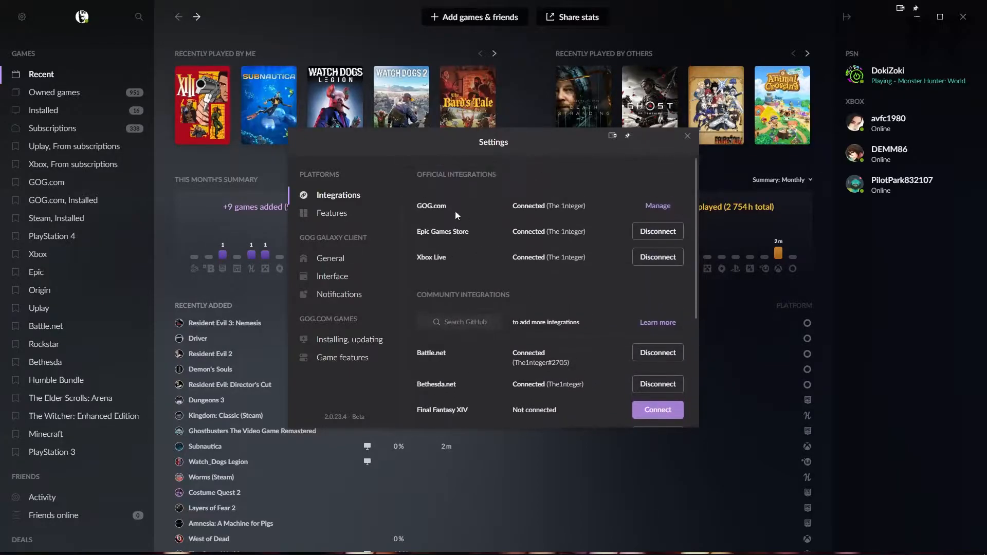
{"action": "mouse_move", "coordinate": [475, 219]}
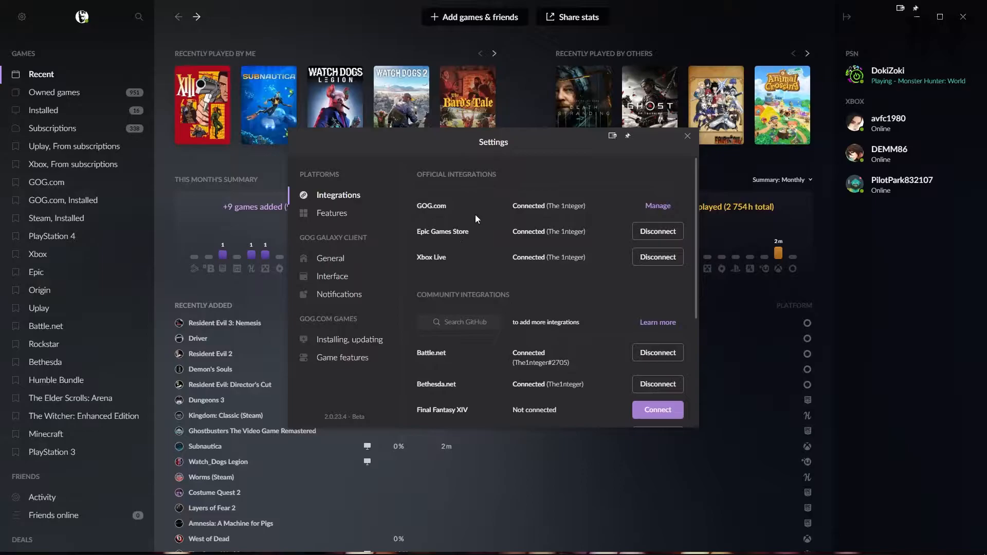
{"action": "scroll", "scroll_direction": "down", "scroll_amount": 3}
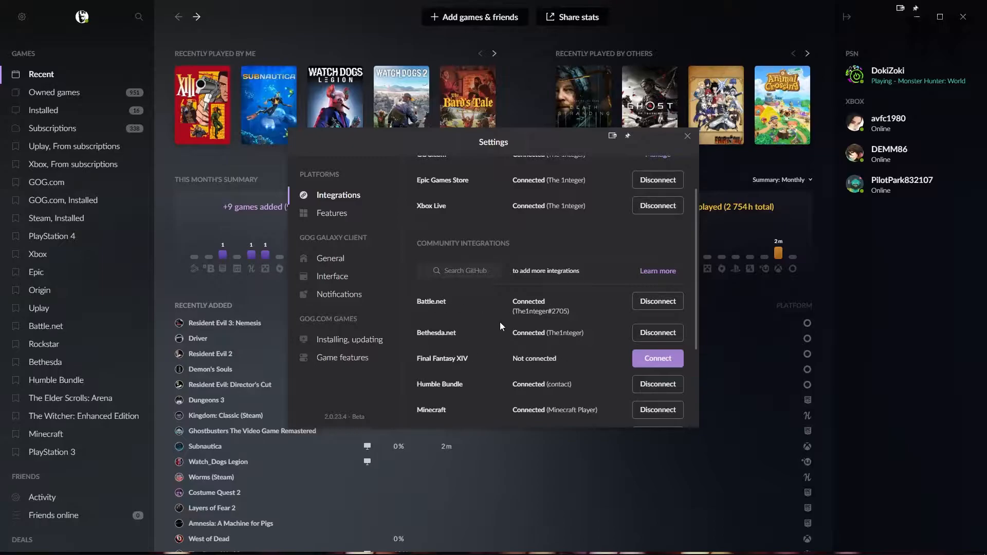
{"action": "scroll", "scroll_direction": "down", "scroll_amount": 3}
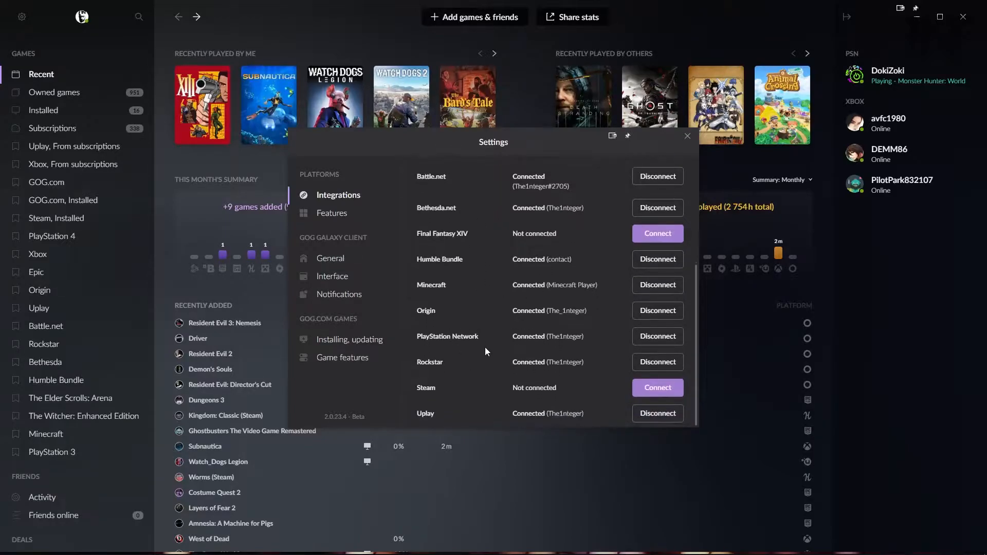
{"action": "scroll", "scroll_direction": "up", "scroll_amount": 3}
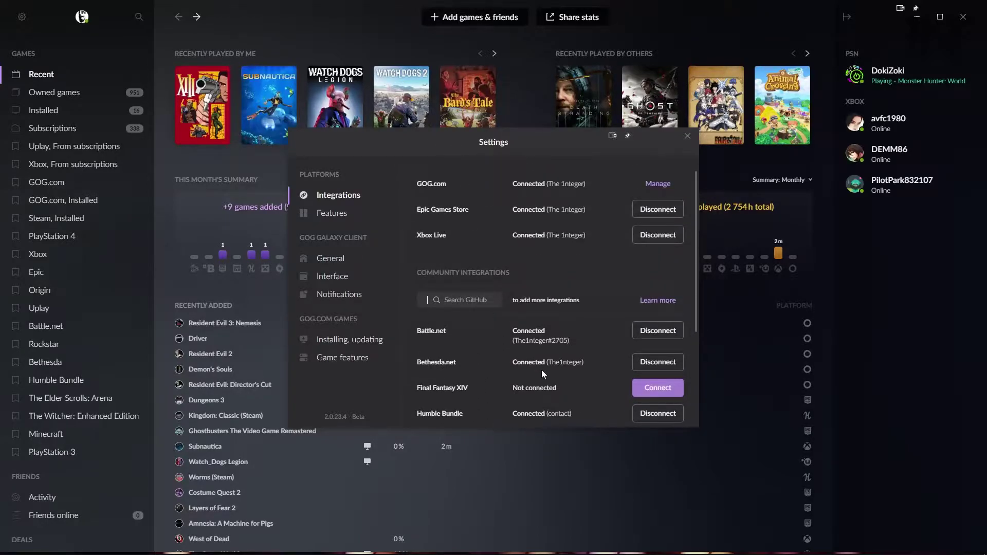
- Search integrations for 'play', then clear the search and scroll the full list
{"action": "type", "text": "pl"}
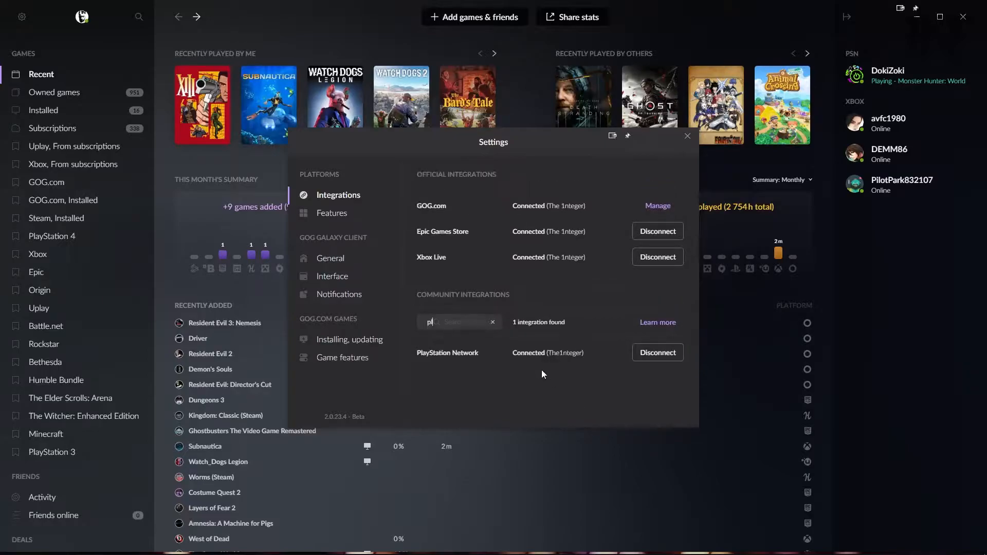
{"action": "type", "text": "ay"}
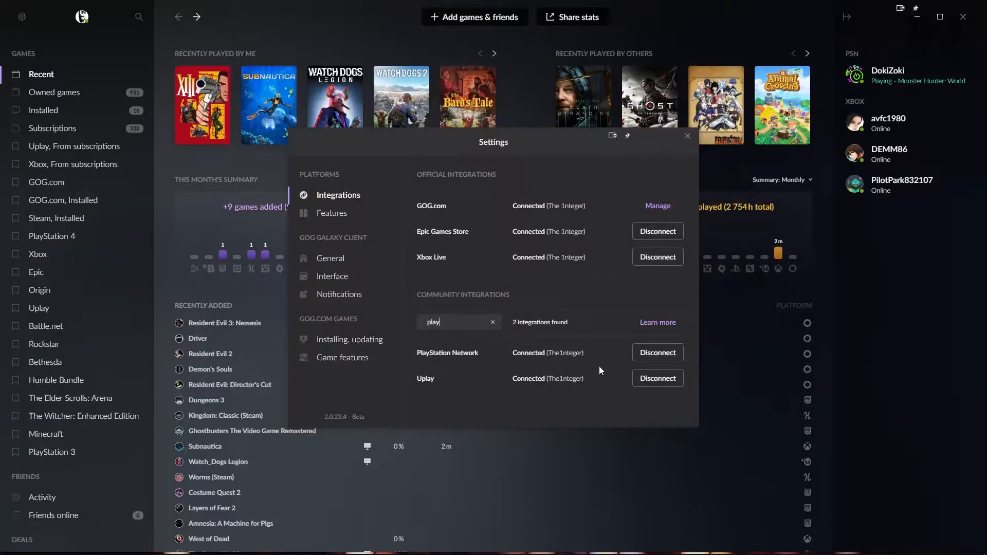
{"action": "mouse_move", "coordinate": [459, 383]}
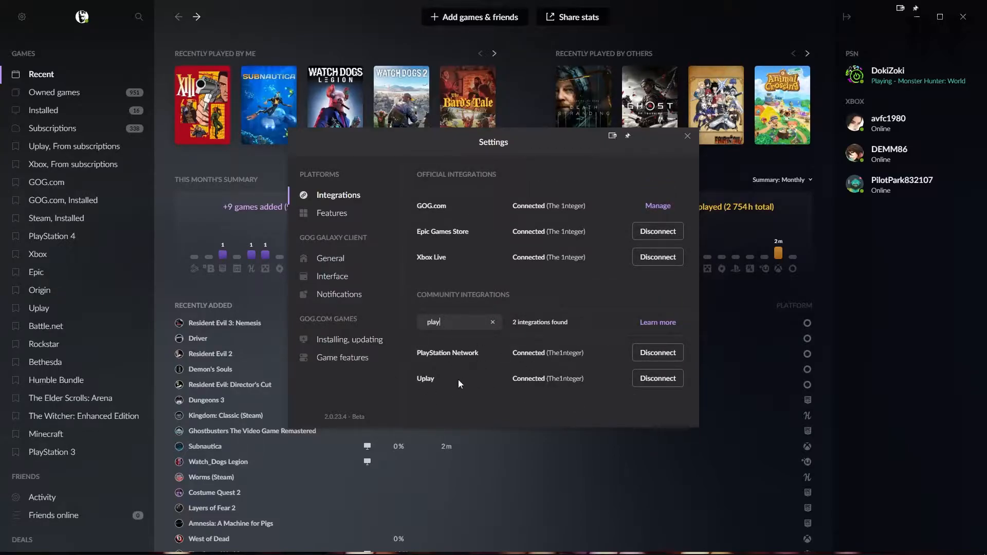
{"action": "mouse_move", "coordinate": [417, 384]}
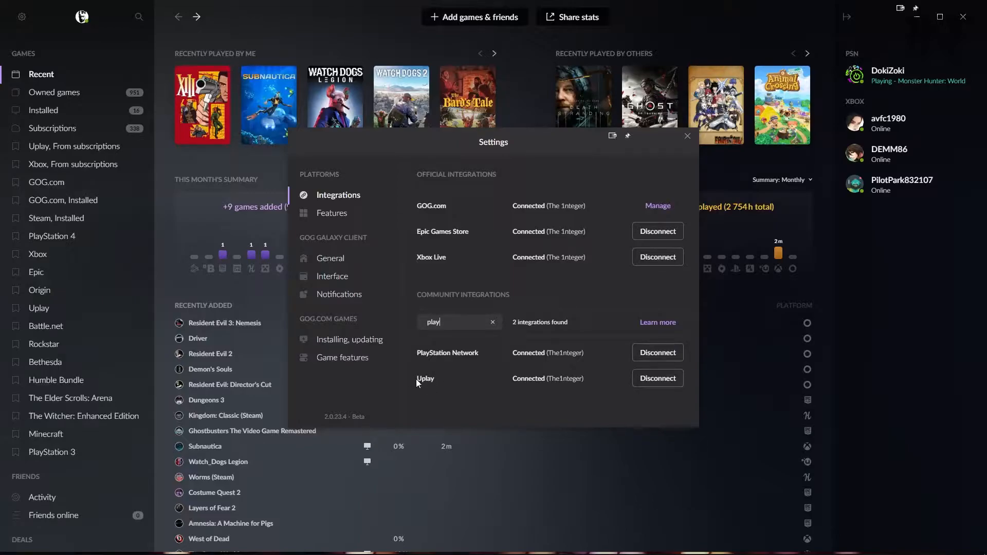
{"action": "mouse_move", "coordinate": [462, 377]}
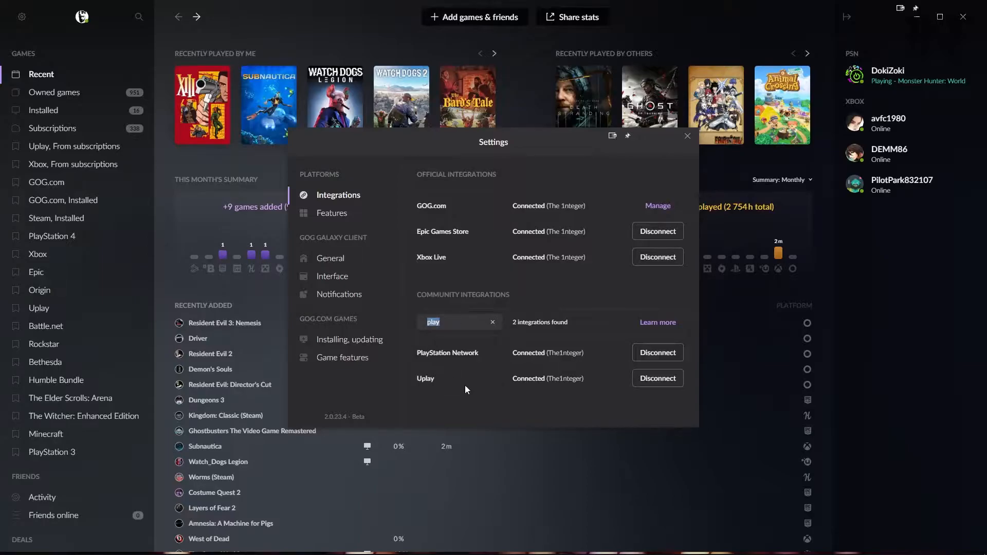
{"action": "mouse_move", "coordinate": [487, 336]}
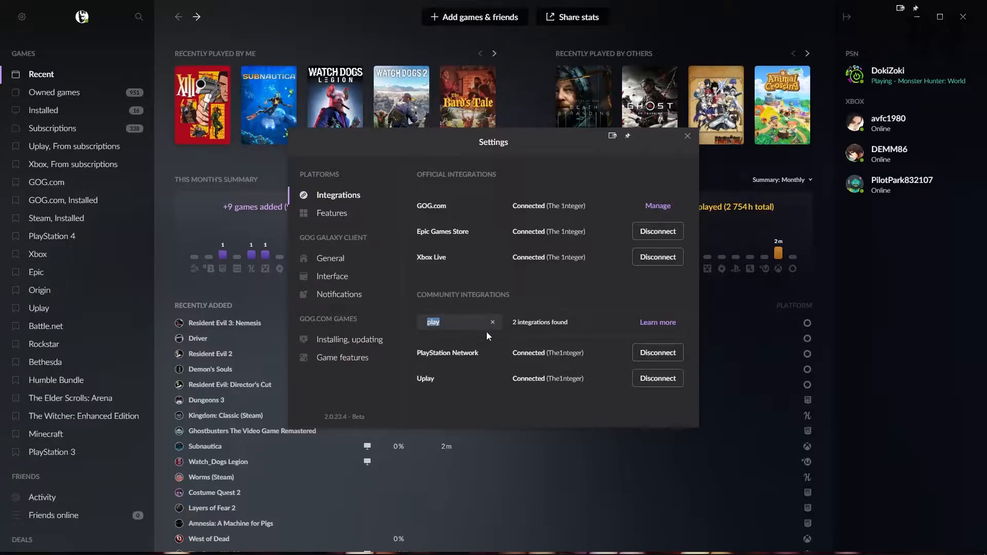
{"action": "left_click", "coordinate": [493, 321]}
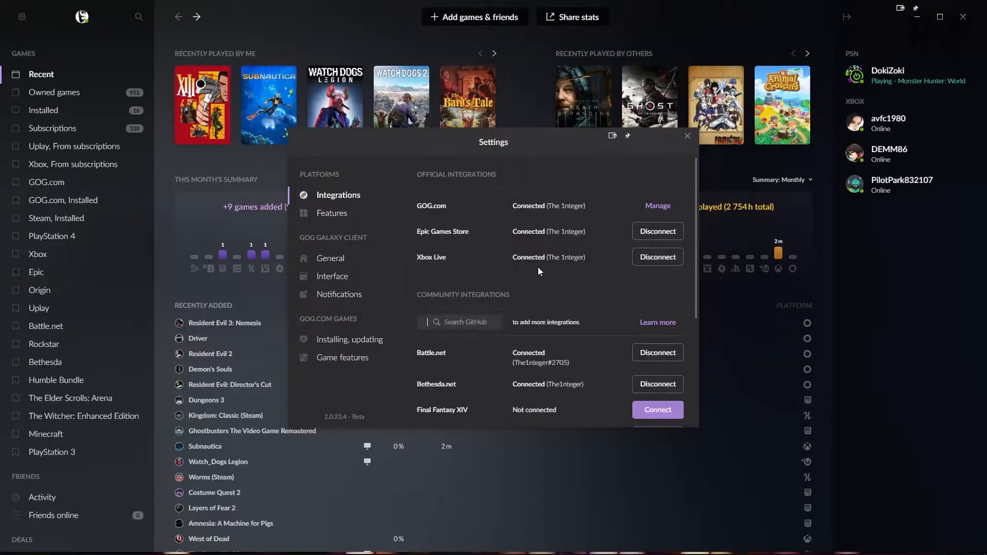
{"action": "scroll", "scroll_direction": "down", "scroll_amount": 3}
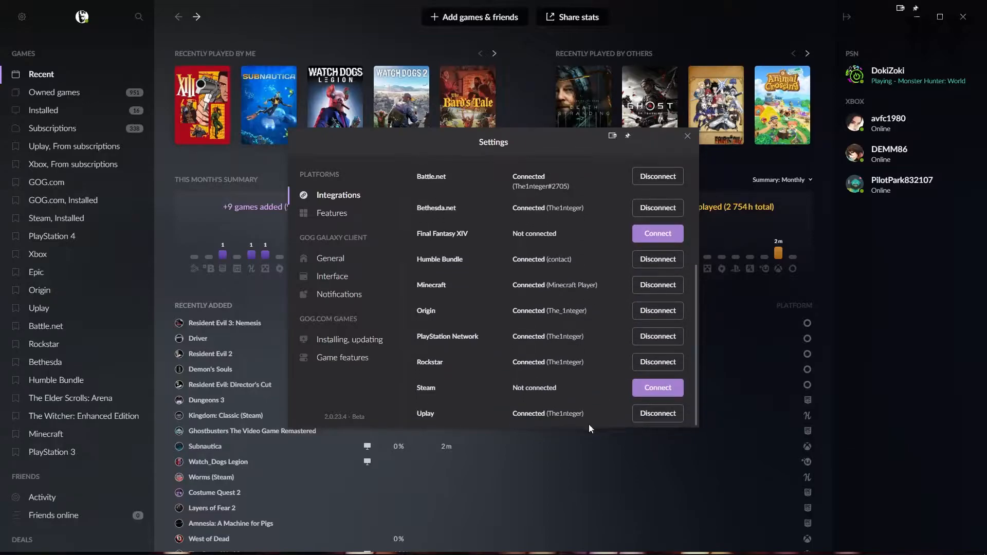
{"action": "mouse_move", "coordinate": [524, 396]}
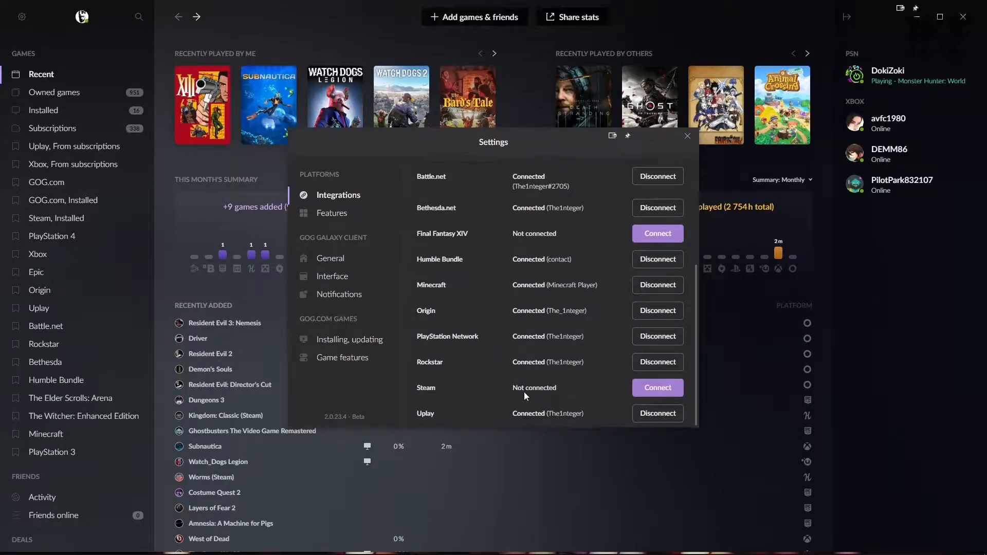
{"action": "mouse_move", "coordinate": [569, 364]}
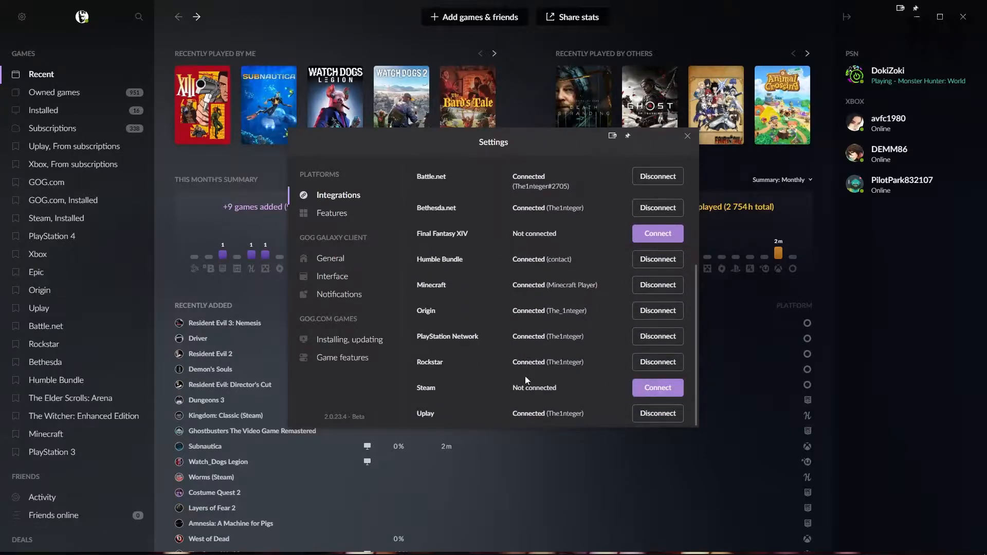
{"action": "mouse_move", "coordinate": [547, 369]}
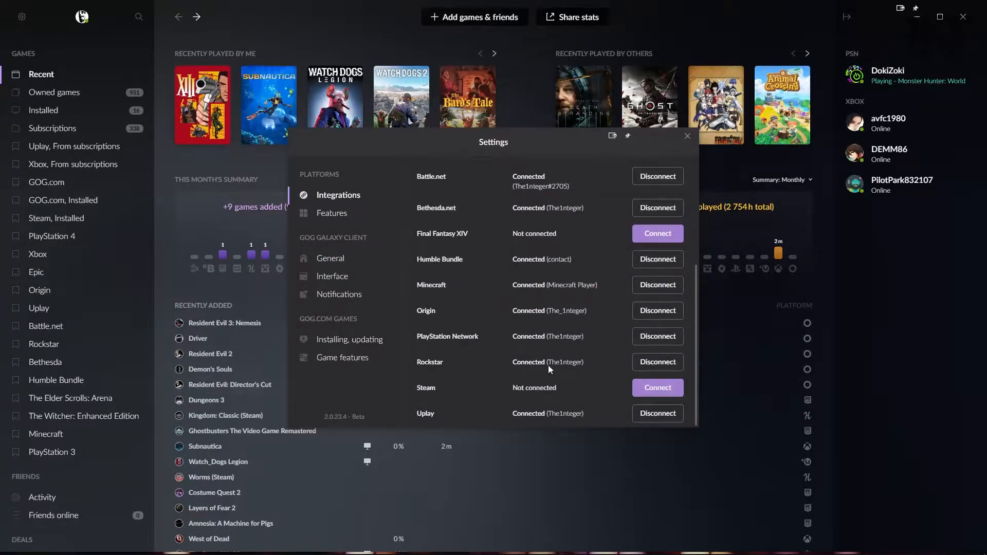
{"action": "scroll", "scroll_direction": "up", "scroll_amount": 3}
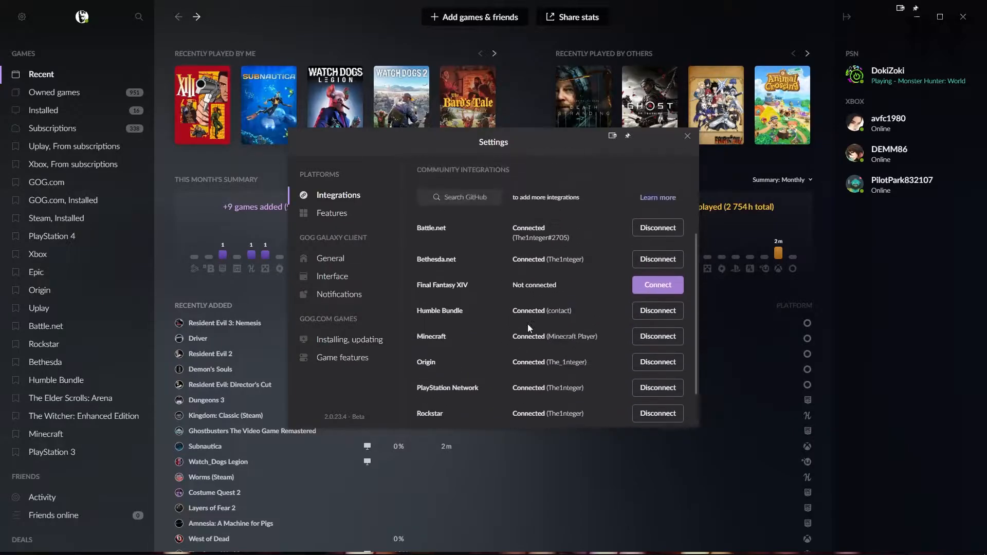
{"action": "scroll", "scroll_direction": "down", "scroll_amount": 3}
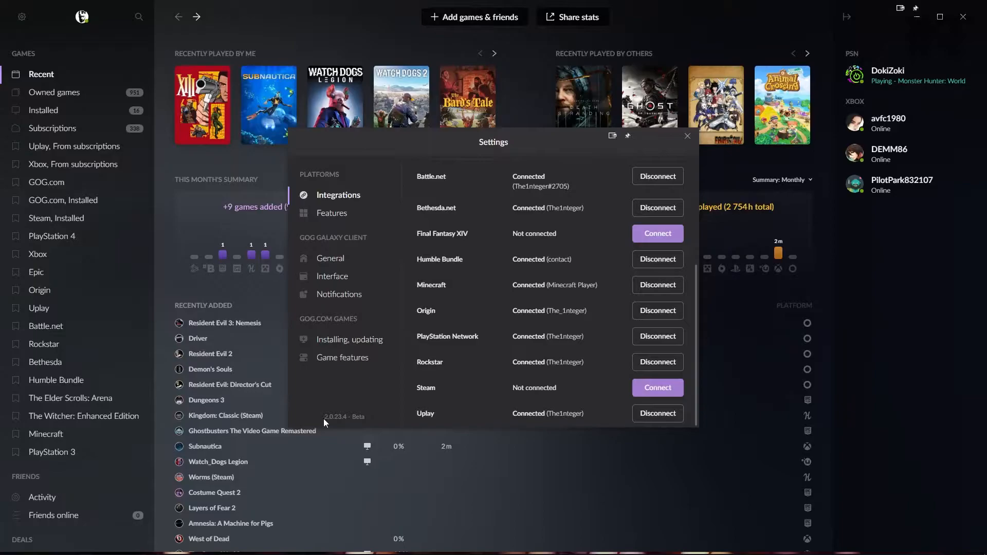
{"action": "mouse_move", "coordinate": [420, 423]}
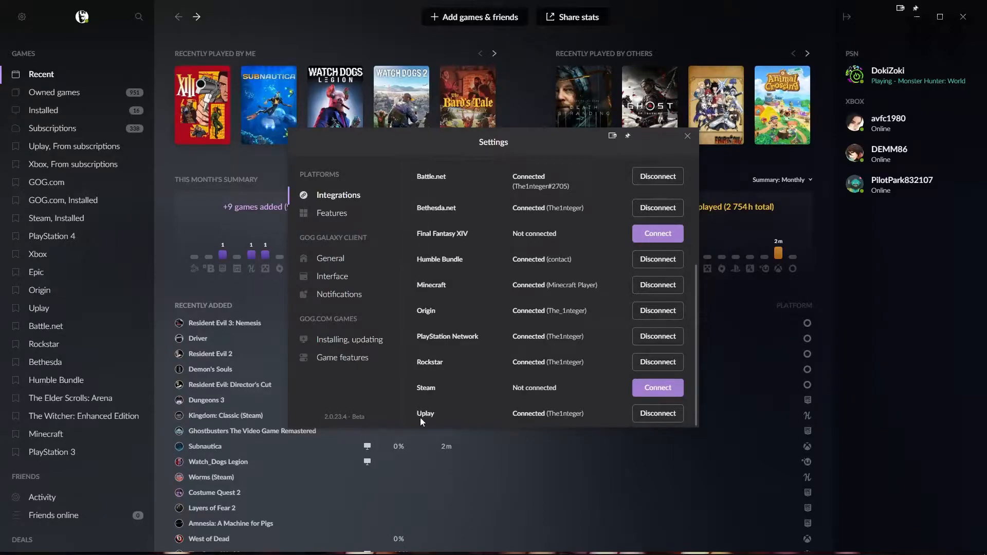
{"action": "mouse_move", "coordinate": [851, 389]}
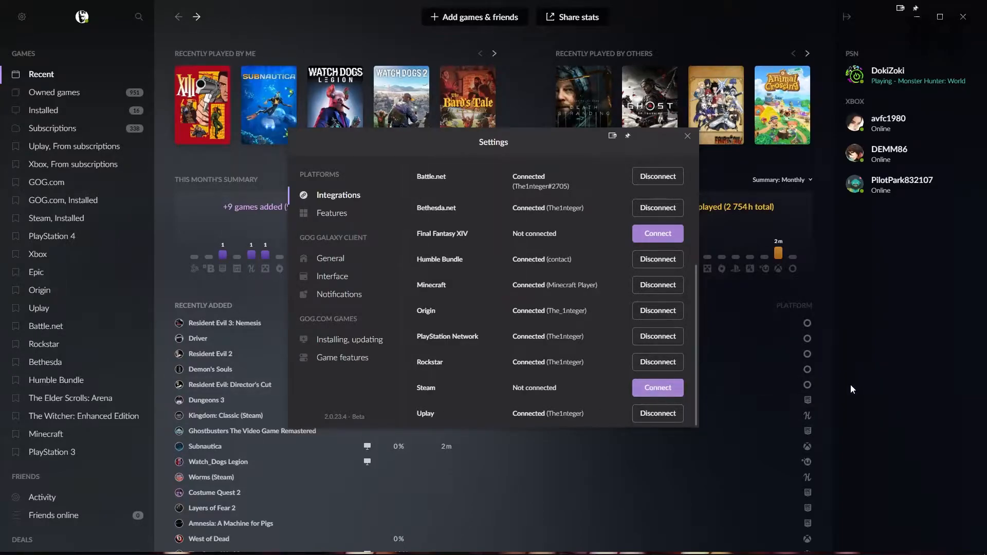
- Start connecting Steam, confirm, and submit the Steam account login details
{"action": "left_click", "coordinate": [656, 387]}
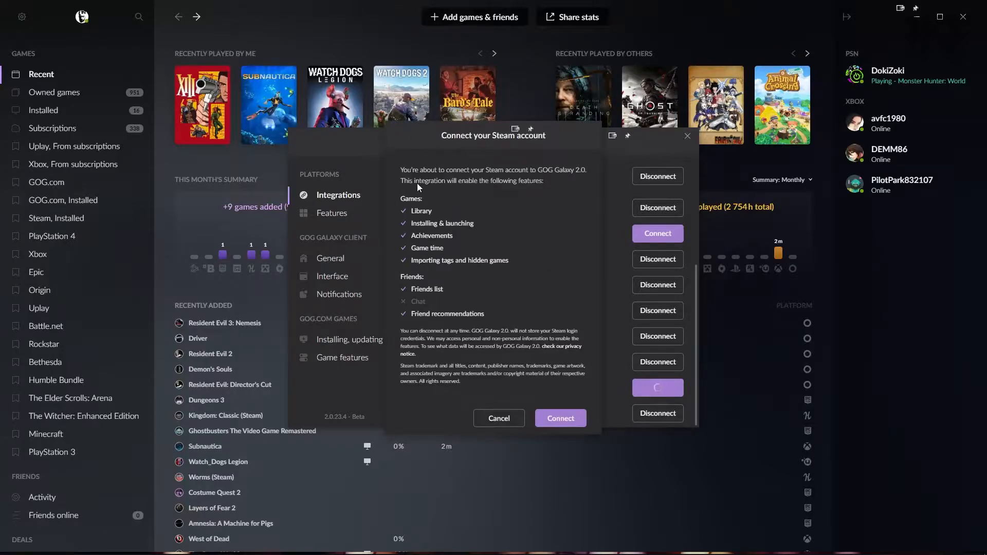
{"action": "mouse_move", "coordinate": [452, 176]}
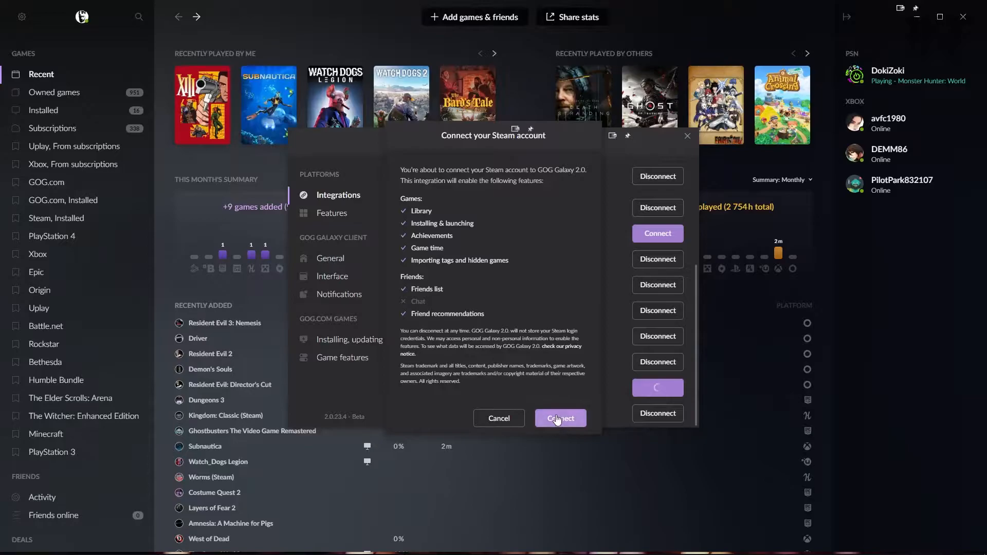
{"action": "left_click", "coordinate": [558, 417]}
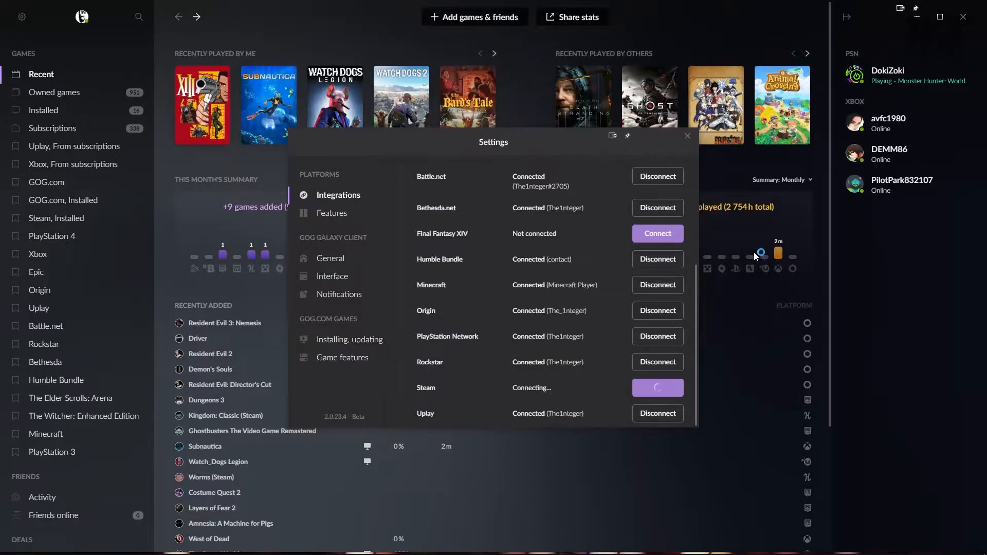
{"action": "left_click", "coordinate": [656, 387]}
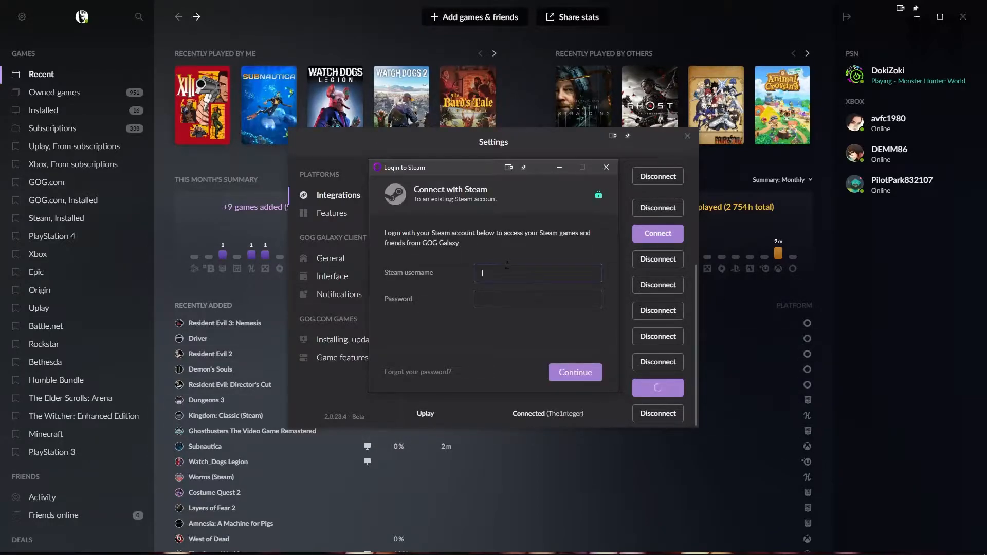
{"action": "left_click", "coordinate": [537, 298]}
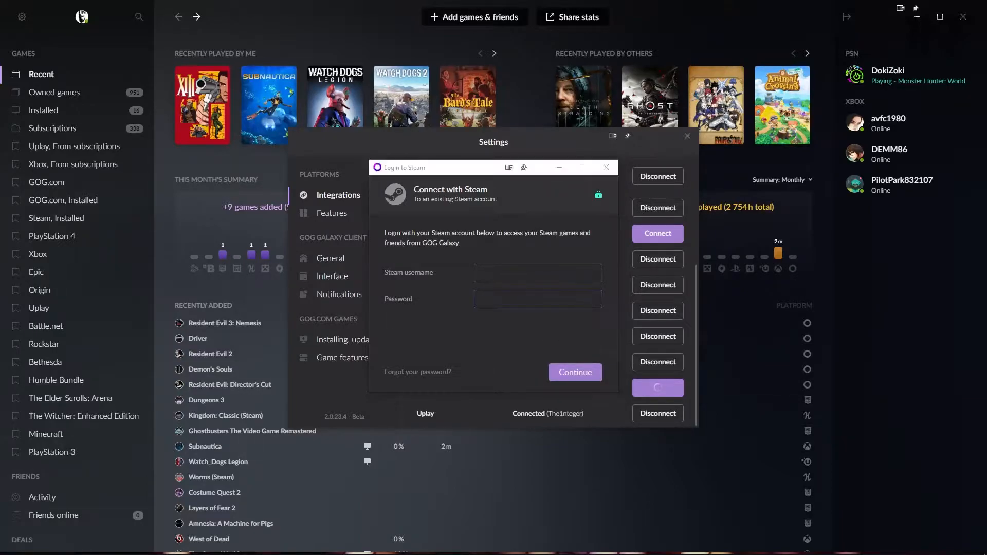
{"action": "left_click", "coordinate": [573, 372]}
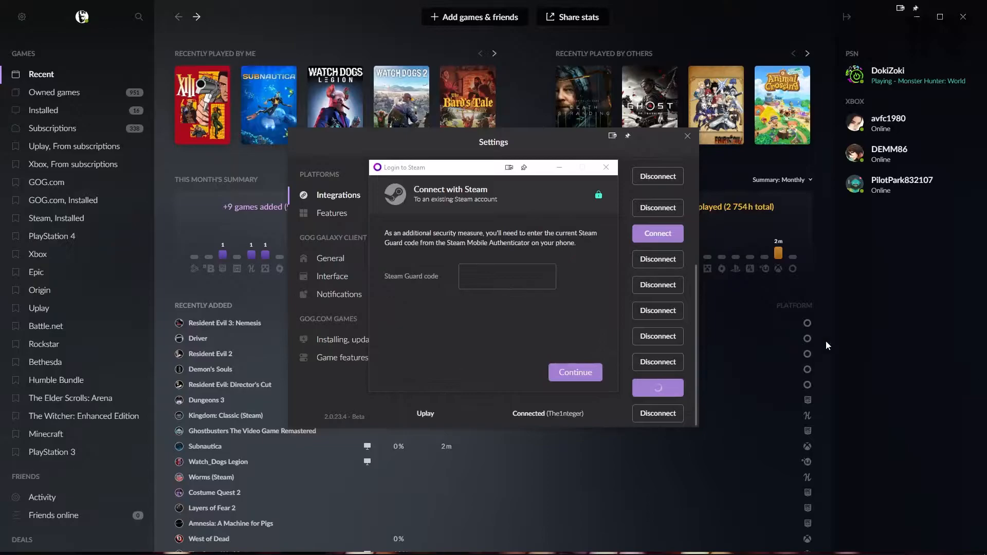
{"action": "left_click", "coordinate": [507, 276]}
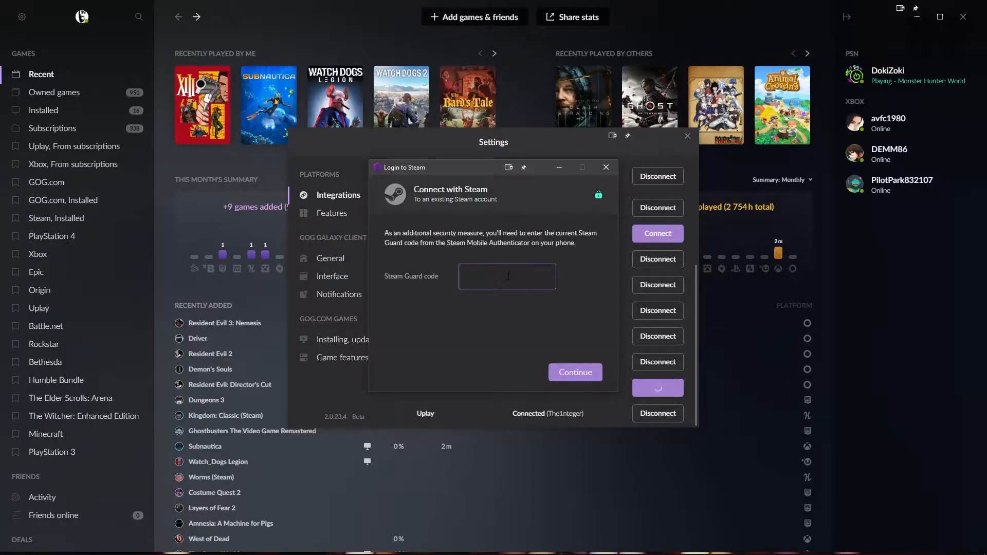
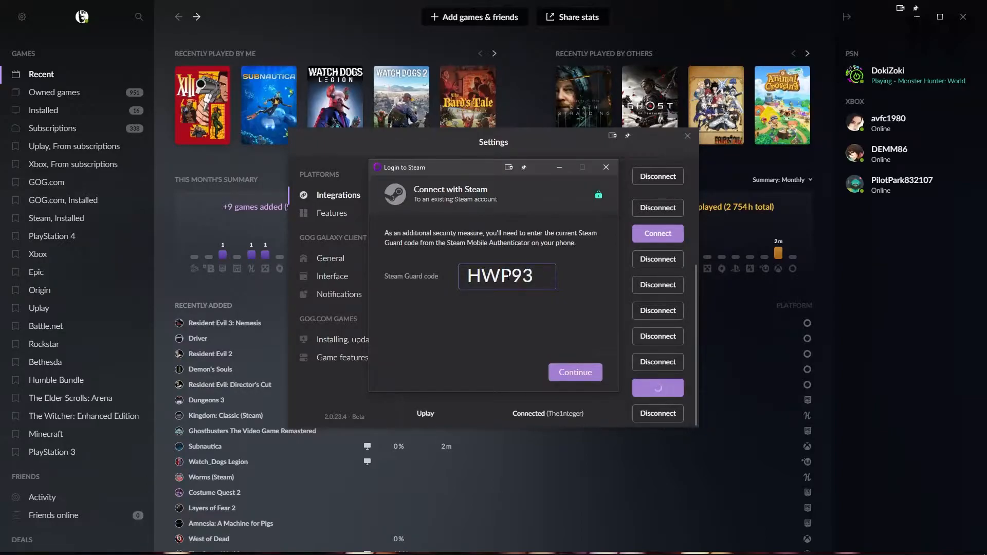
{"action": "left_click", "coordinate": [574, 372]}
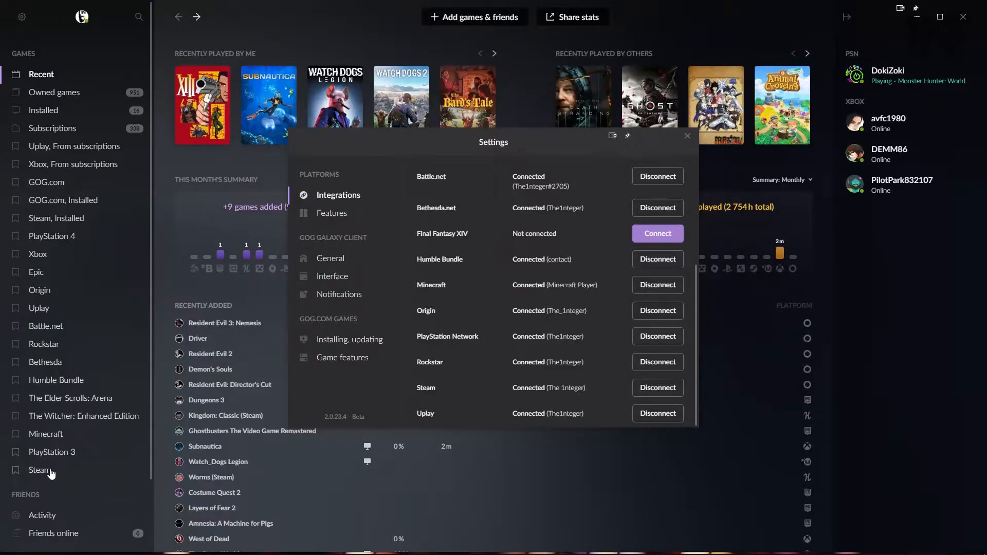
{"action": "mouse_move", "coordinate": [867, 53]}
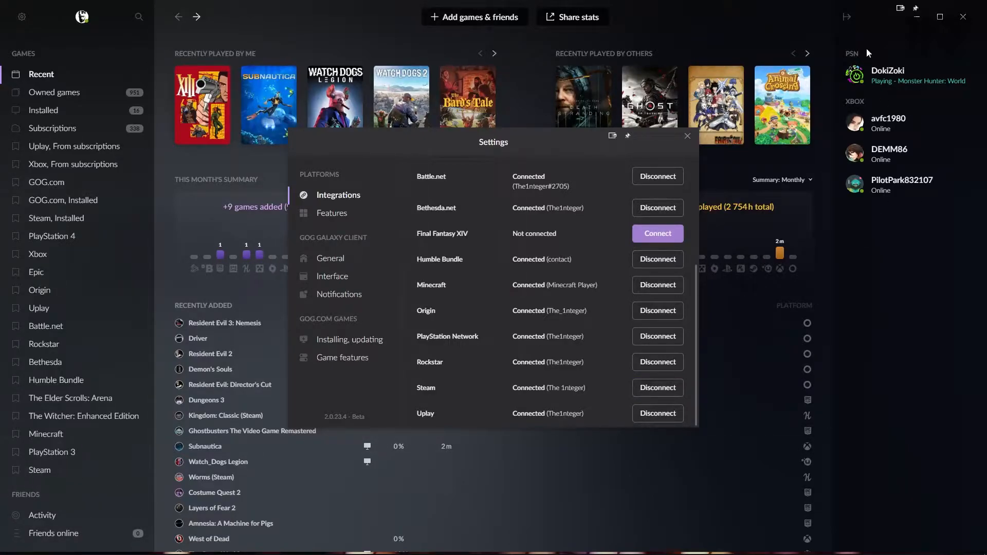
{"action": "mouse_move", "coordinate": [527, 375]}
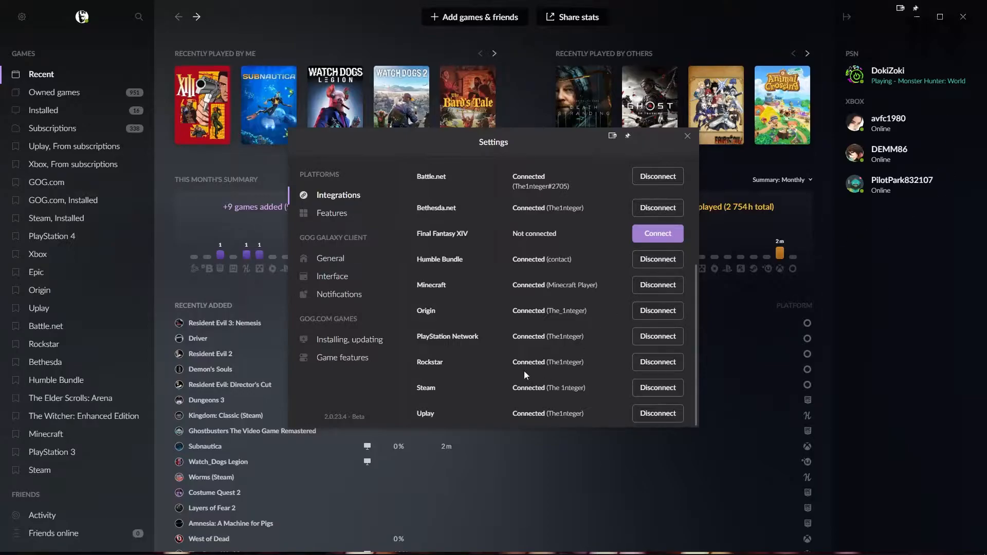
{"action": "mouse_move", "coordinate": [919, 77]}
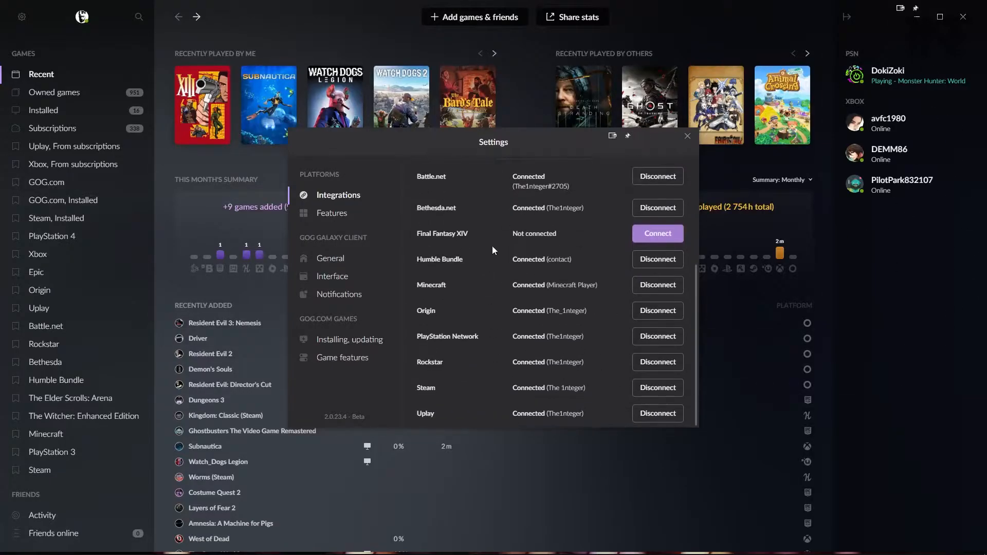
{"action": "mouse_move", "coordinate": [598, 309]}
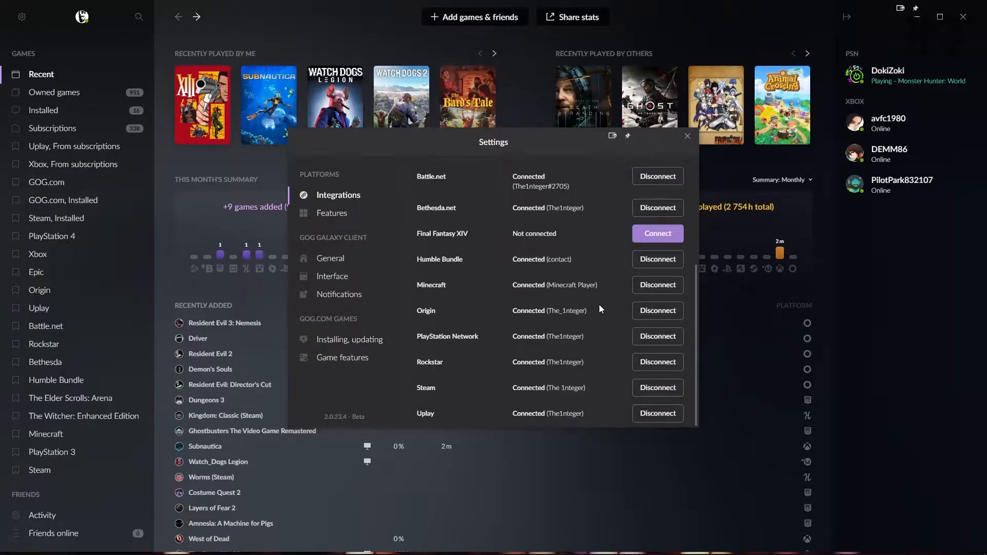
{"action": "scroll", "scroll_direction": "up", "scroll_amount": 3}
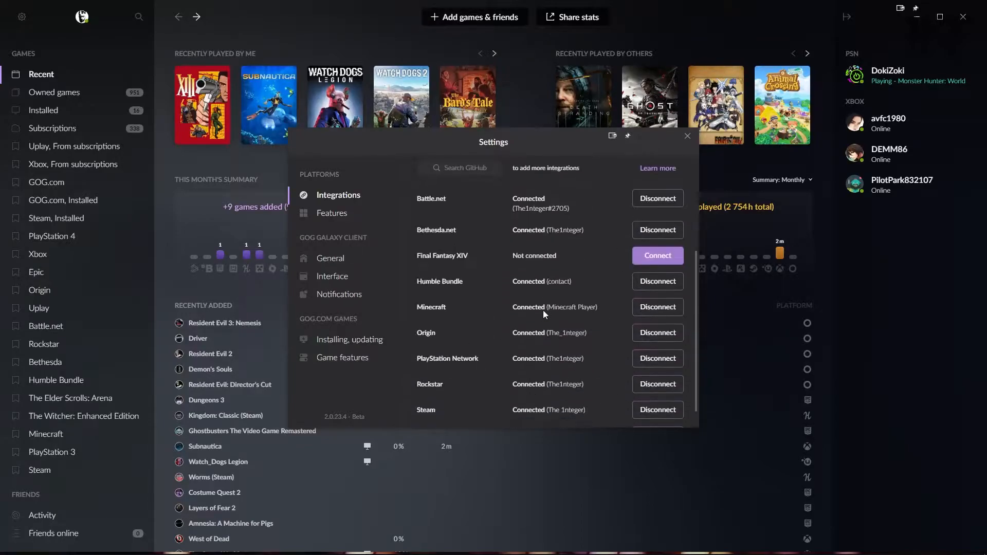
{"action": "scroll", "scroll_direction": "up", "scroll_amount": 3}
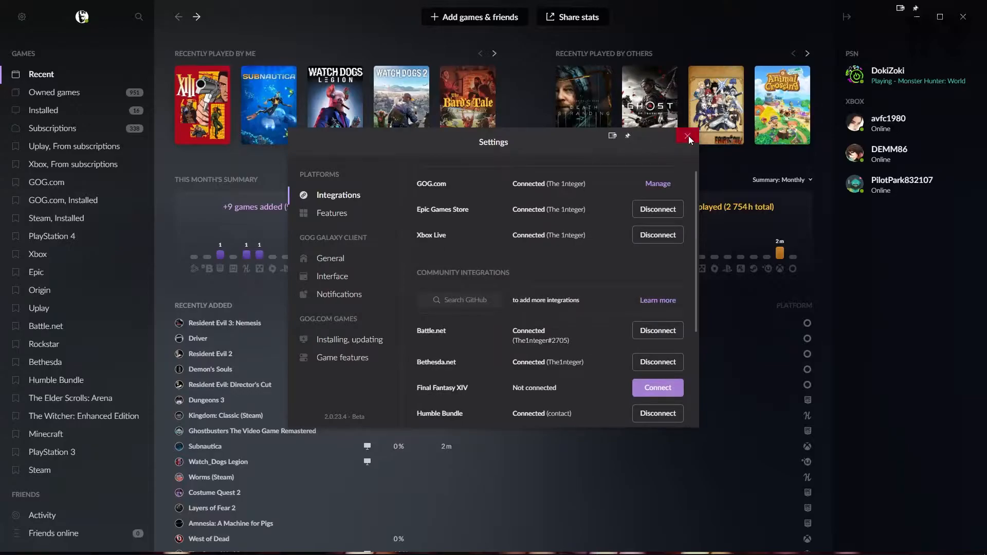
{"action": "left_click", "coordinate": [687, 138]}
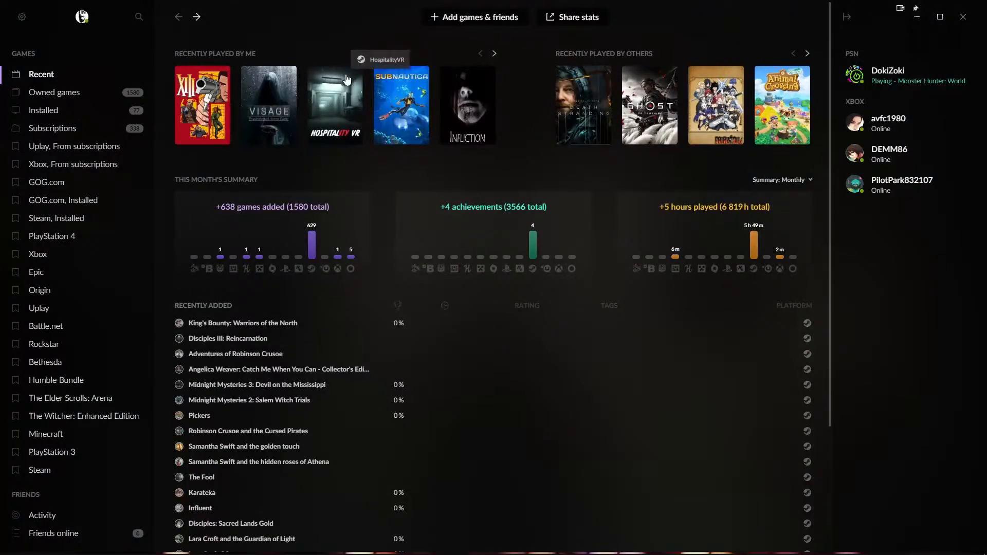
{"action": "mouse_move", "coordinate": [168, 42]}
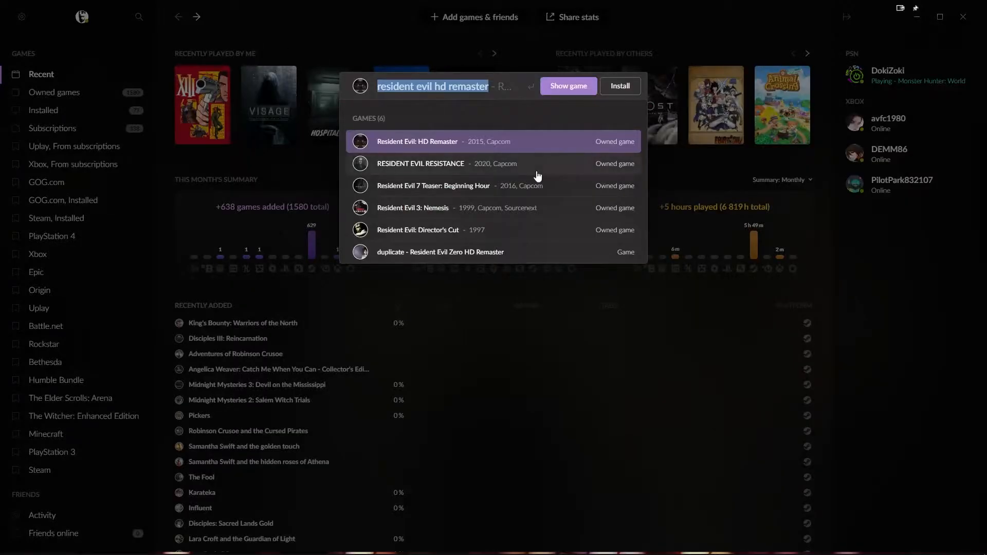
- Dismiss the search overlay and reopen the library search
{"action": "left_click", "coordinate": [138, 17]}
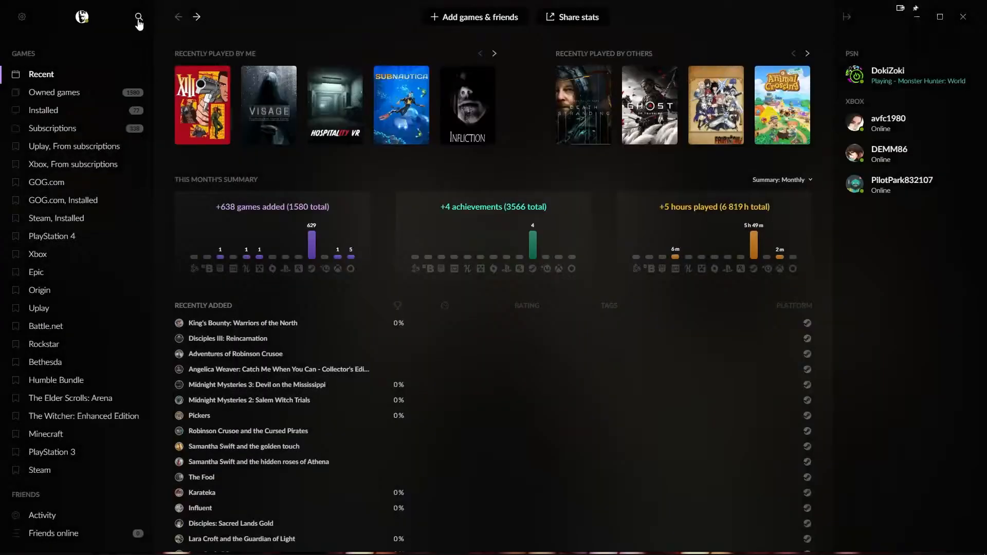
{"action": "left_click", "coordinate": [139, 17]}
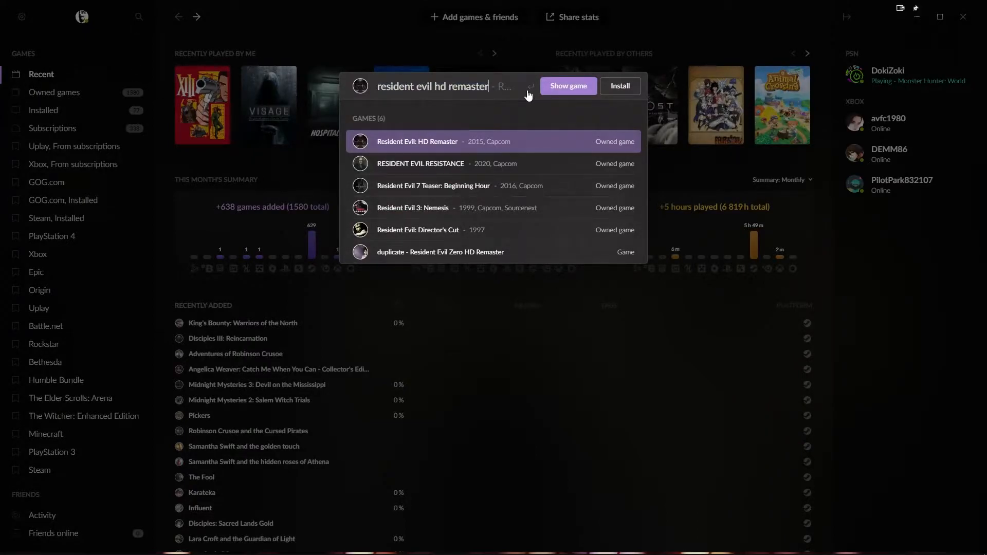
{"action": "mouse_move", "coordinate": [479, 91]}
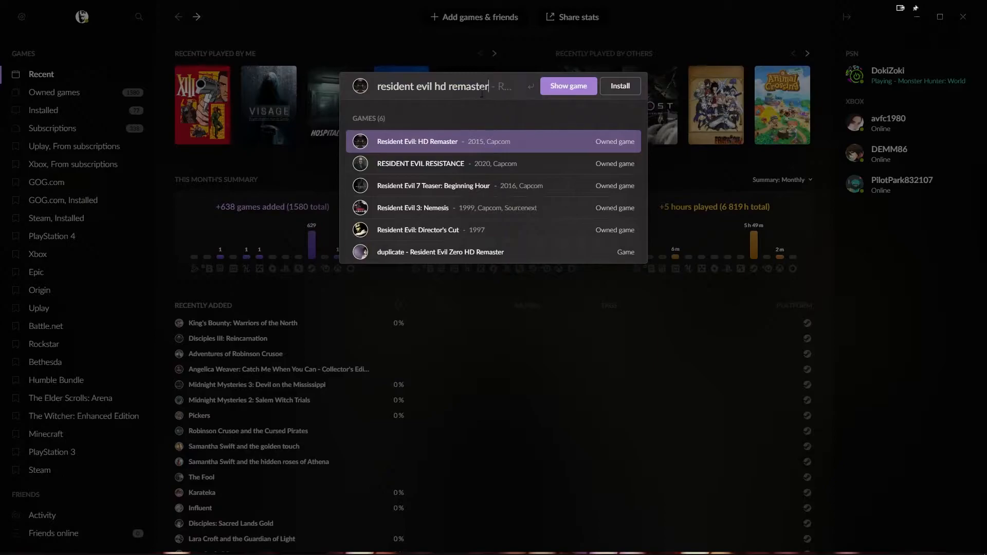
{"action": "mouse_move", "coordinate": [583, 121]}
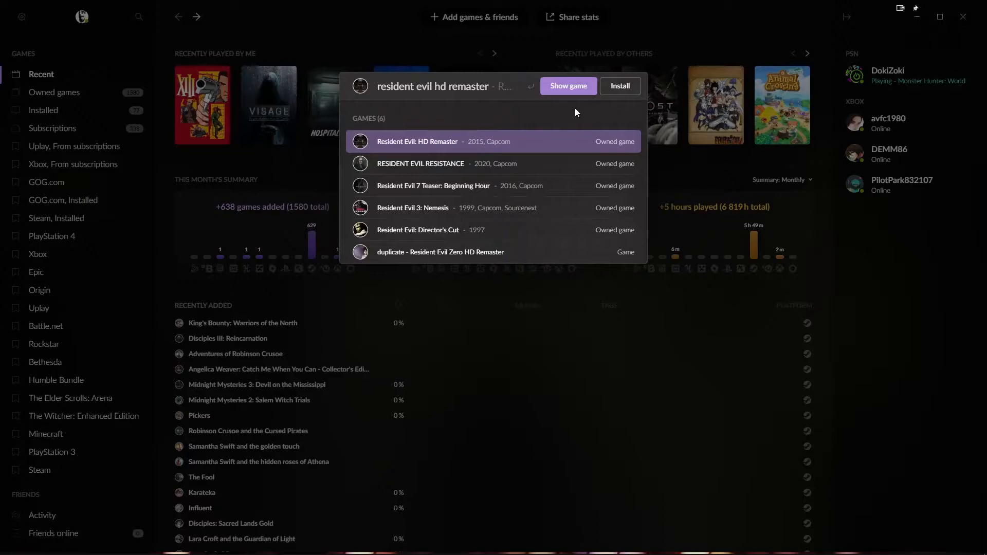
{"action": "mouse_move", "coordinate": [401, 123]}
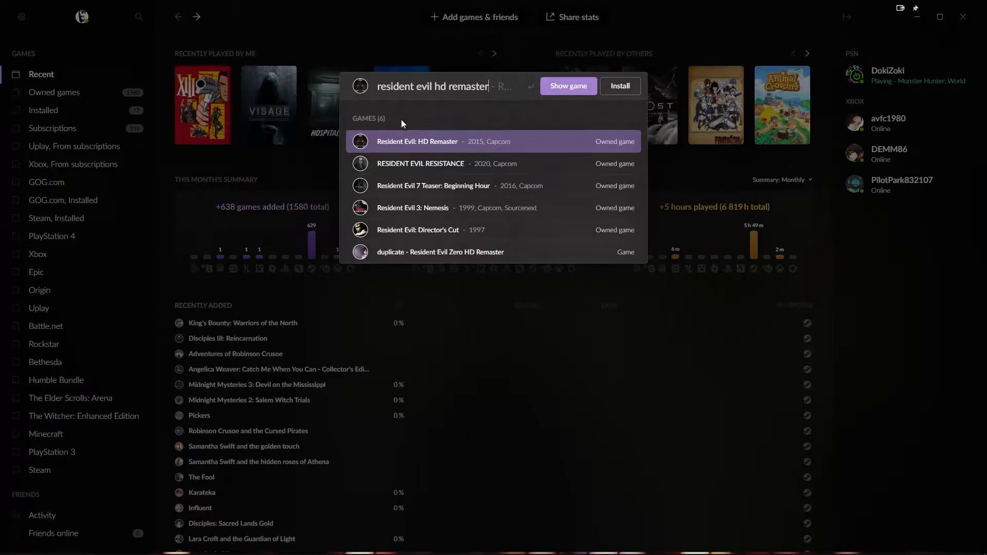
{"action": "mouse_move", "coordinate": [538, 146]}
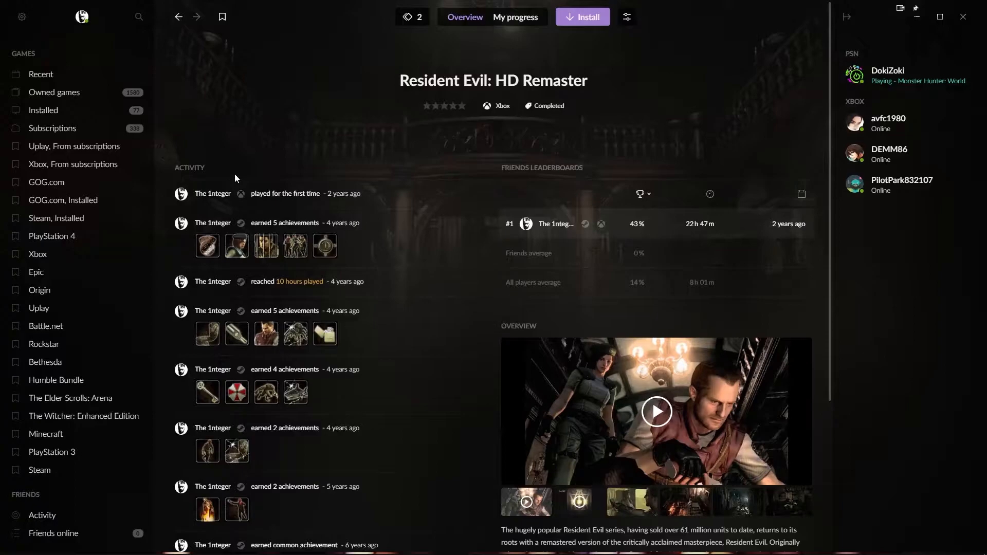
{"action": "mouse_move", "coordinate": [258, 224]}
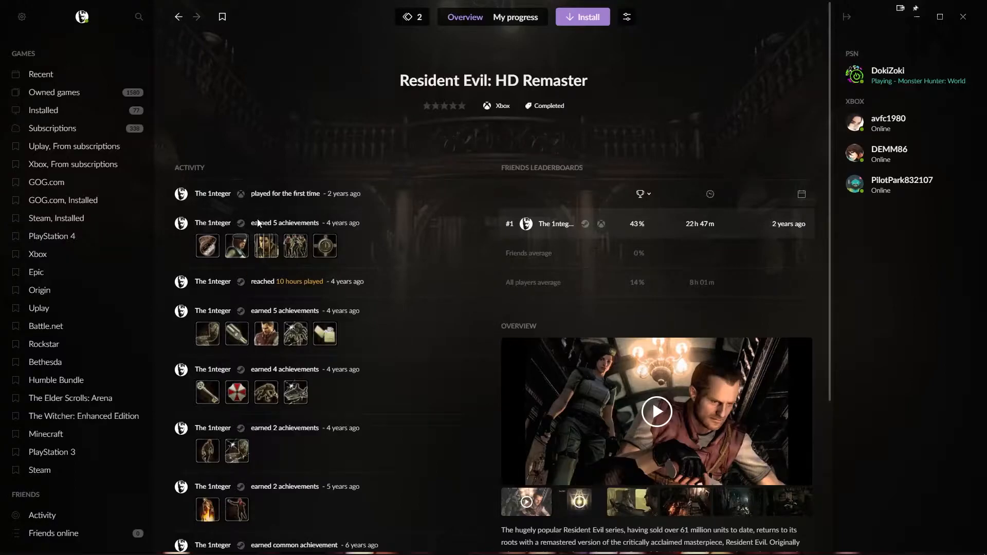
- Switch Resident Evil: HD Remaster's page to its other merged copy
{"action": "scroll", "scroll_direction": "down", "scroll_amount": 3}
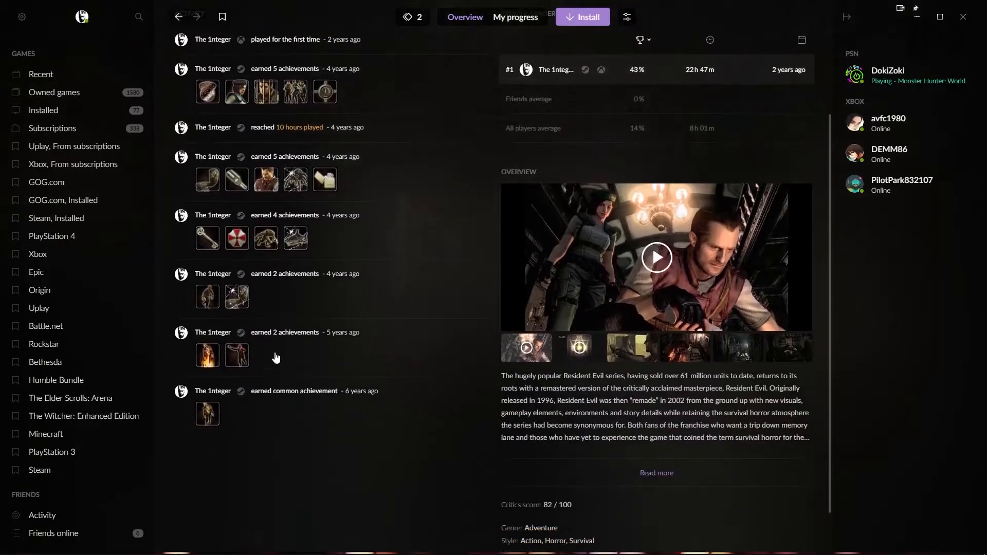
{"action": "scroll", "scroll_direction": "up", "scroll_amount": 3}
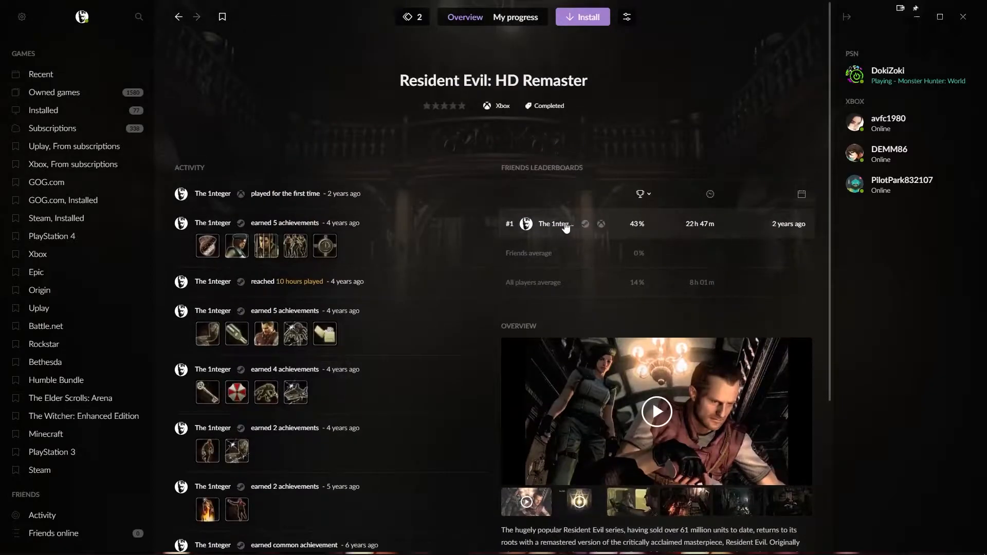
{"action": "mouse_move", "coordinate": [491, 104]}
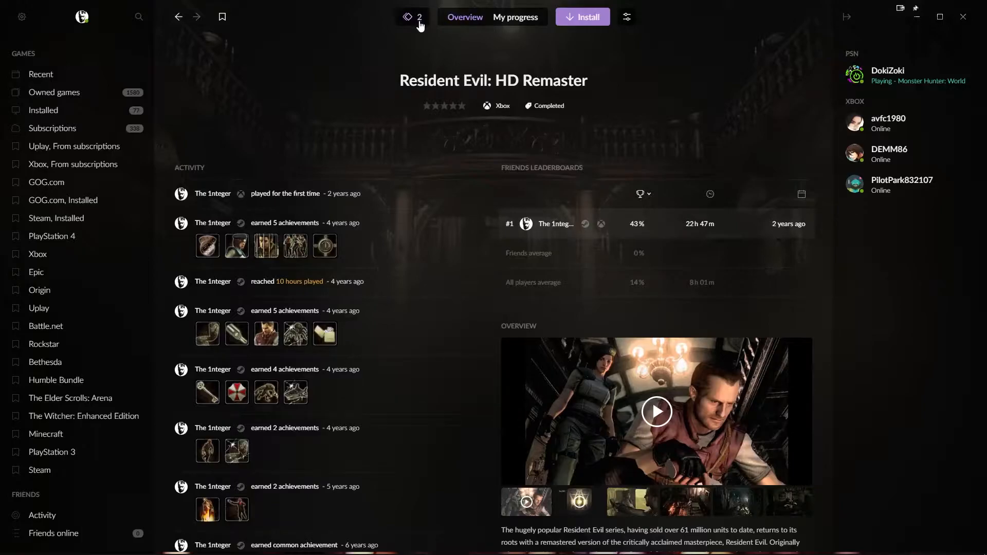
{"action": "left_click", "coordinate": [412, 17]}
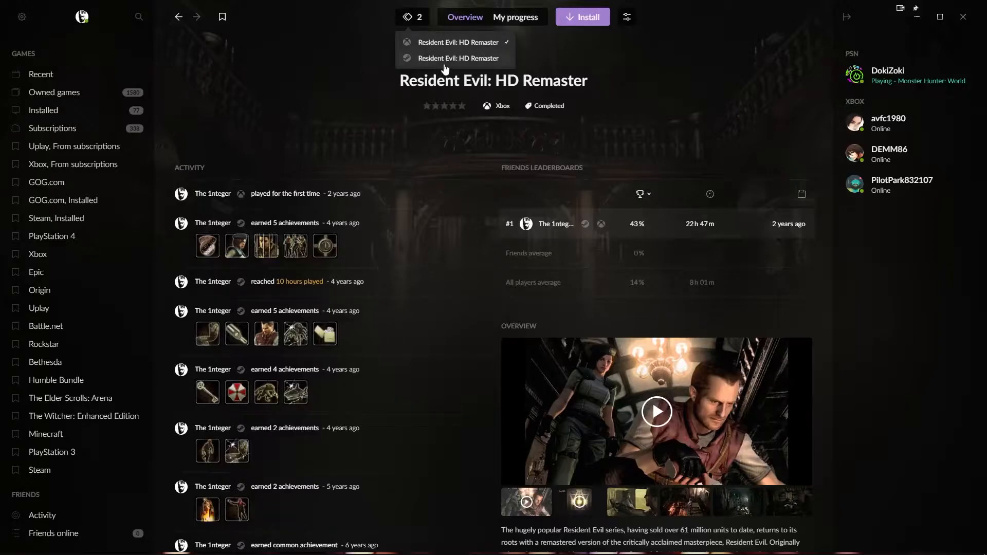
{"action": "left_click", "coordinate": [457, 58]}
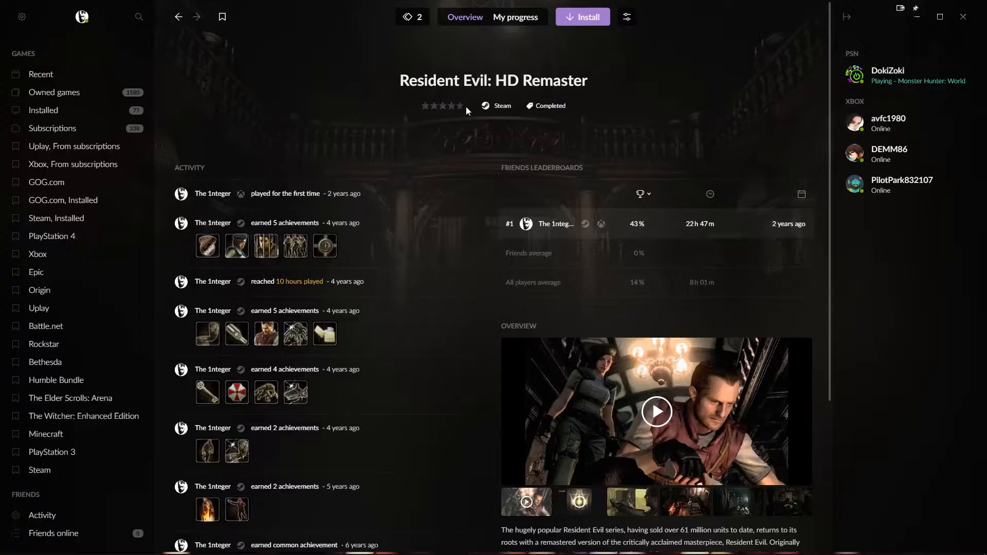
{"action": "scroll", "scroll_direction": "down", "scroll_amount": 3}
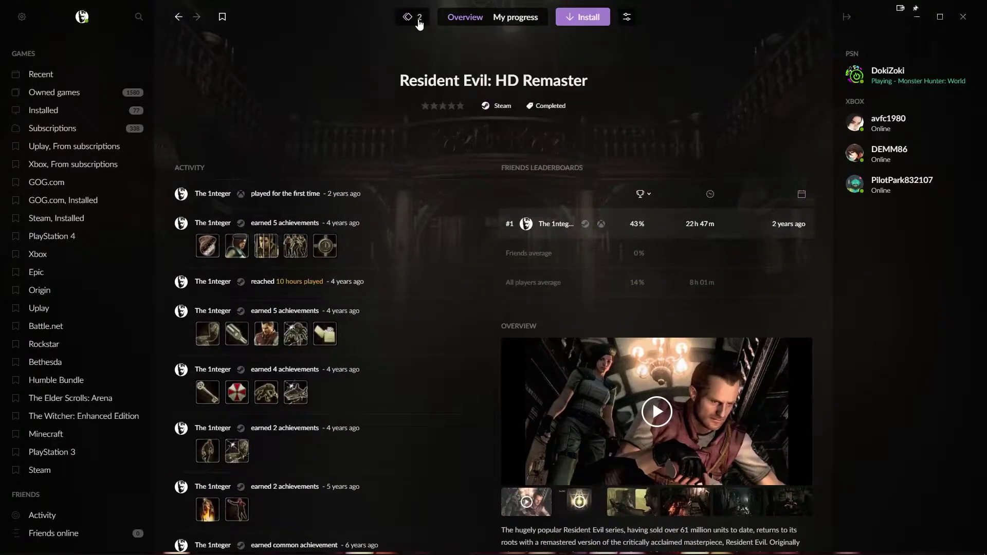
{"action": "left_click", "coordinate": [413, 16]}
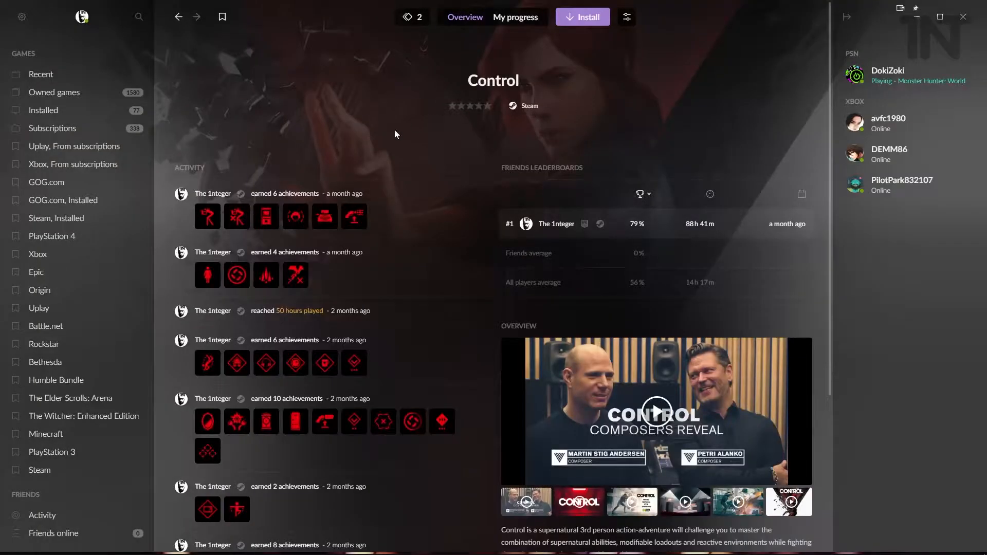
{"action": "mouse_move", "coordinate": [359, 358]}
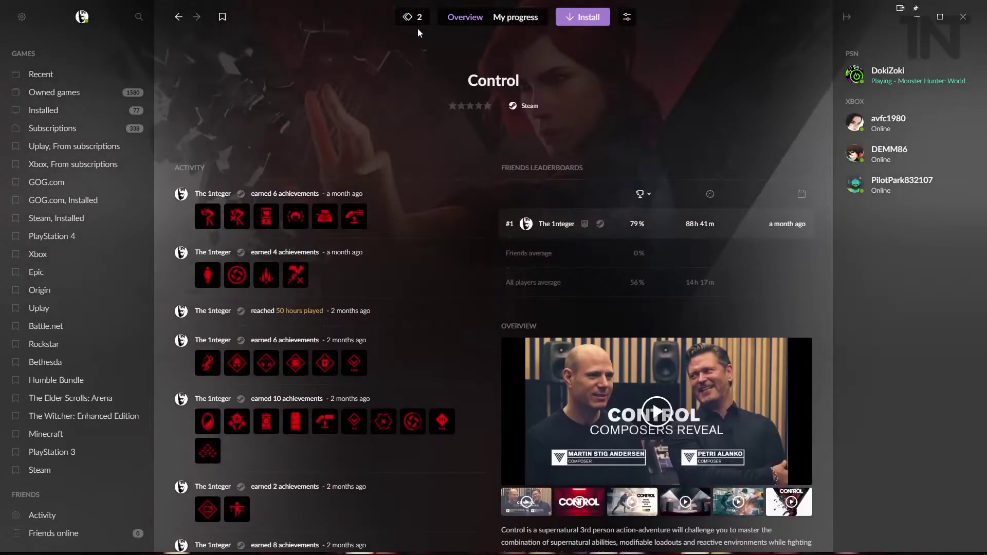
- Switch Control's page to its Epic Games Store copy and look it over
{"action": "left_click", "coordinate": [412, 16]}
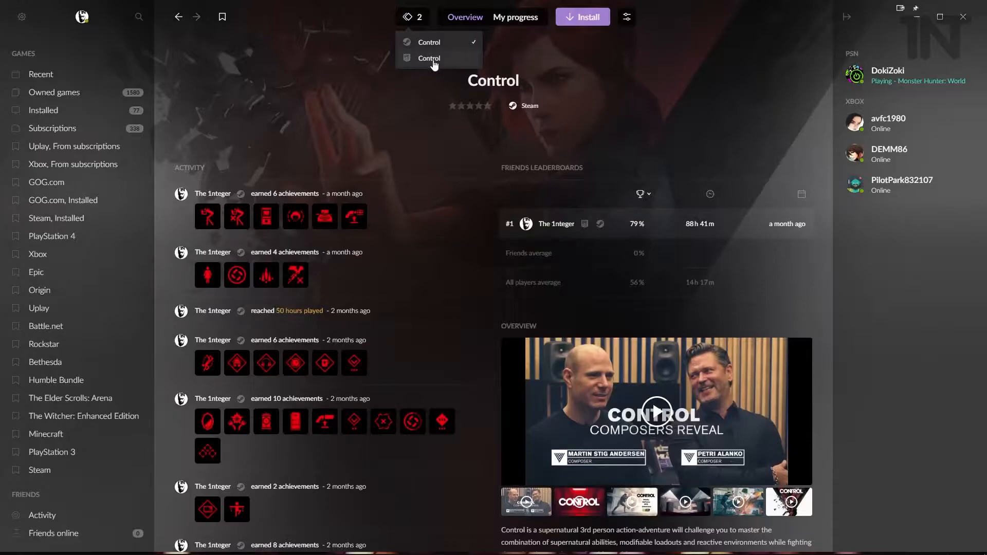
{"action": "left_click", "coordinate": [428, 58]}
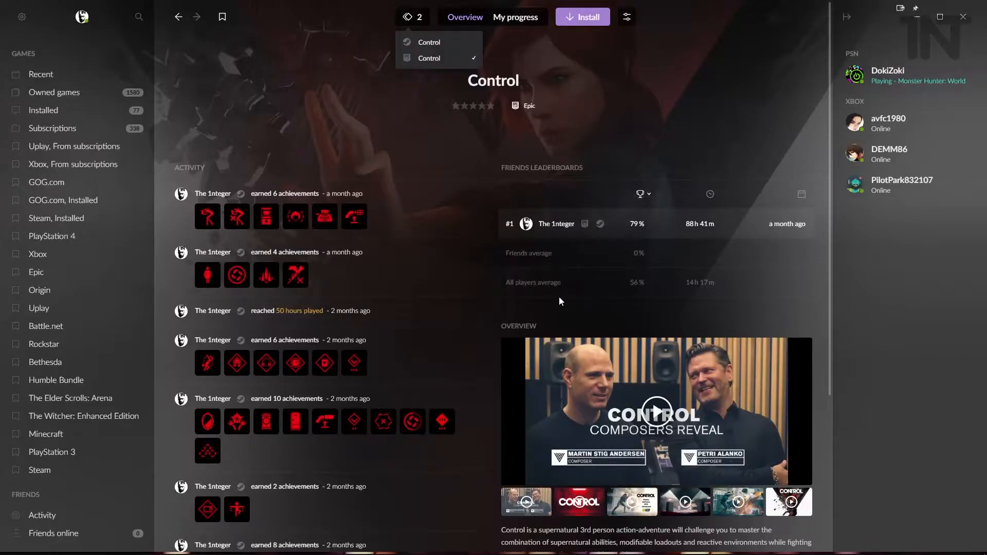
{"action": "mouse_move", "coordinate": [597, 236]}
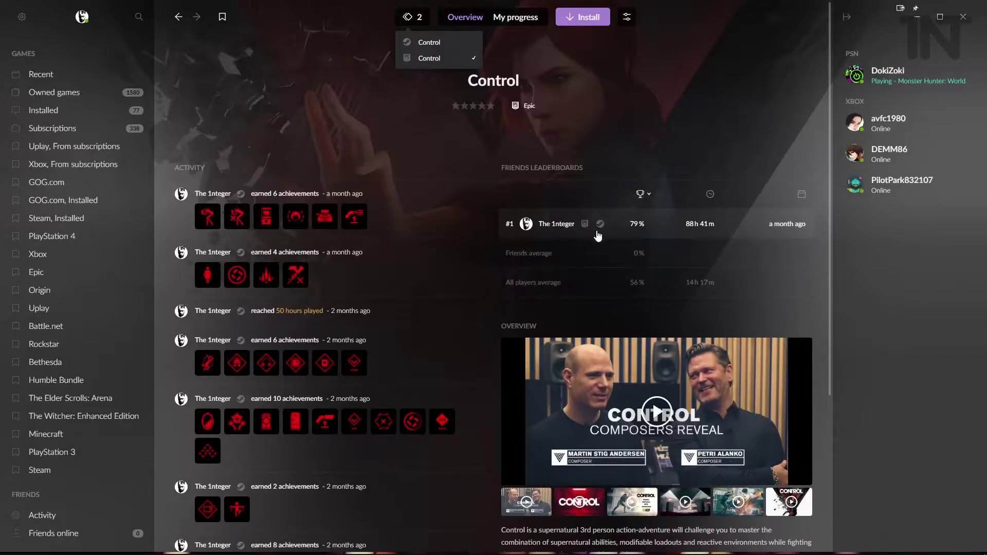
{"action": "scroll", "scroll_direction": "down", "scroll_amount": 3}
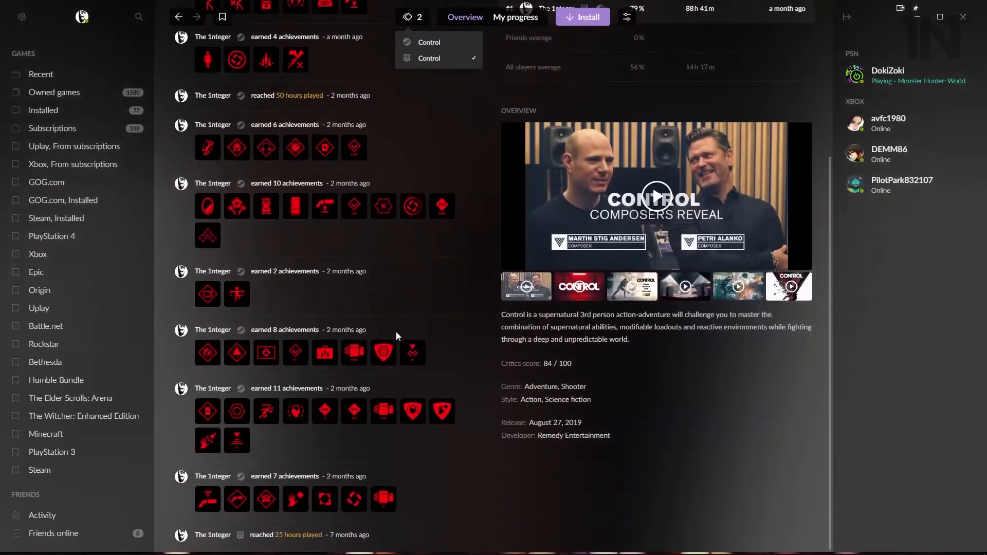
{"action": "scroll", "scroll_direction": "up", "scroll_amount": 3}
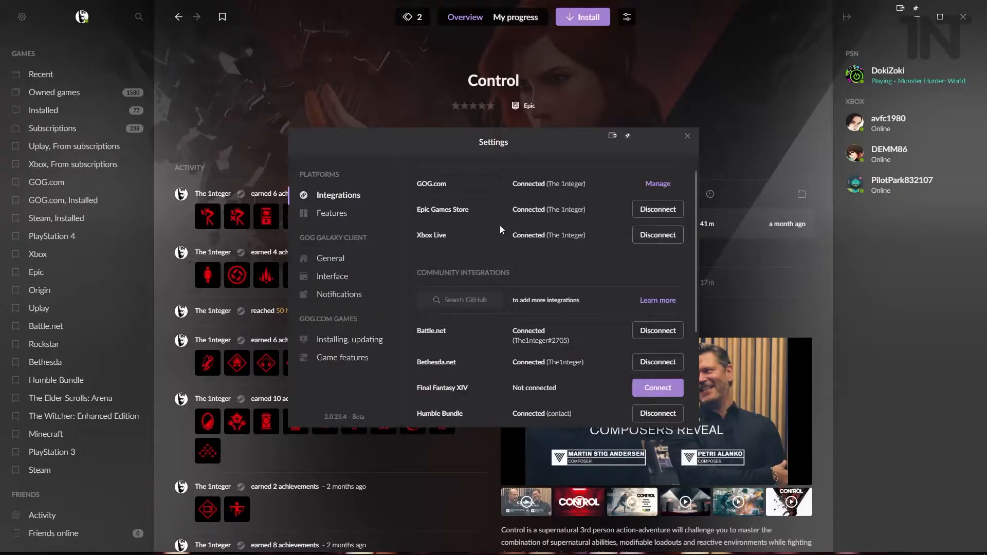
- Enable Show Xbox Live Gold games in the Features settings
{"action": "left_click", "coordinate": [331, 213]}
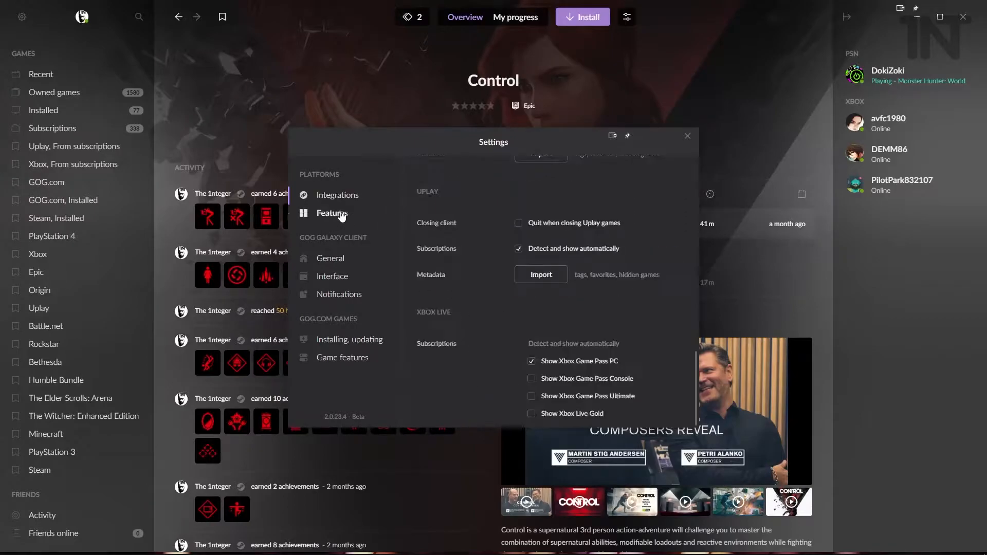
{"action": "scroll", "scroll_direction": "up", "scroll_amount": 3}
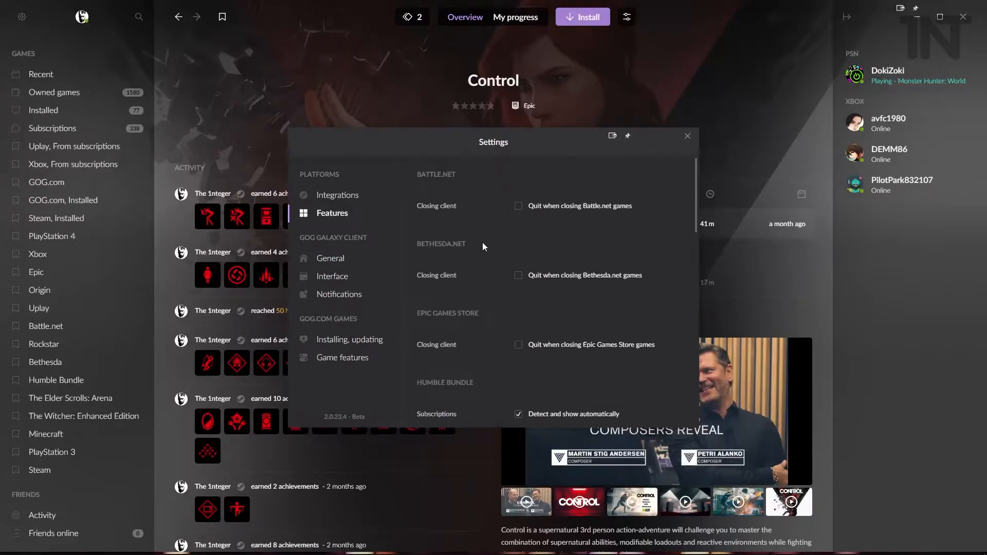
{"action": "scroll", "scroll_direction": "down", "scroll_amount": 3}
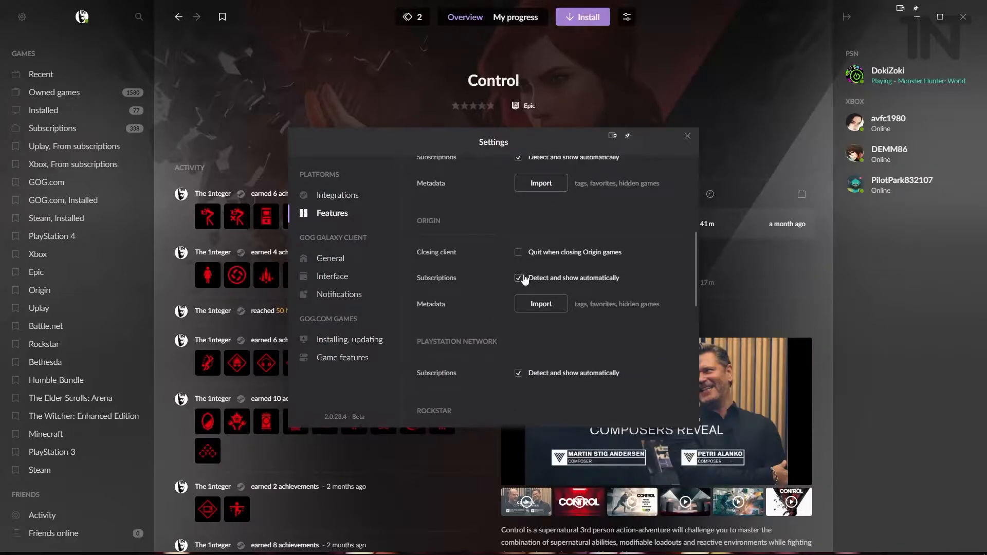
{"action": "left_click", "coordinate": [518, 252]}
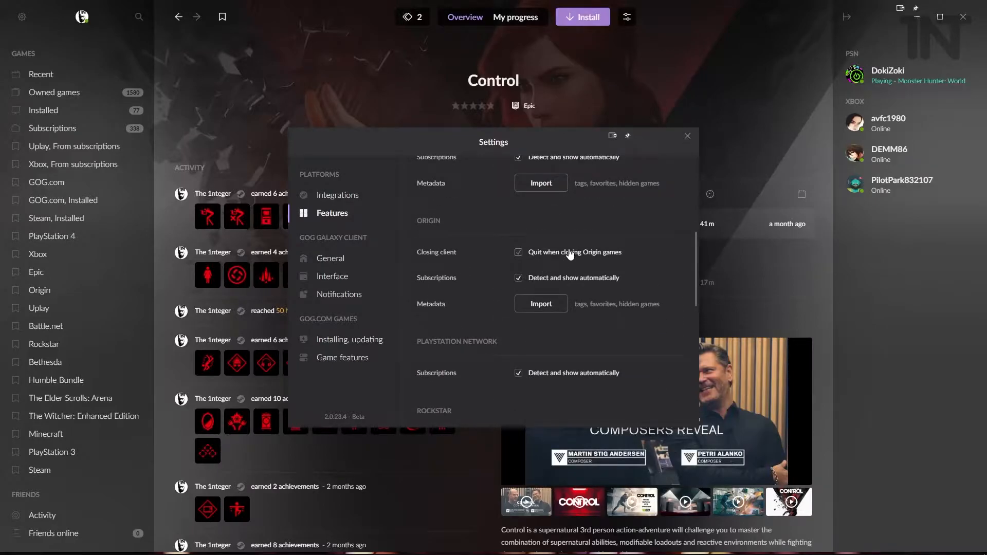
{"action": "scroll", "scroll_direction": "down", "scroll_amount": 3}
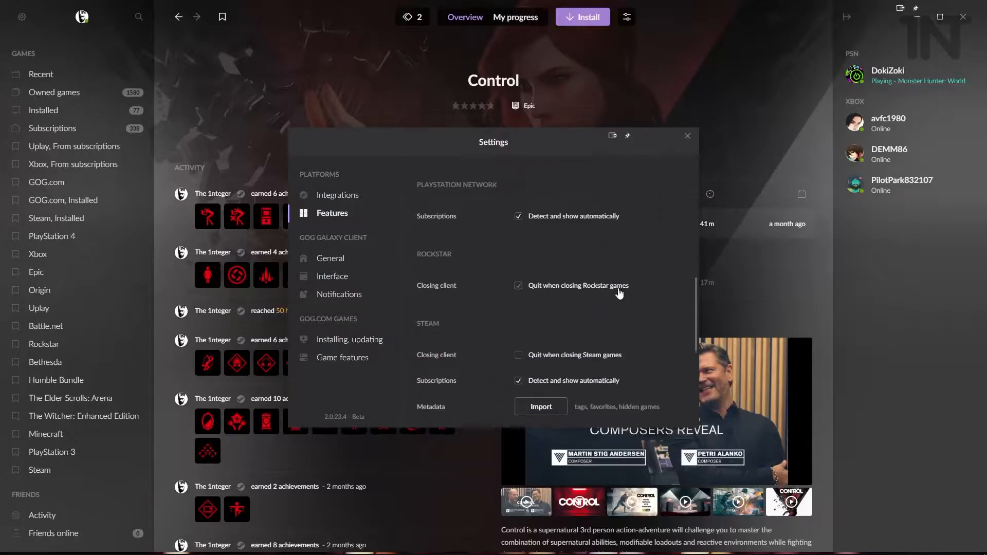
{"action": "scroll", "scroll_direction": "down", "scroll_amount": 3}
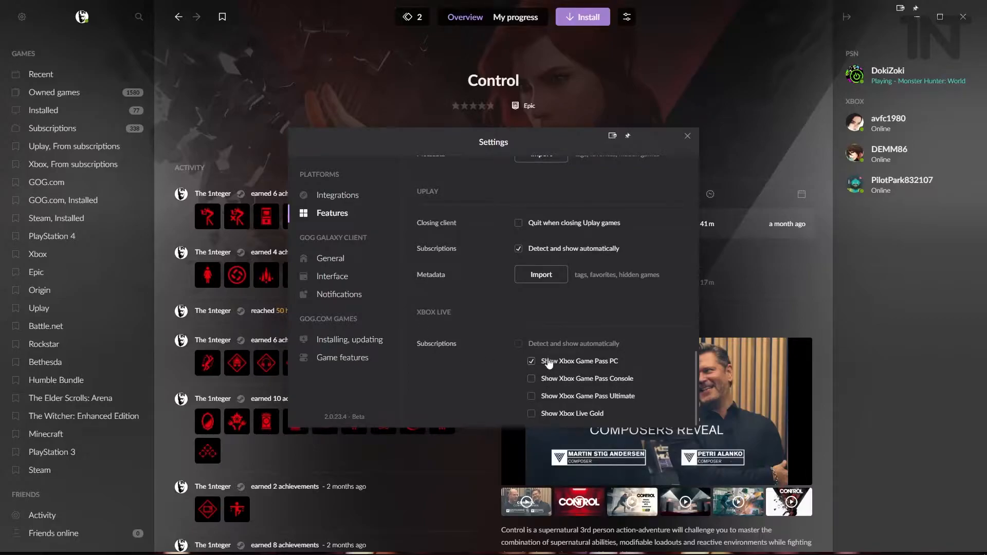
{"action": "mouse_move", "coordinate": [572, 374]}
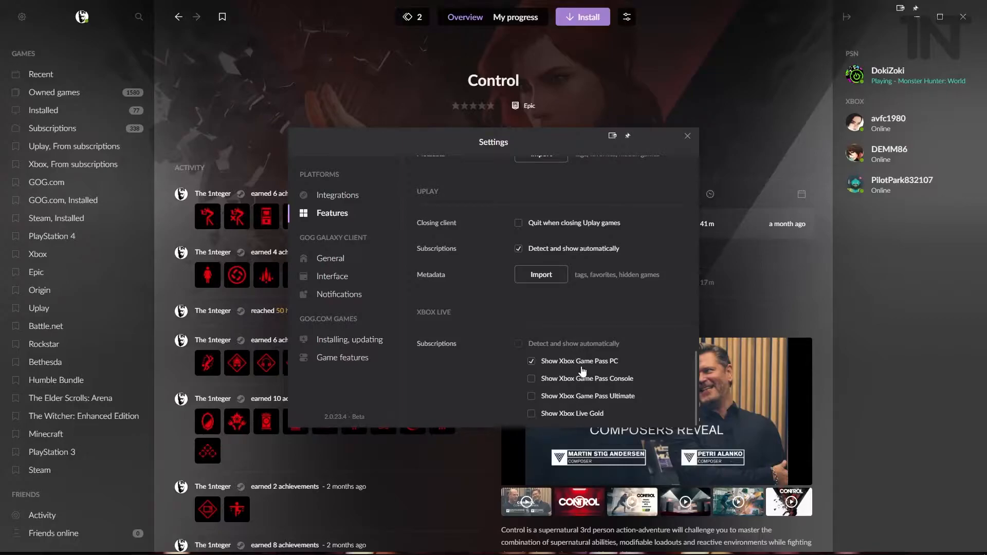
{"action": "left_click", "coordinate": [530, 413]}
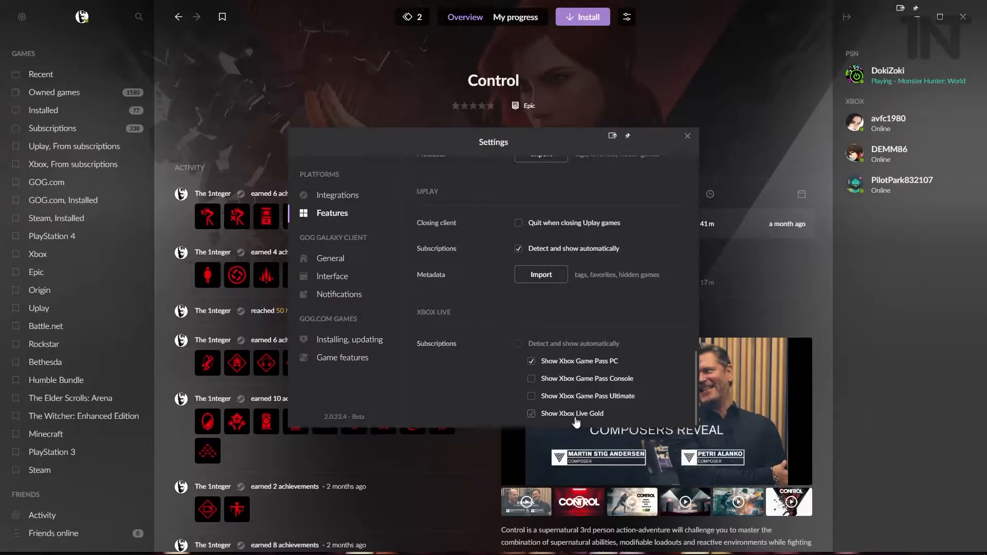
{"action": "mouse_move", "coordinate": [561, 418]}
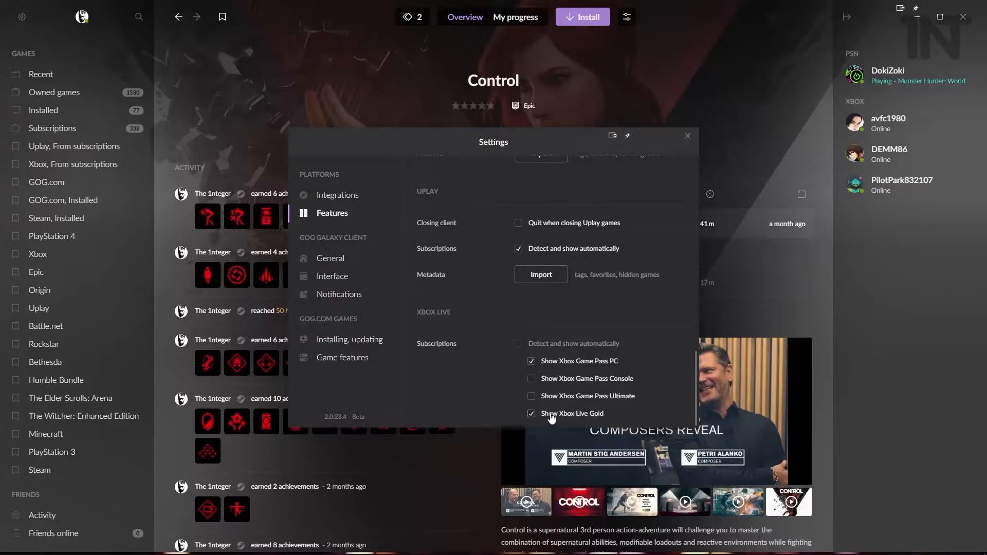
{"action": "mouse_move", "coordinate": [327, 261]}
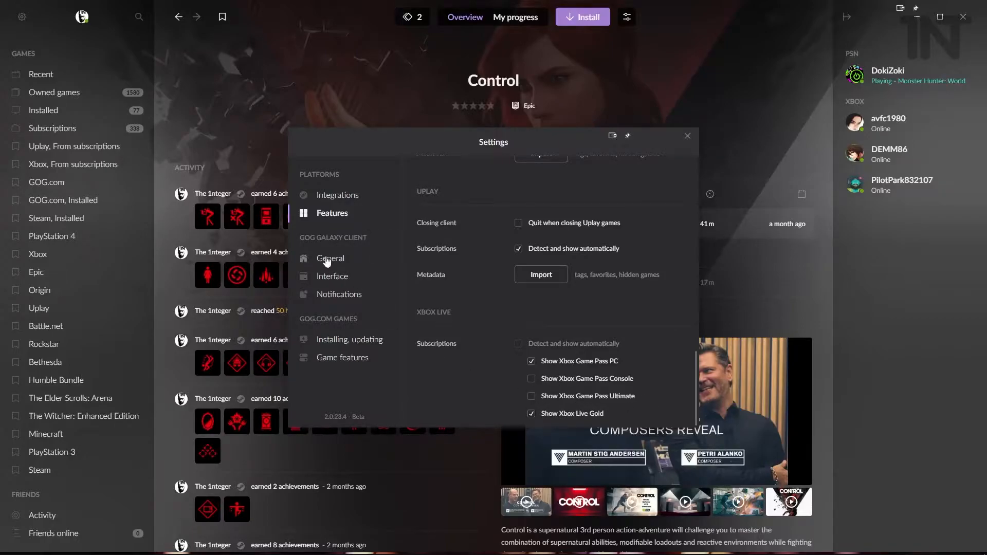
{"action": "left_click", "coordinate": [330, 258]}
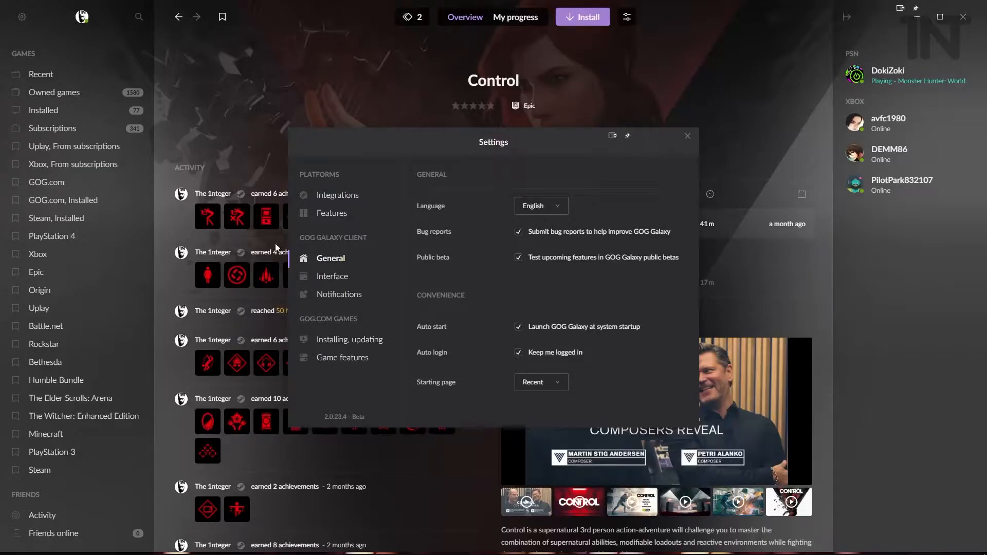
{"action": "mouse_move", "coordinate": [331, 276]}
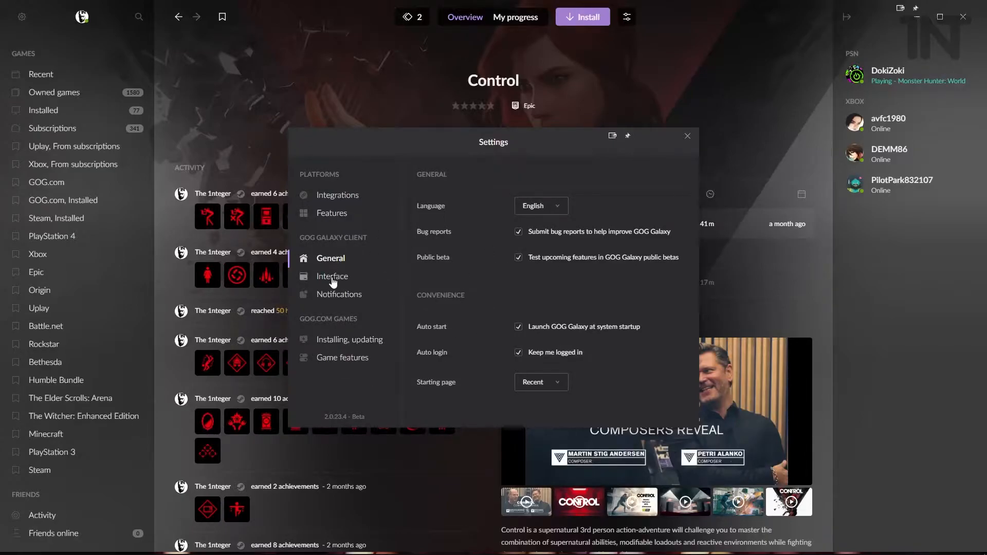
- Review the Interface and Notifications settings, including game invite sounds
{"action": "left_click", "coordinate": [333, 276]}
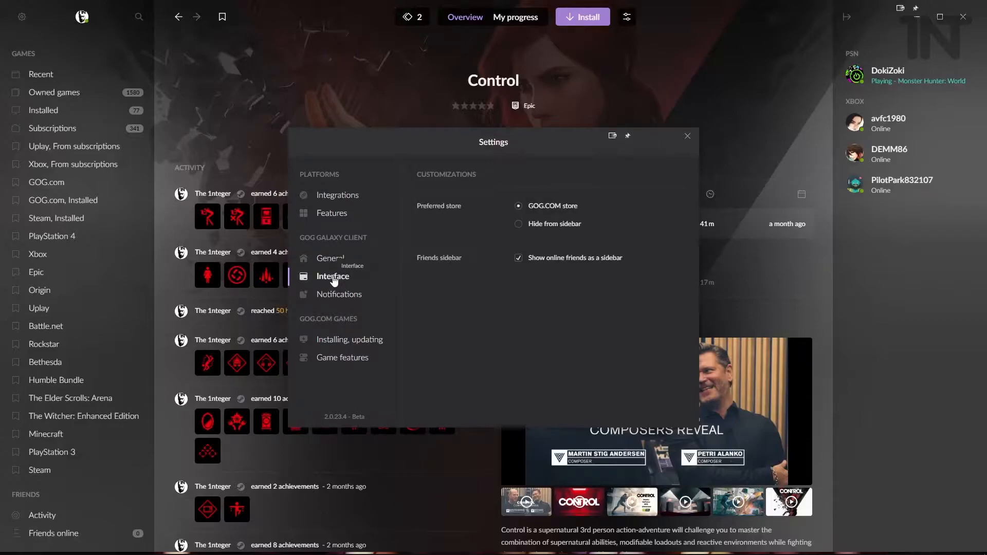
{"action": "mouse_move", "coordinate": [526, 217]}
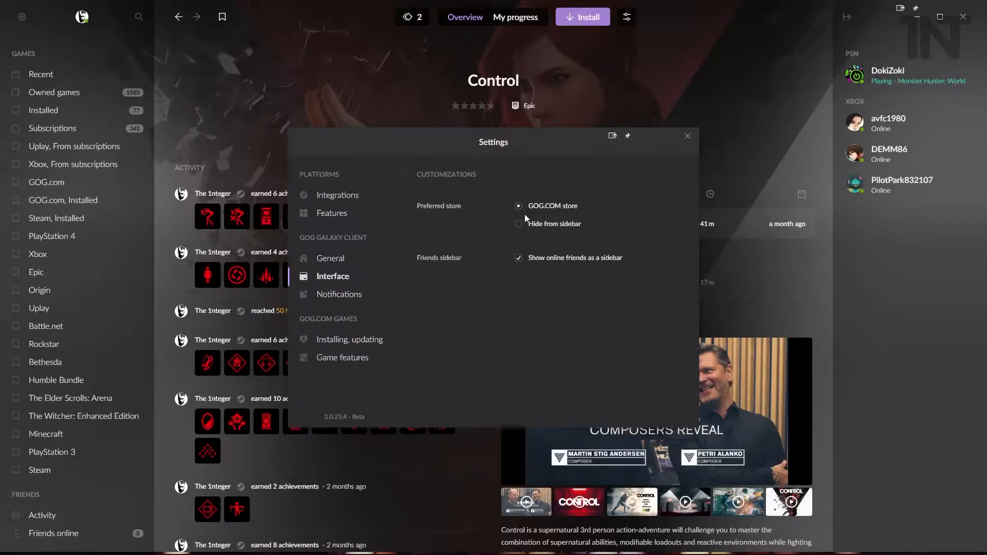
{"action": "mouse_move", "coordinate": [338, 299]}
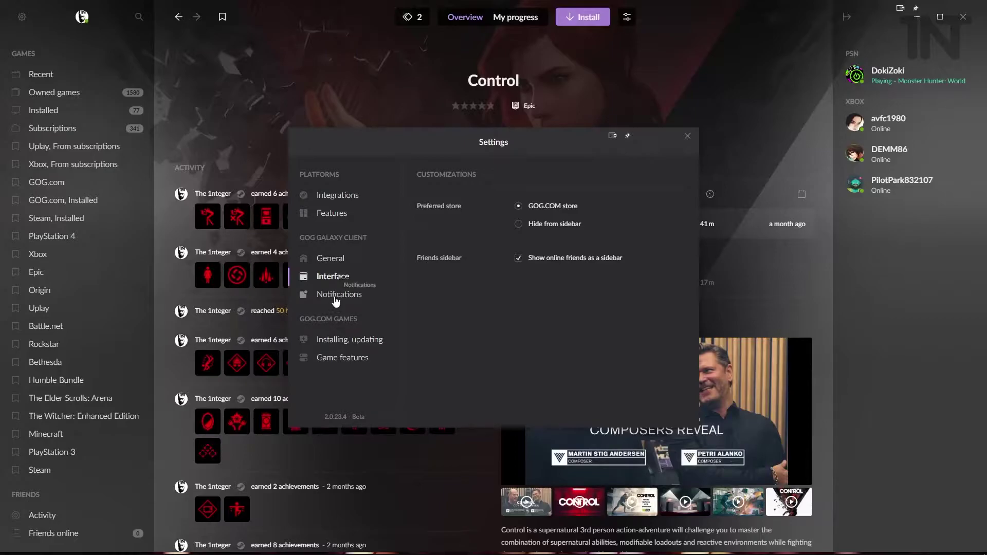
{"action": "left_click", "coordinate": [687, 135]}
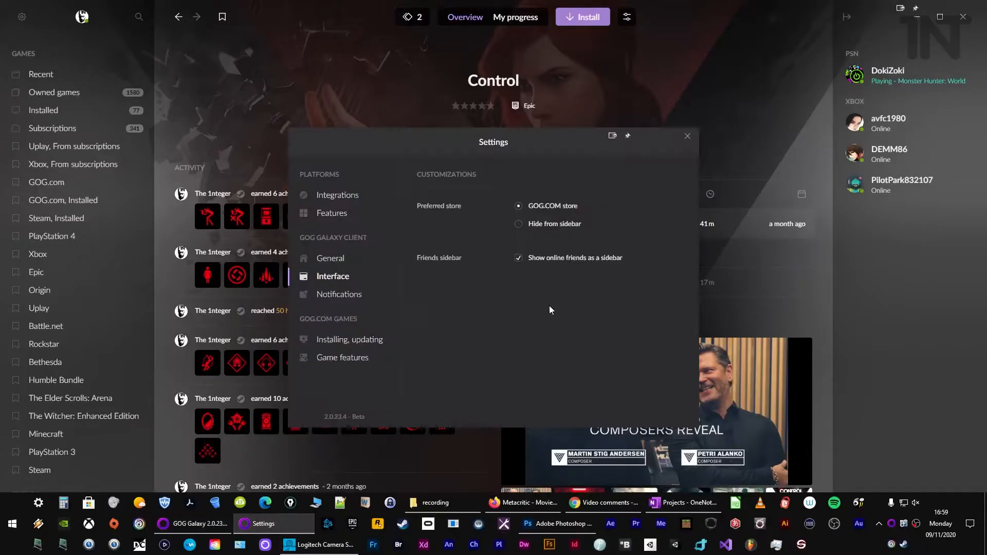
{"action": "left_click", "coordinate": [339, 294]}
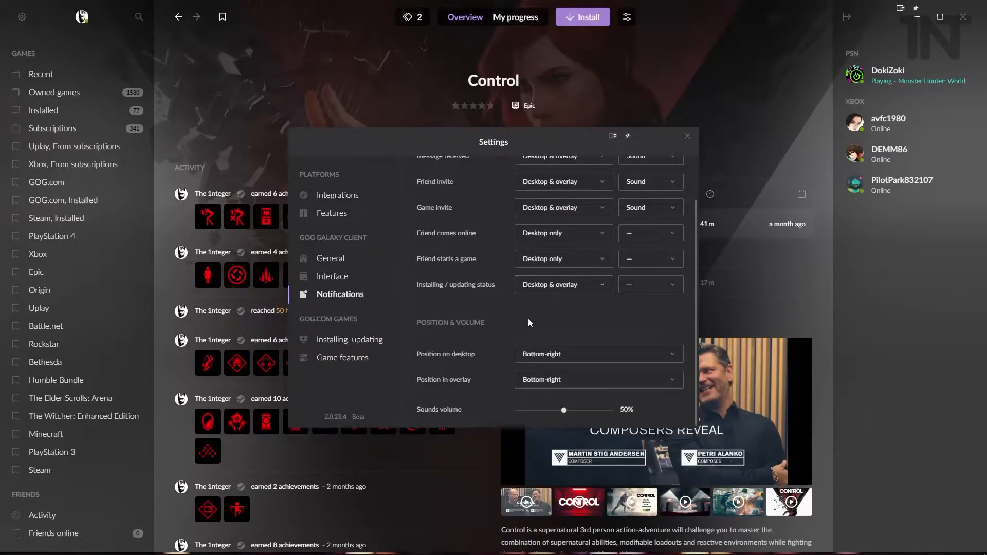
{"action": "scroll", "scroll_direction": "up", "scroll_amount": 3}
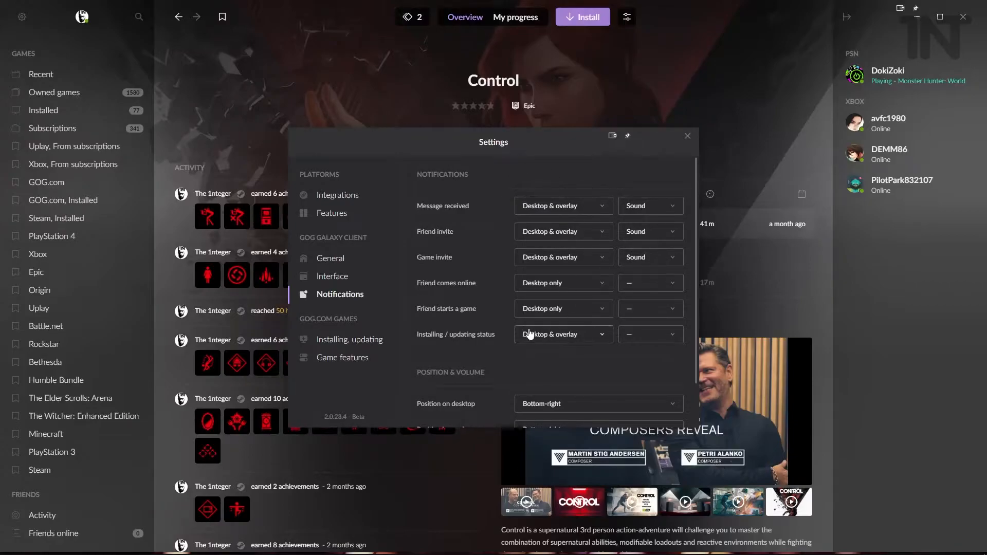
{"action": "left_click", "coordinate": [651, 257]}
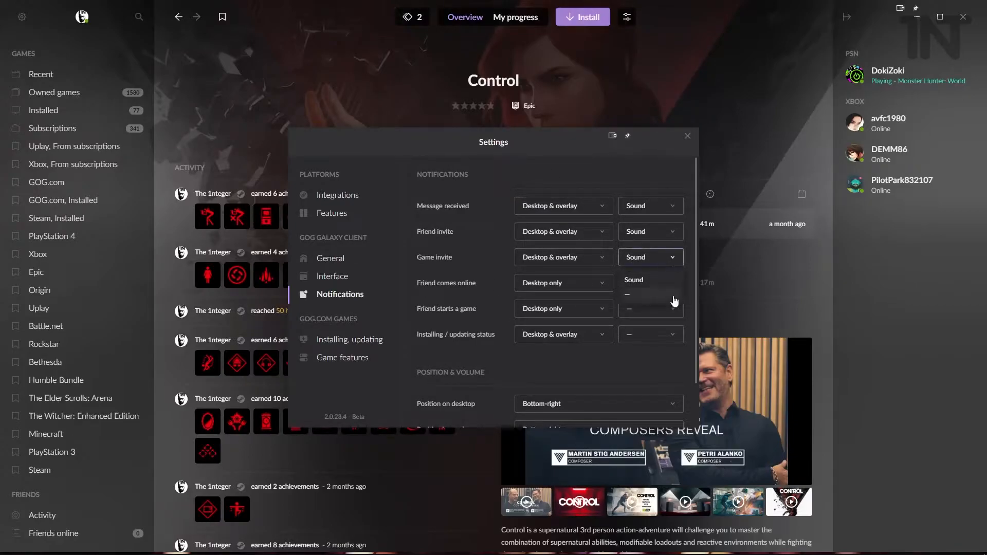
{"action": "scroll", "scroll_direction": "down", "scroll_amount": 3}
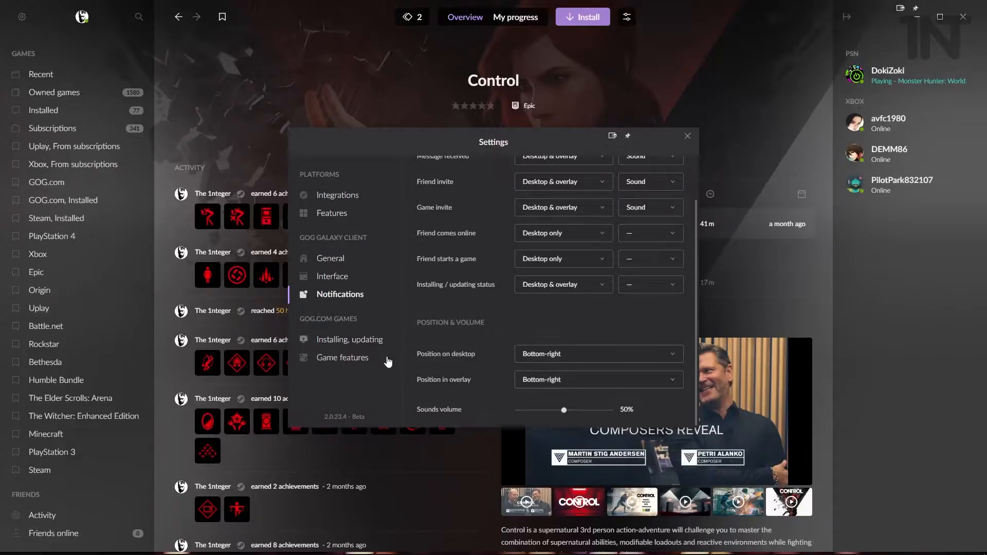
{"action": "mouse_move", "coordinate": [365, 342]}
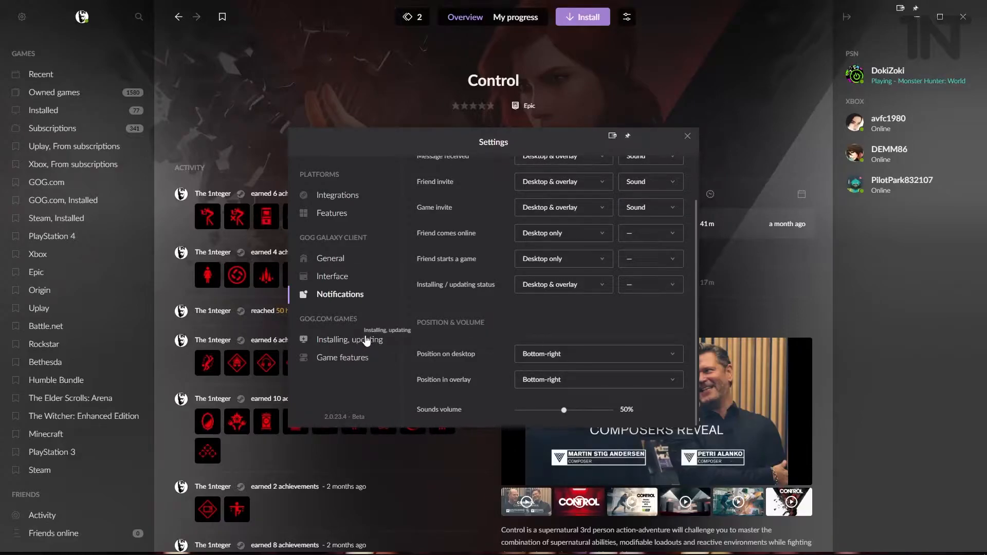
{"action": "left_click", "coordinate": [350, 339]}
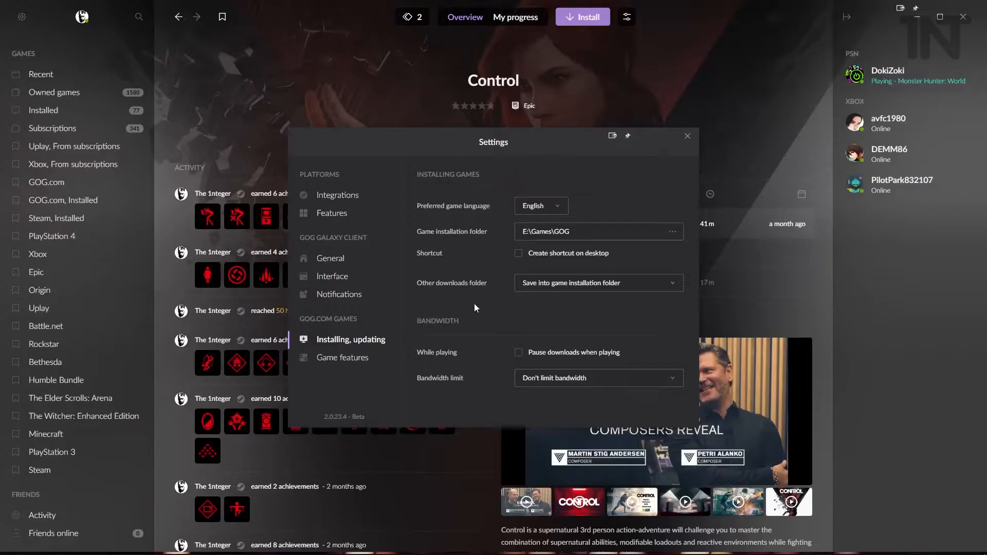
{"action": "mouse_move", "coordinate": [485, 305]}
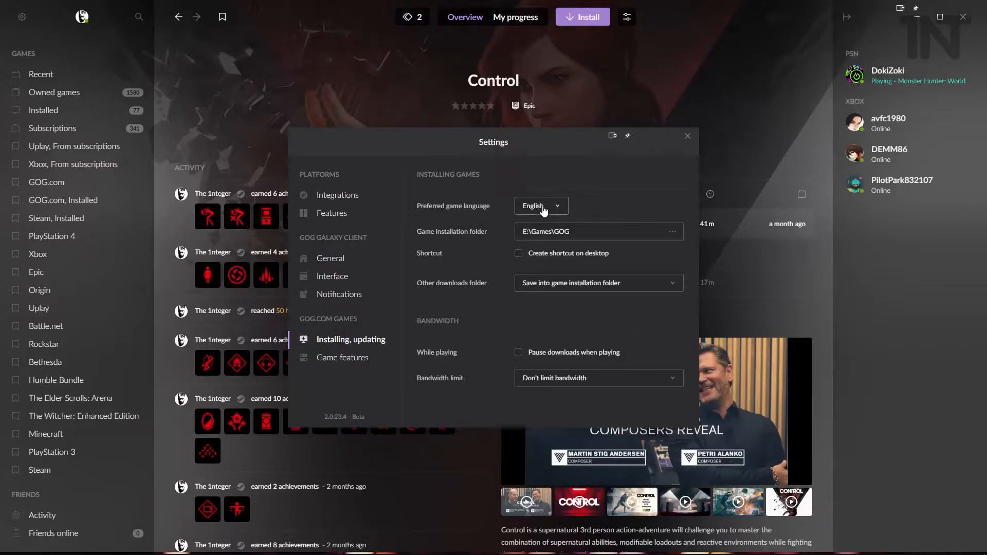
- Check preferred game languages and turn off pausing downloads while playing
{"action": "left_click", "coordinate": [540, 206]}
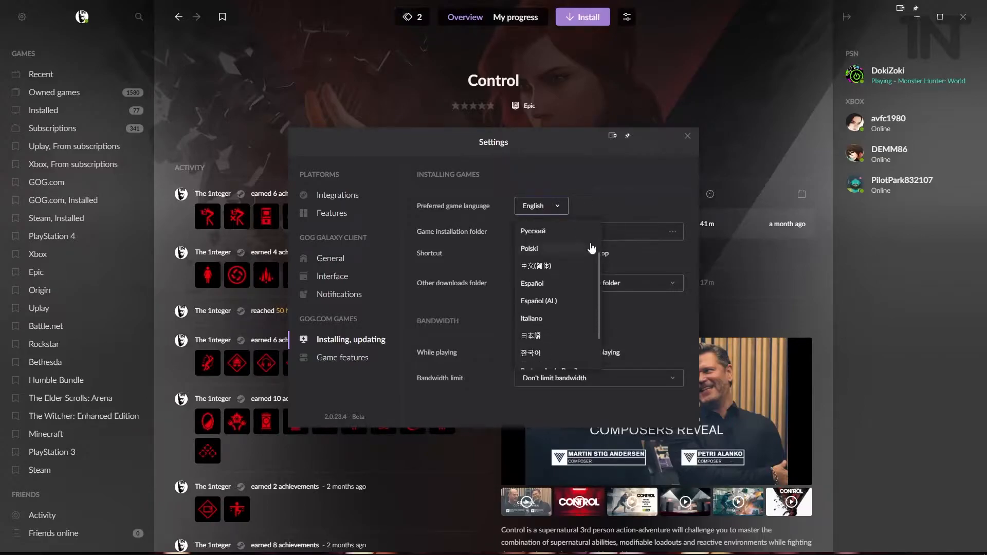
{"action": "scroll", "scroll_direction": "up", "scroll_amount": 3}
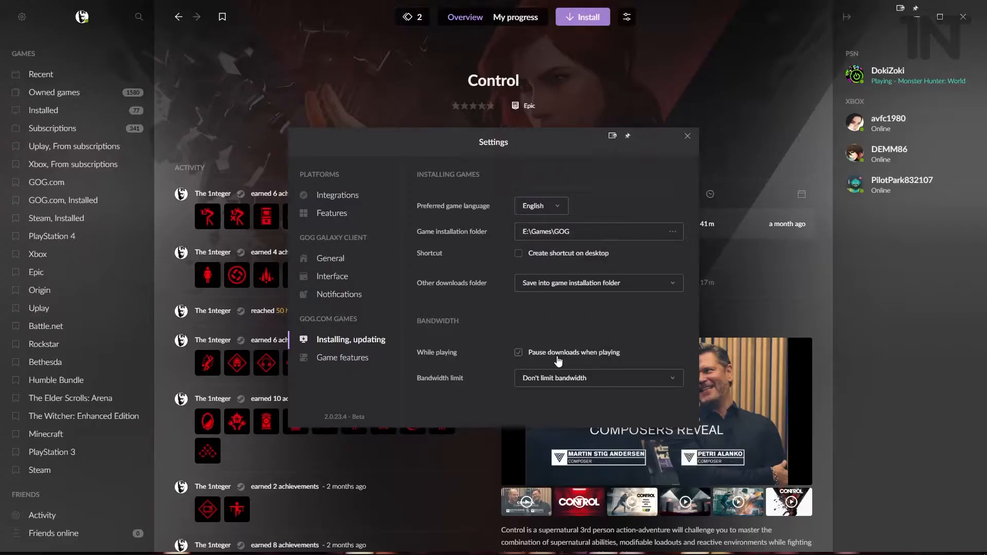
{"action": "left_click", "coordinate": [518, 352]}
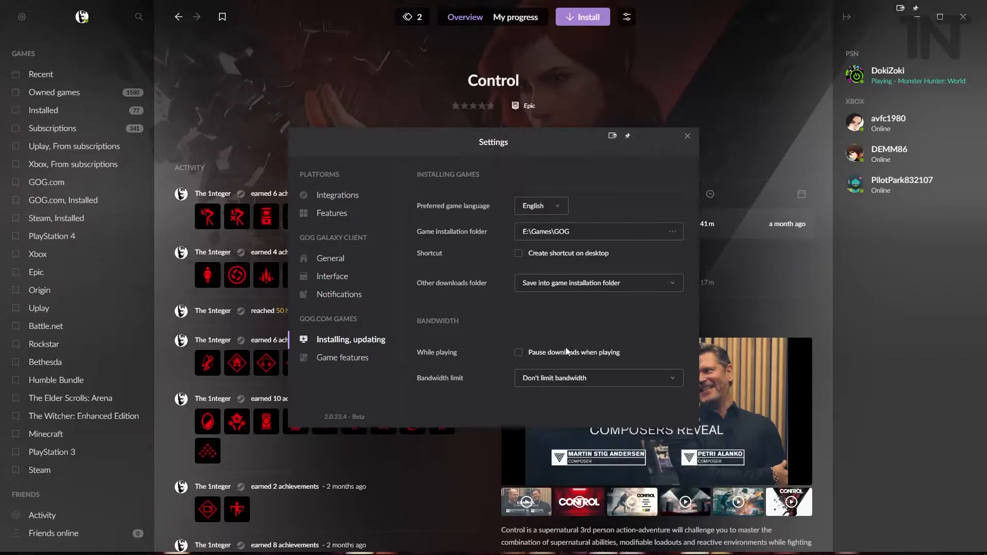
{"action": "mouse_move", "coordinate": [518, 364]}
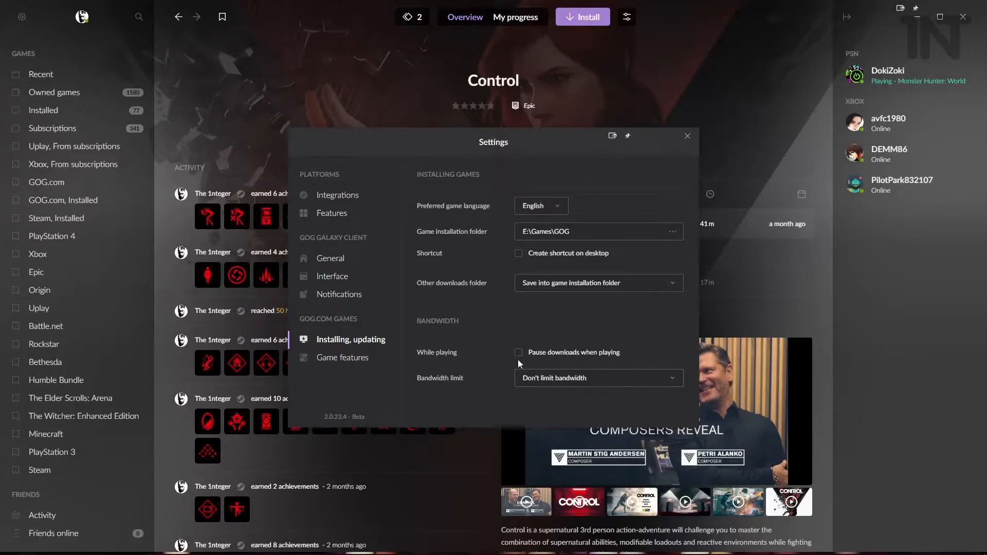
{"action": "mouse_move", "coordinate": [342, 357]}
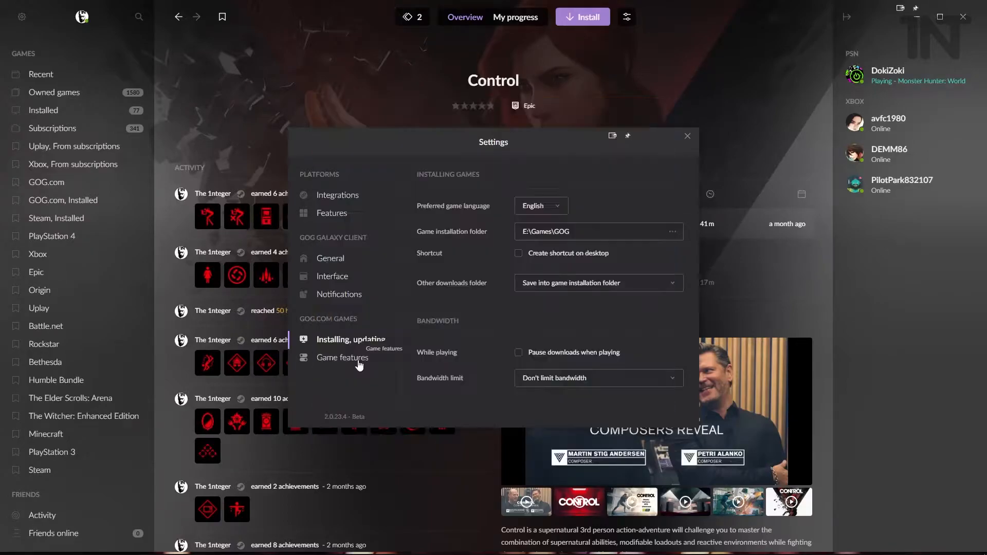
{"action": "left_click", "coordinate": [342, 357]}
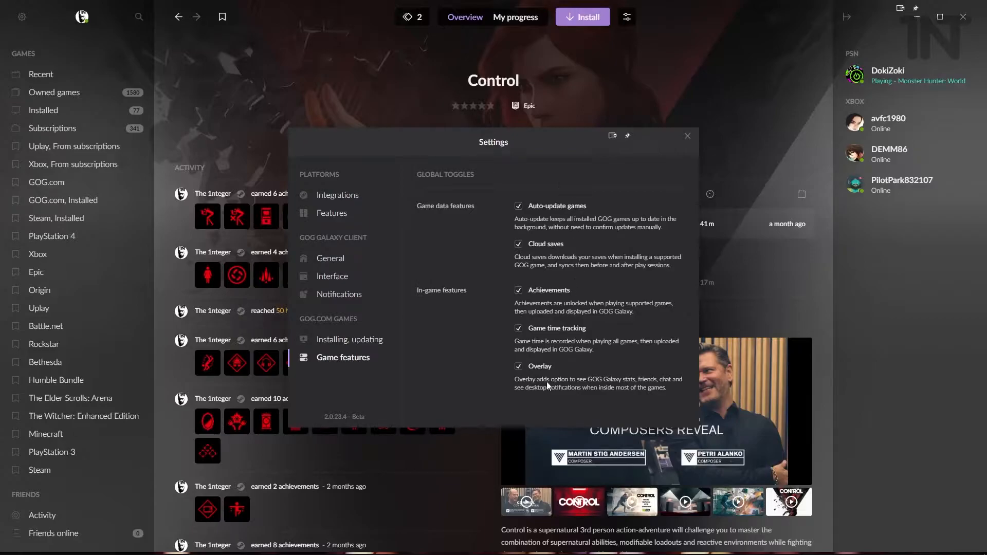
{"action": "mouse_move", "coordinate": [432, 370]}
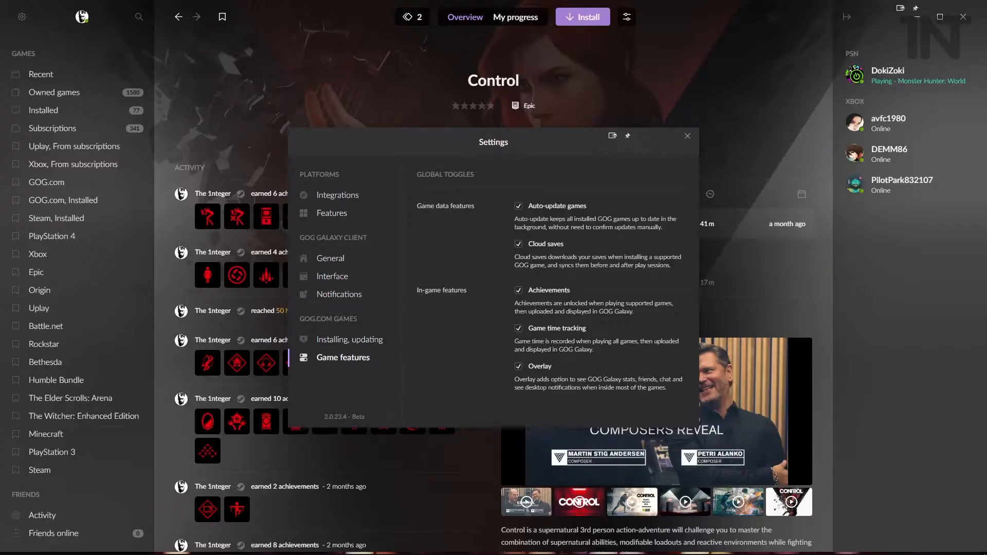
{"action": "mouse_move", "coordinate": [55, 93]}
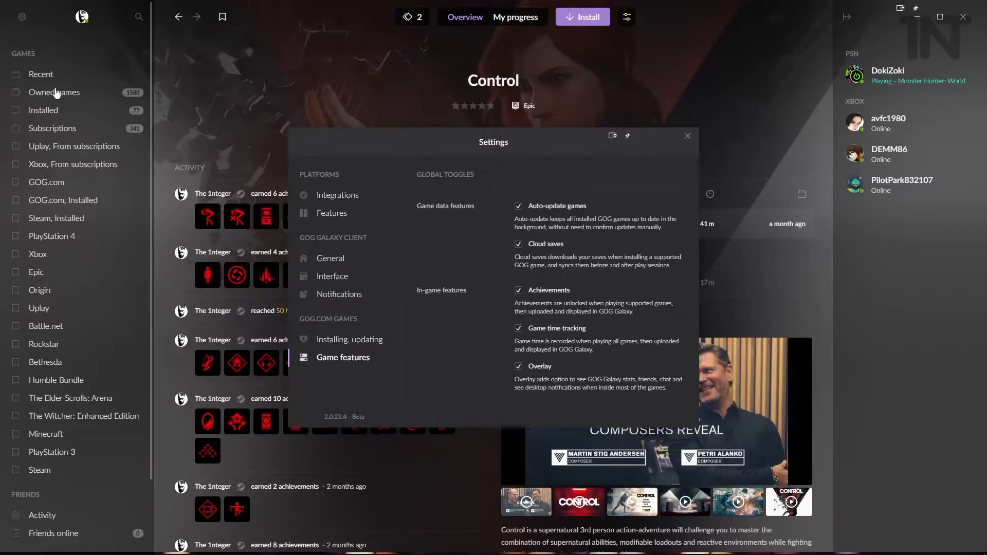
- Close Settings and return to the Recent library overview
{"action": "left_click", "coordinate": [687, 136]}
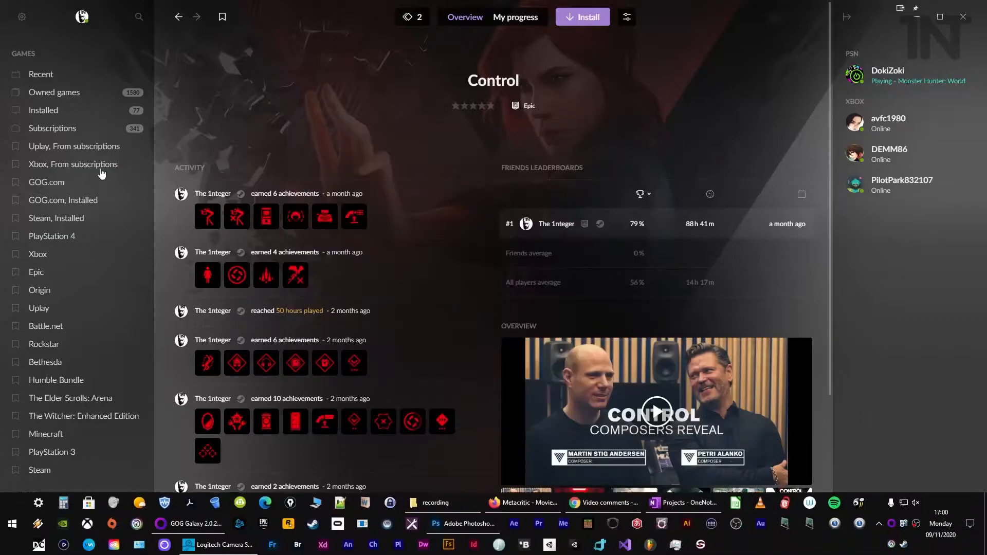
{"action": "left_click", "coordinate": [41, 74]}
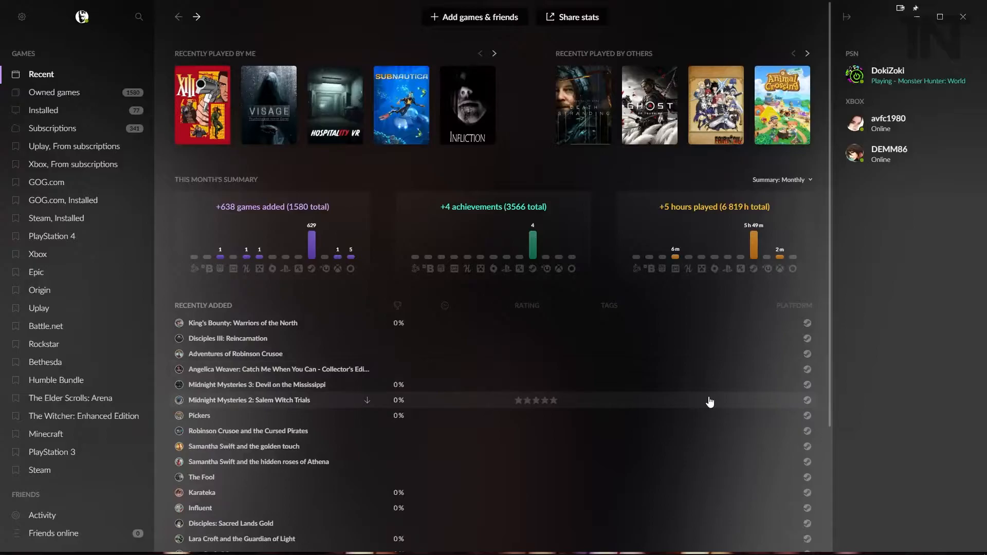
{"action": "mouse_move", "coordinate": [280, 192]}
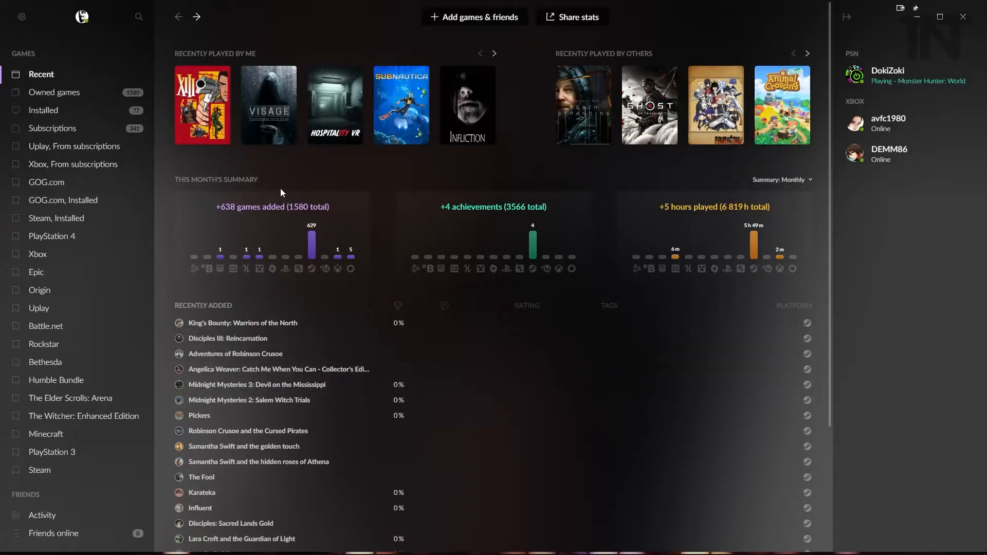
{"action": "mouse_move", "coordinate": [78, 365]}
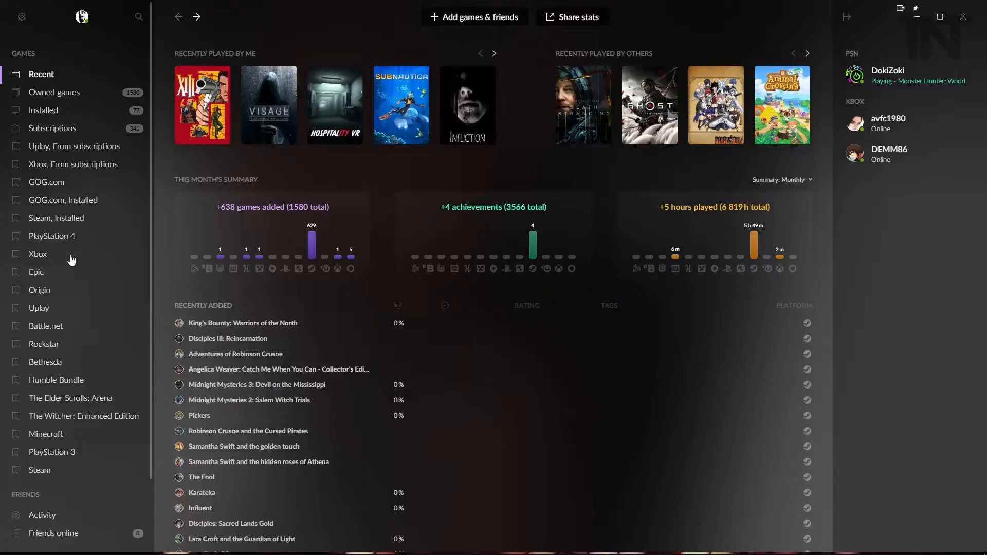
- Browse the PlayStation 4 bookmark's games, then go back to the Recent overview
{"action": "right_click", "coordinate": [53, 235]}
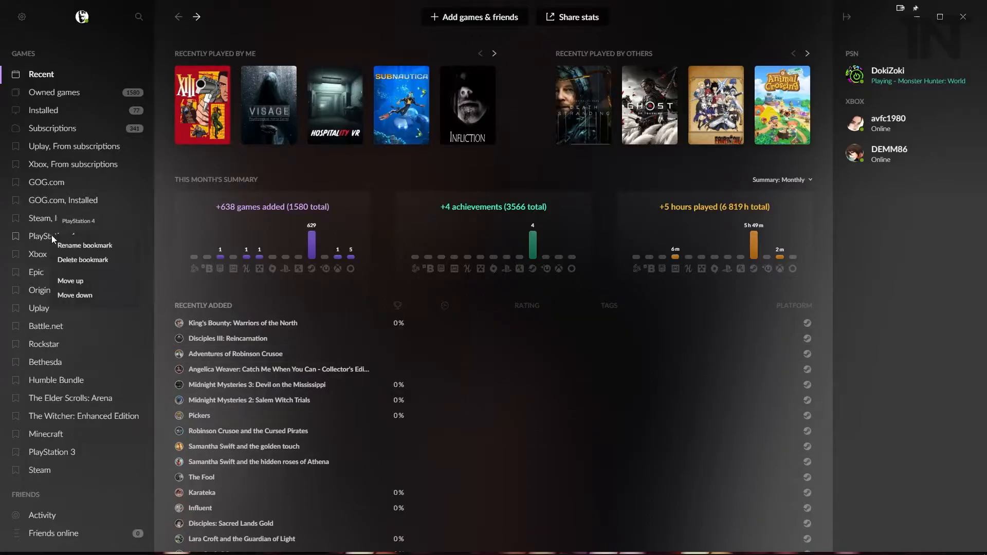
{"action": "mouse_move", "coordinate": [145, 232]}
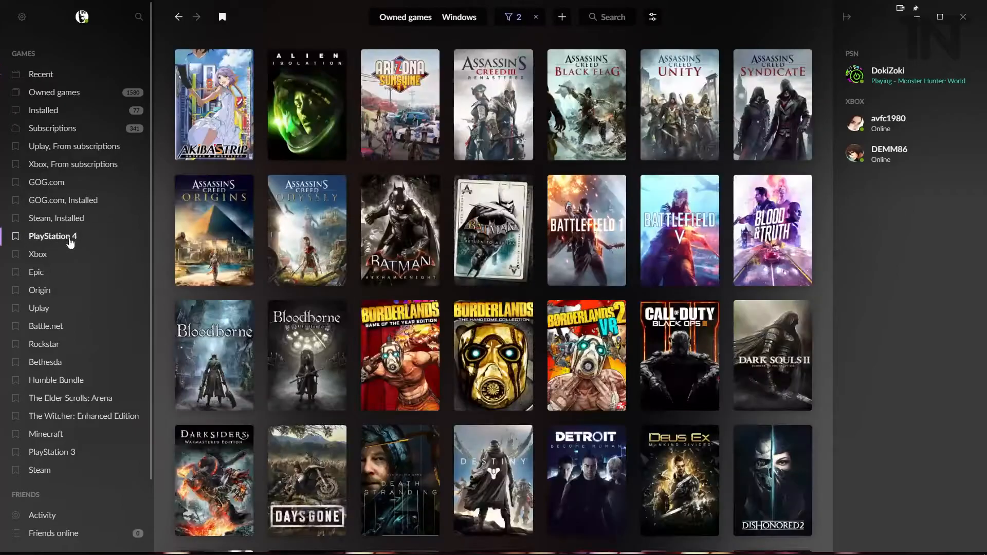
{"action": "scroll", "scroll_direction": "down", "scroll_amount": 3}
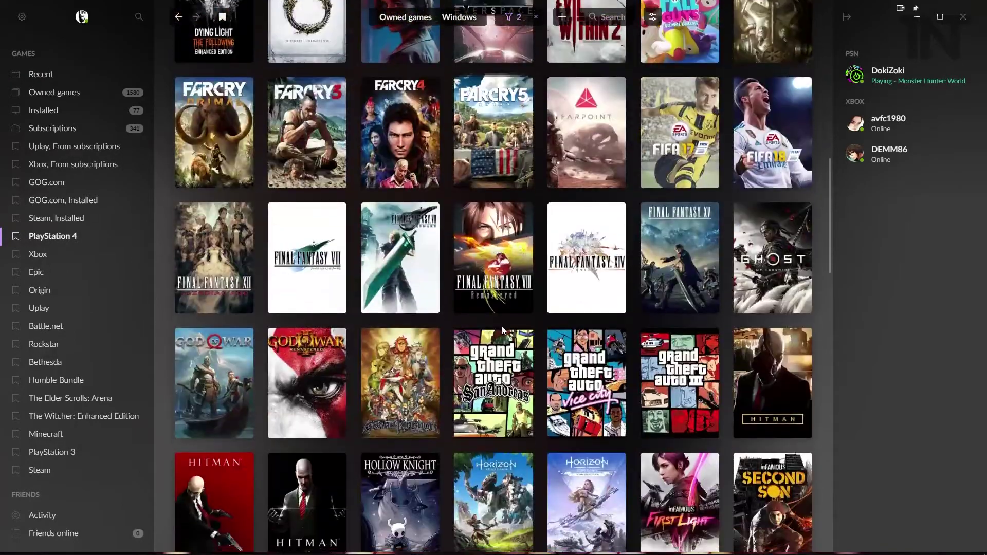
{"action": "scroll", "scroll_direction": "down", "scroll_amount": 3}
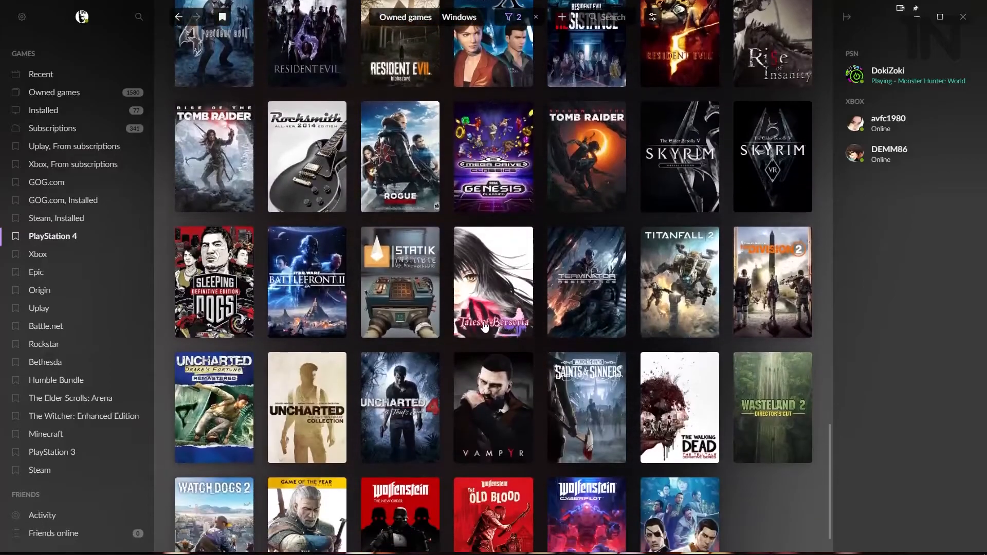
{"action": "left_click", "coordinate": [41, 74]}
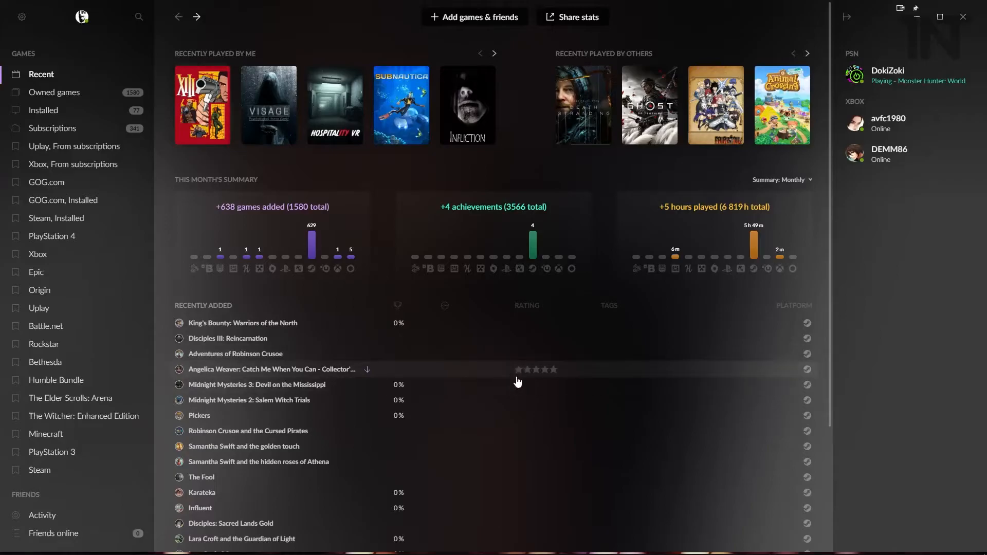
{"action": "mouse_move", "coordinate": [244, 359]}
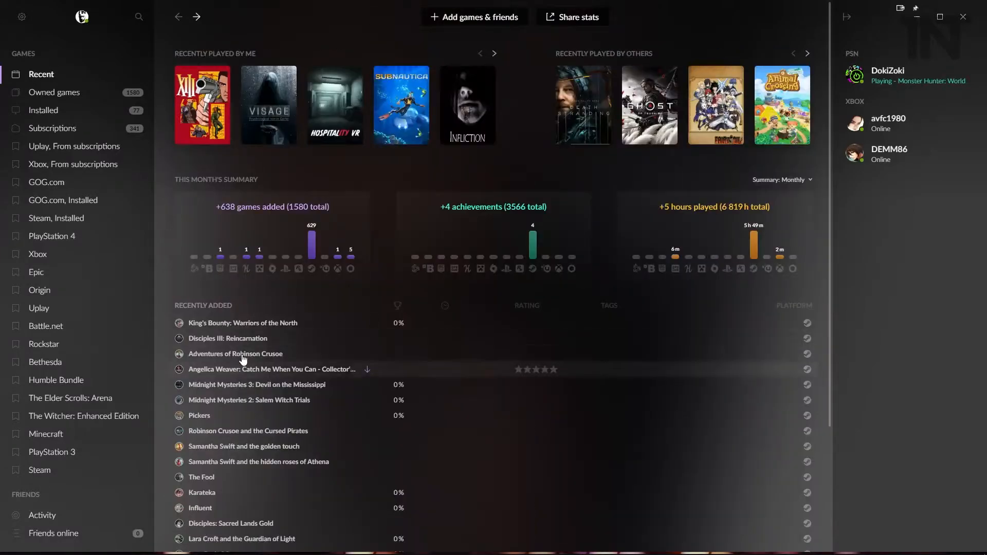
{"action": "mouse_move", "coordinate": [87, 374]}
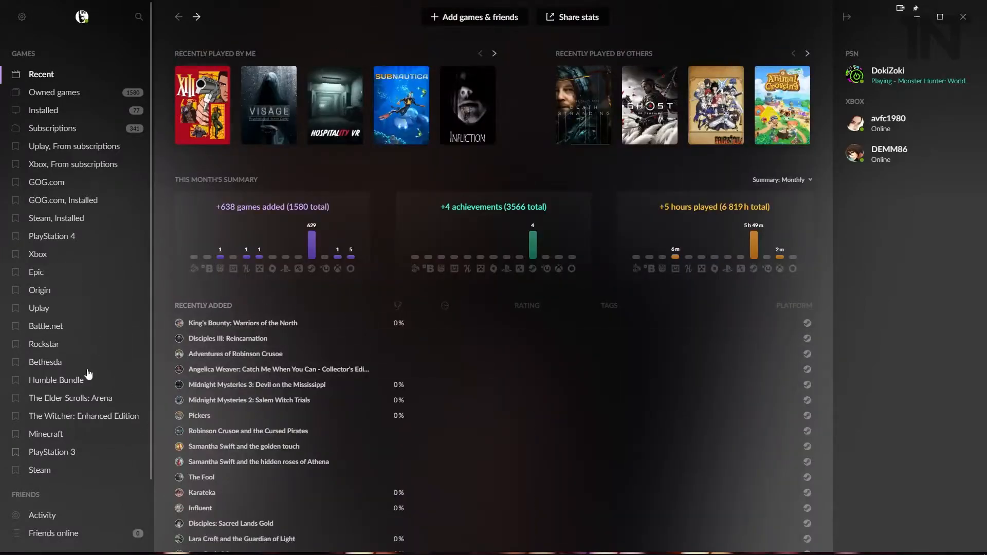
{"action": "mouse_move", "coordinate": [75, 241]}
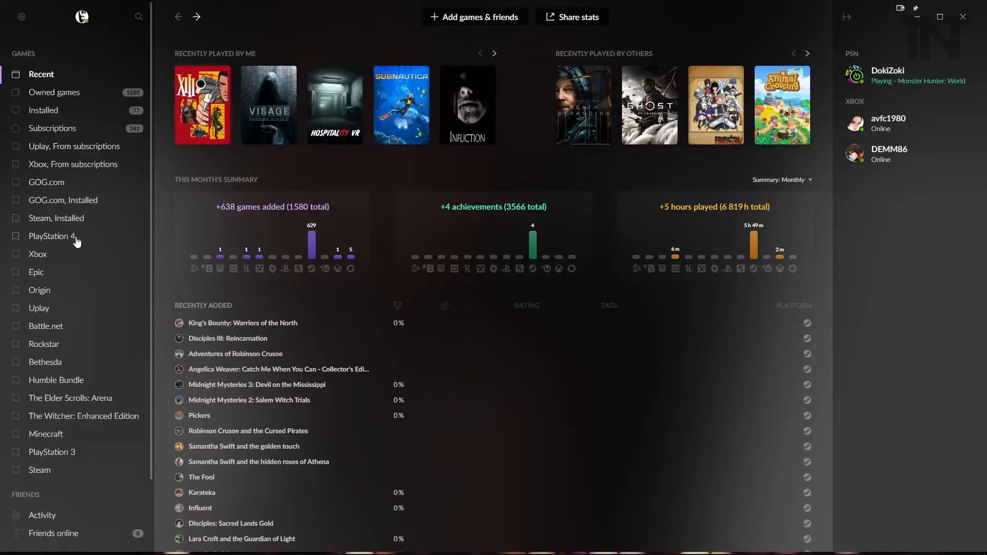
{"action": "mouse_move", "coordinate": [44, 312]}
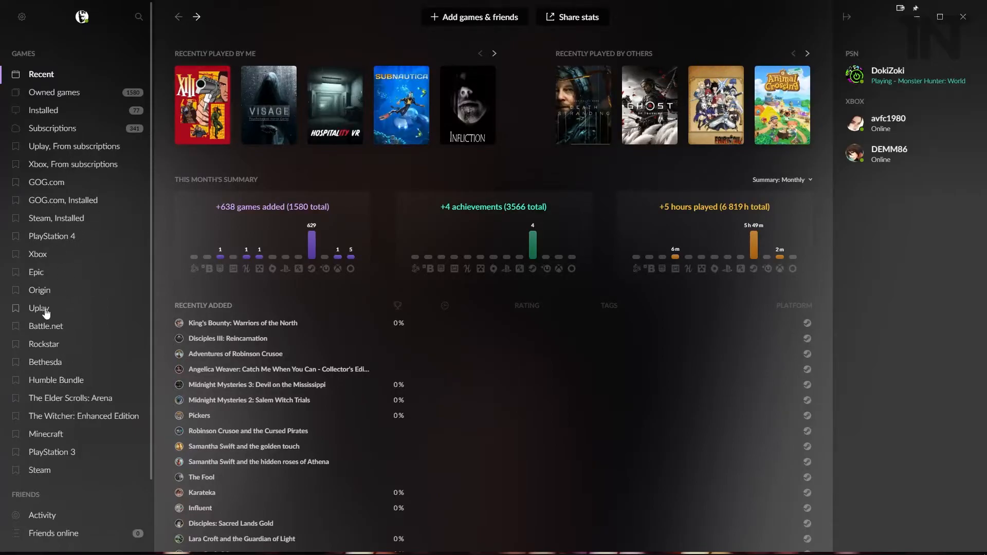
- Check the Uplay bookmark's Status filter, then open the 'Uplay, From subscriptions' bookmark
{"action": "left_click", "coordinate": [39, 308]}
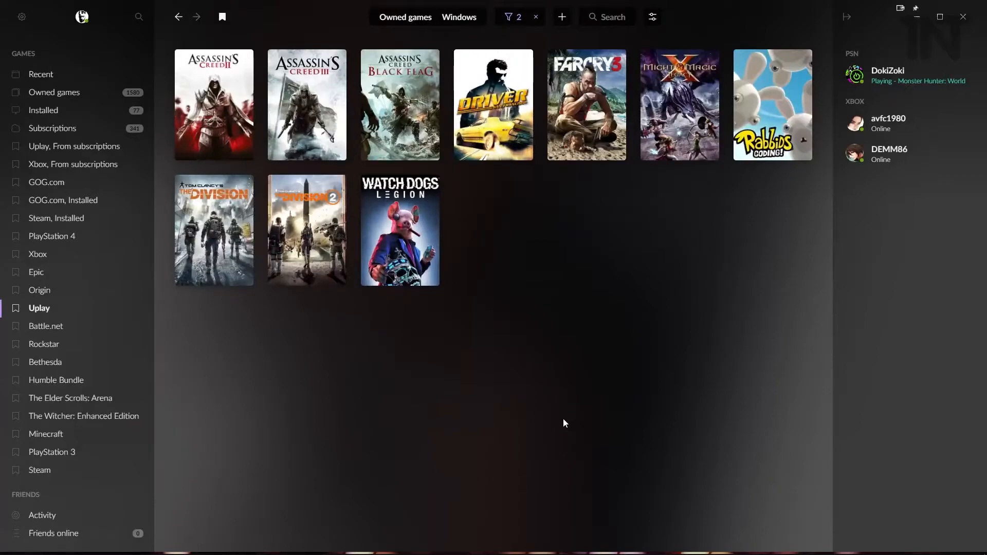
{"action": "mouse_move", "coordinate": [254, 337]}
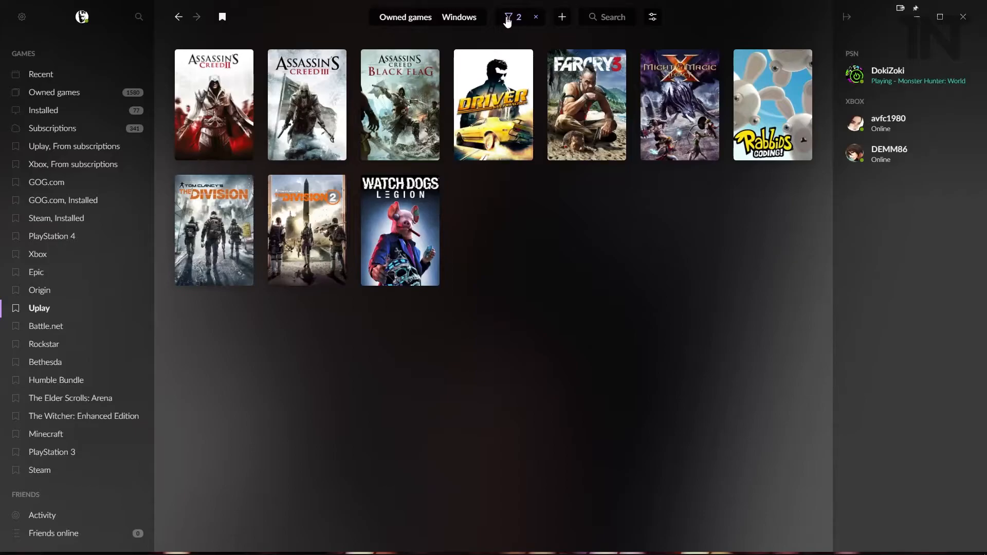
{"action": "left_click", "coordinate": [508, 17]}
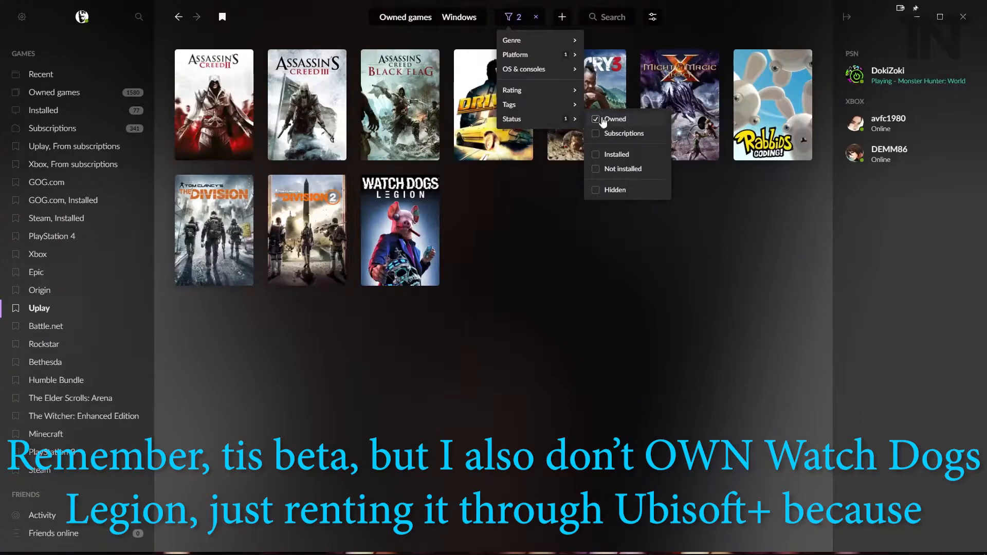
{"action": "left_click", "coordinate": [594, 132]}
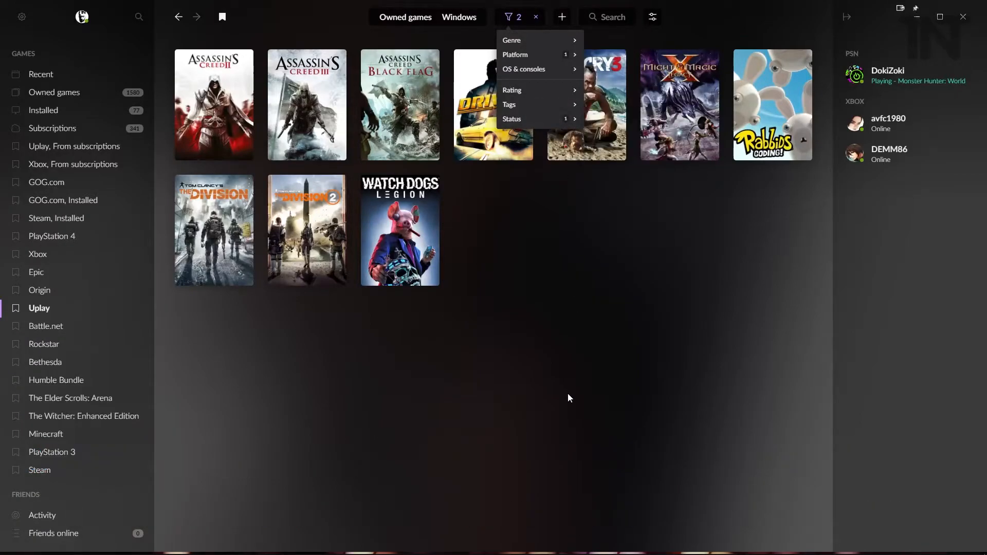
{"action": "left_click", "coordinate": [547, 421]}
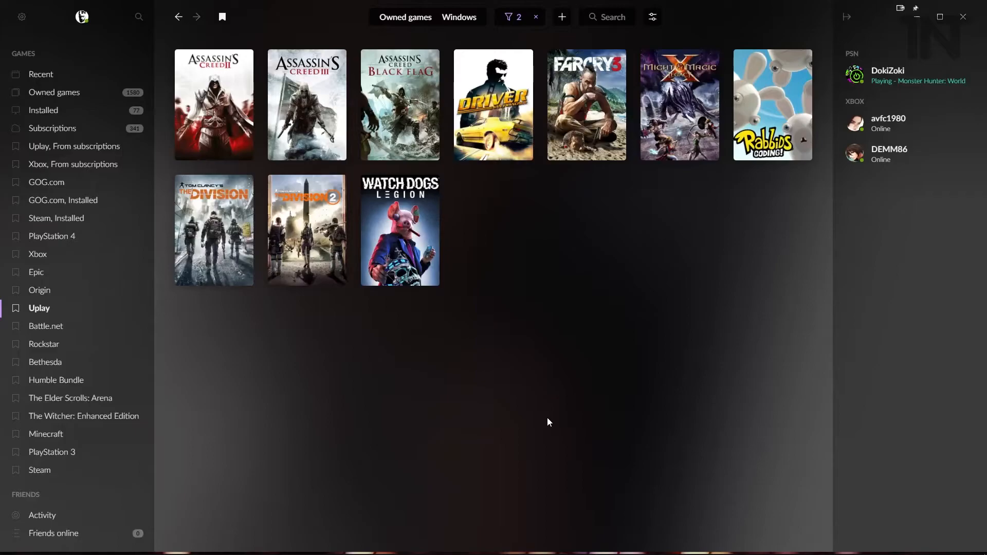
{"action": "left_click", "coordinate": [74, 146]}
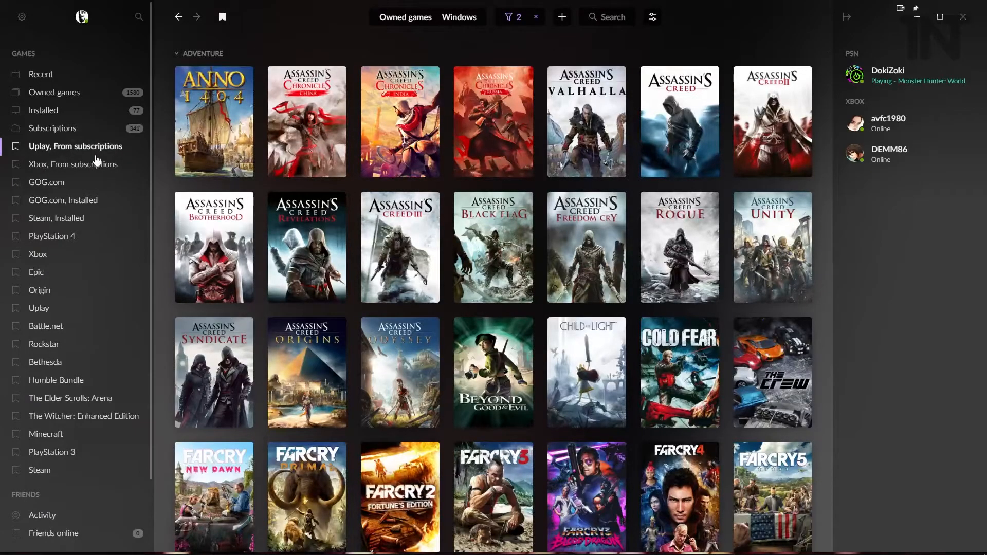
- Delete the 'Uplay, From subscriptions' bookmark and reopen the Uplay bookmark
{"action": "right_click", "coordinate": [75, 146]}
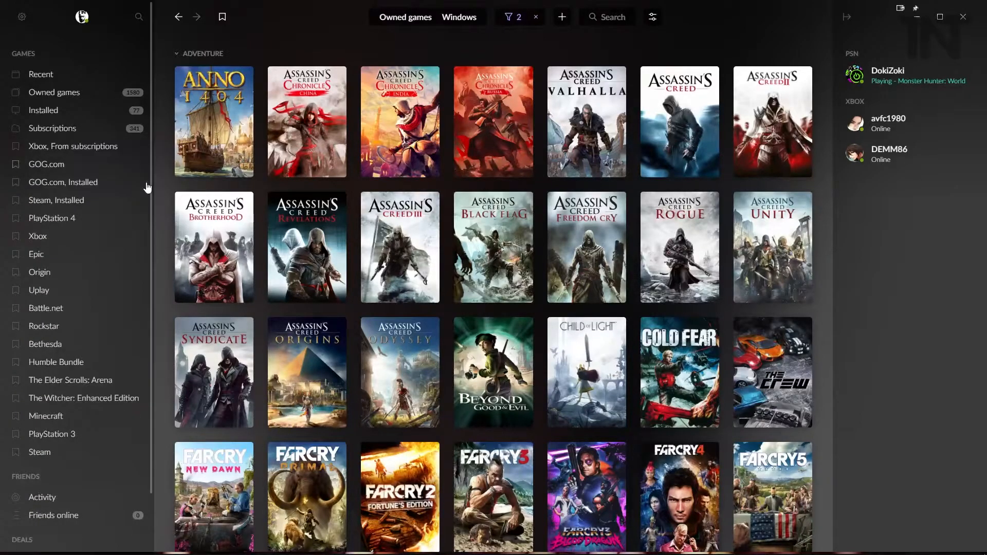
{"action": "left_click", "coordinate": [39, 290]}
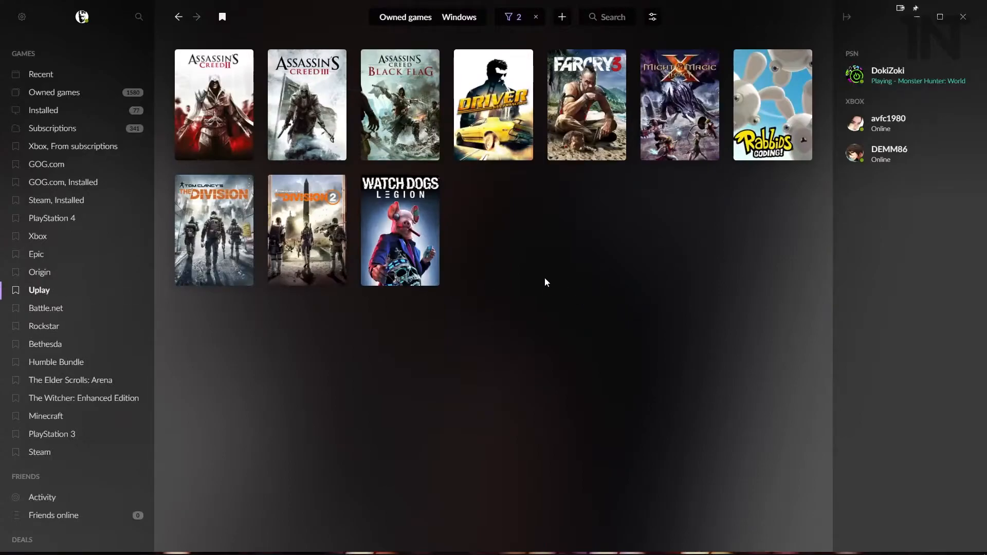
{"action": "mouse_move", "coordinate": [44, 310]}
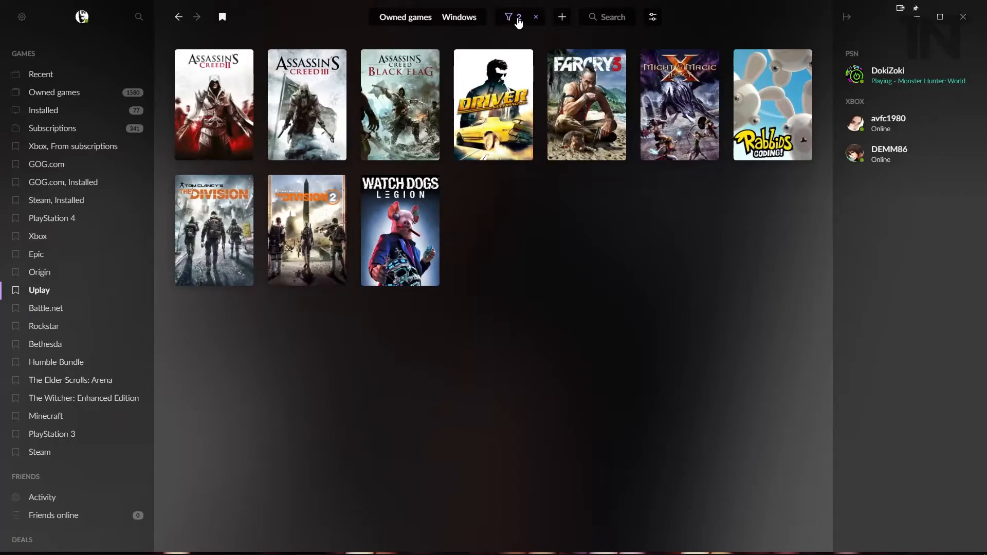
- Change the Status filter from Owned to Subscriptions for the Uplay library
{"action": "left_click", "coordinate": [516, 17]}
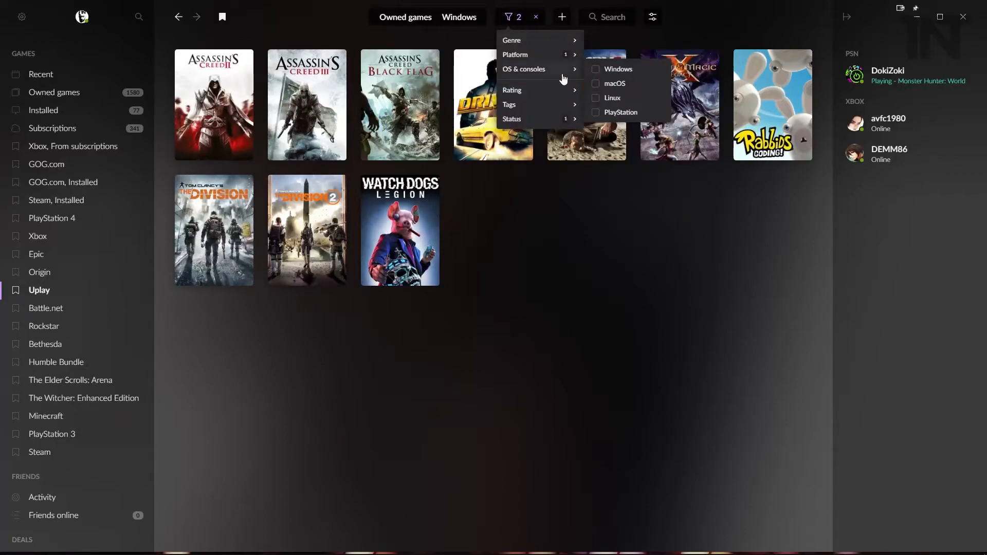
{"action": "left_click", "coordinate": [515, 54]}
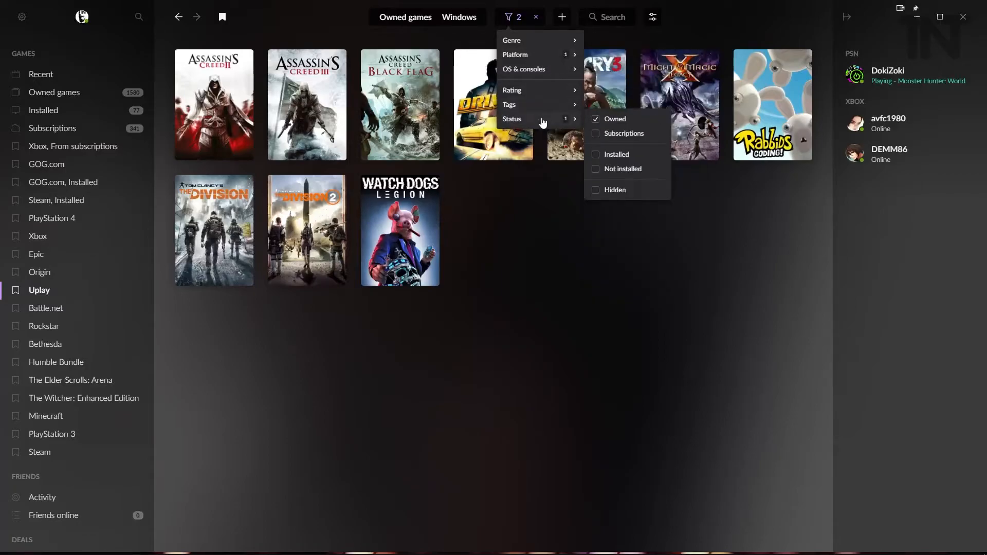
{"action": "mouse_move", "coordinate": [597, 121]}
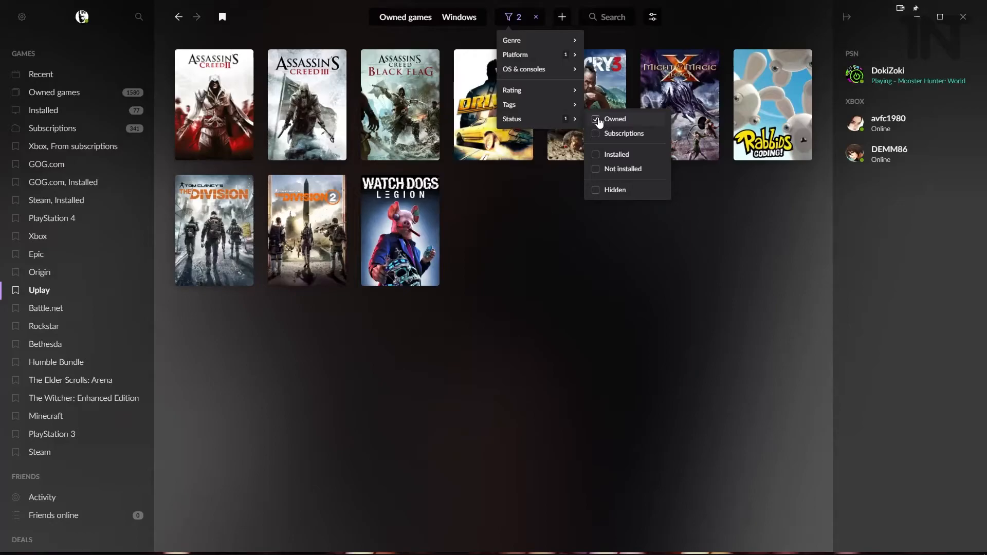
{"action": "left_click", "coordinate": [595, 119]}
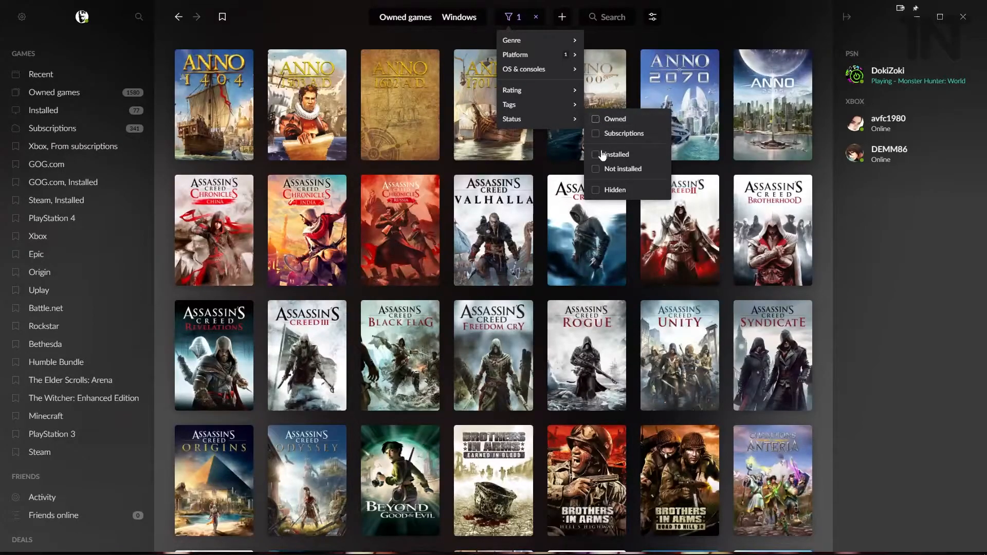
{"action": "left_click", "coordinate": [594, 132]}
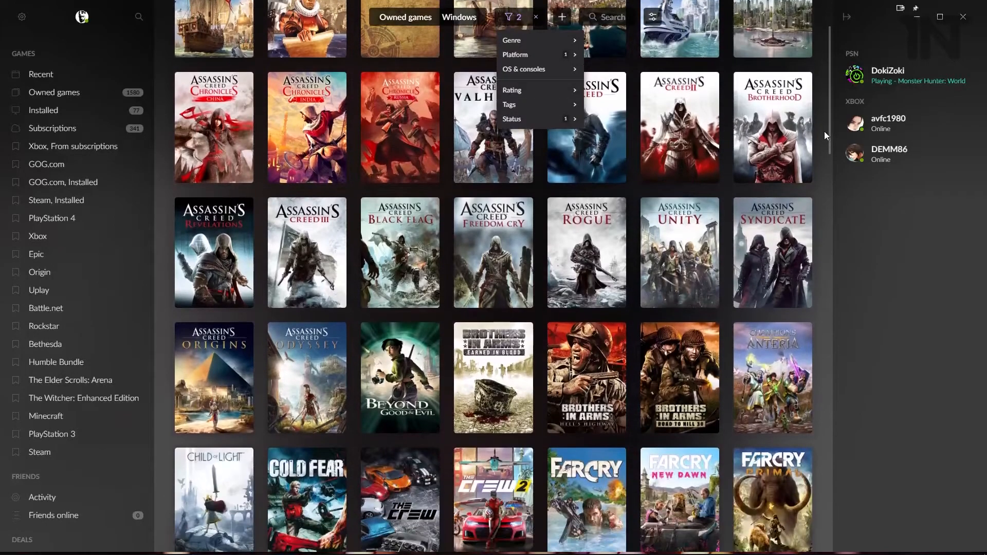
- Save the subscription-filtered view as a bookmark and open it
{"action": "scroll", "scroll_direction": "down", "scroll_amount": 3}
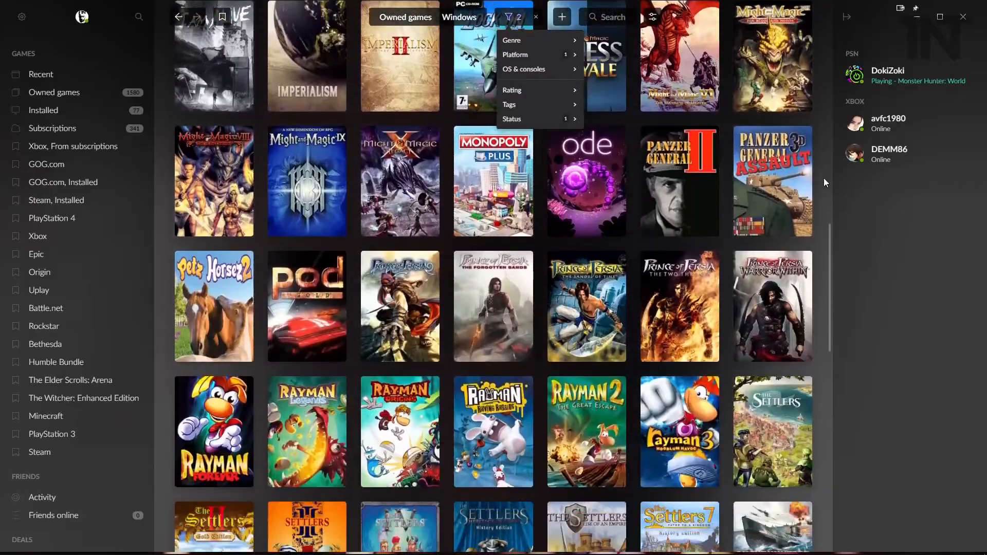
{"action": "scroll", "scroll_direction": "down", "scroll_amount": 3}
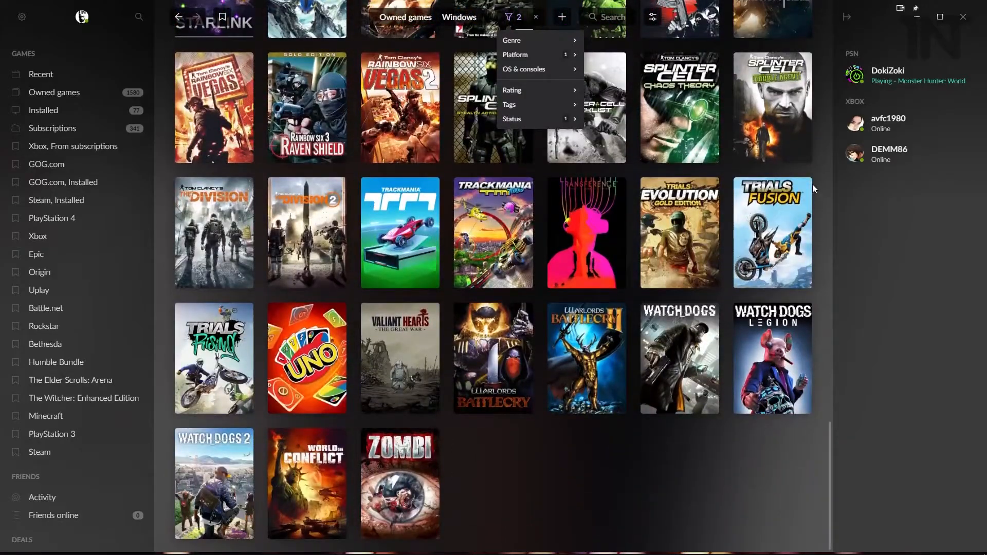
{"action": "scroll", "scroll_direction": "up", "scroll_amount": 3}
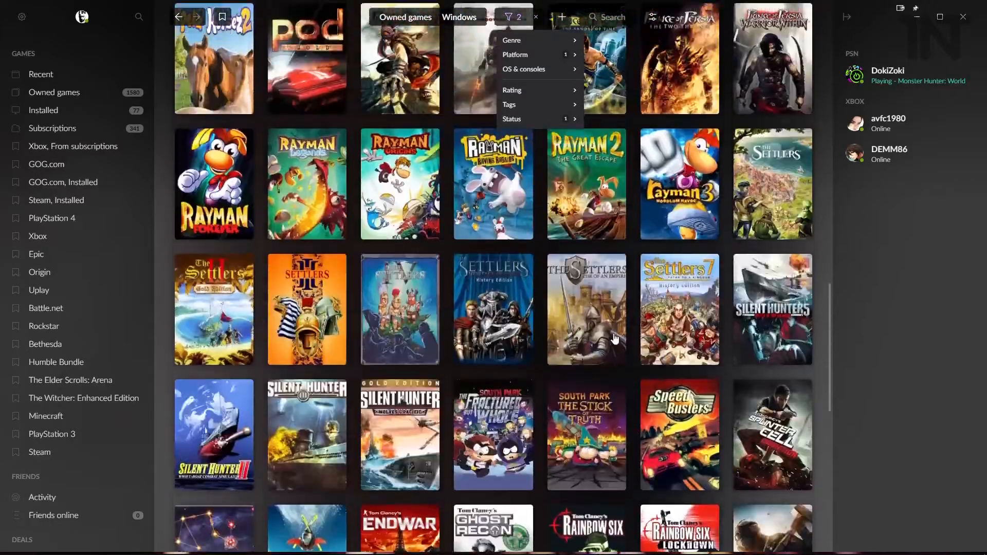
{"action": "left_click", "coordinate": [510, 104]}
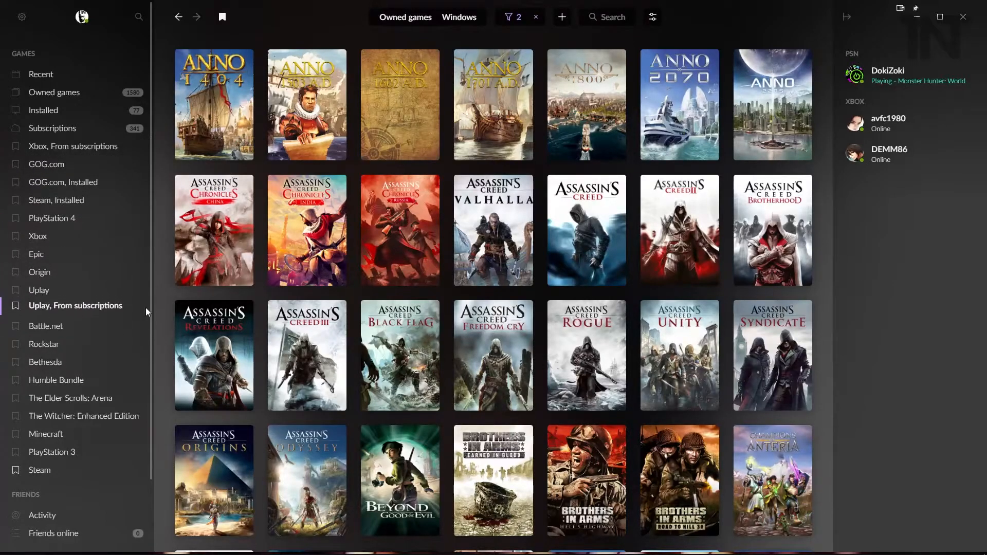
{"action": "left_click", "coordinate": [39, 290]}
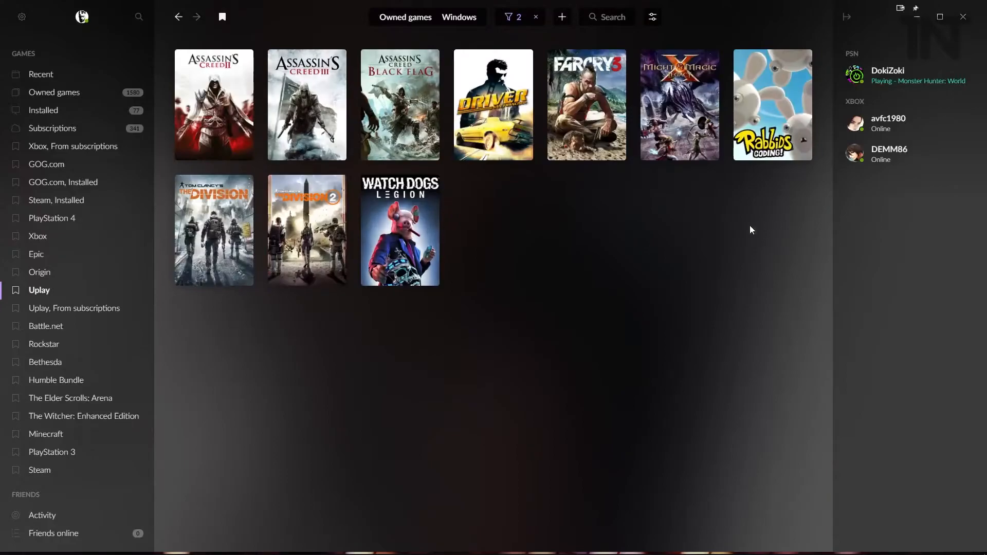
{"action": "mouse_move", "coordinate": [79, 314]}
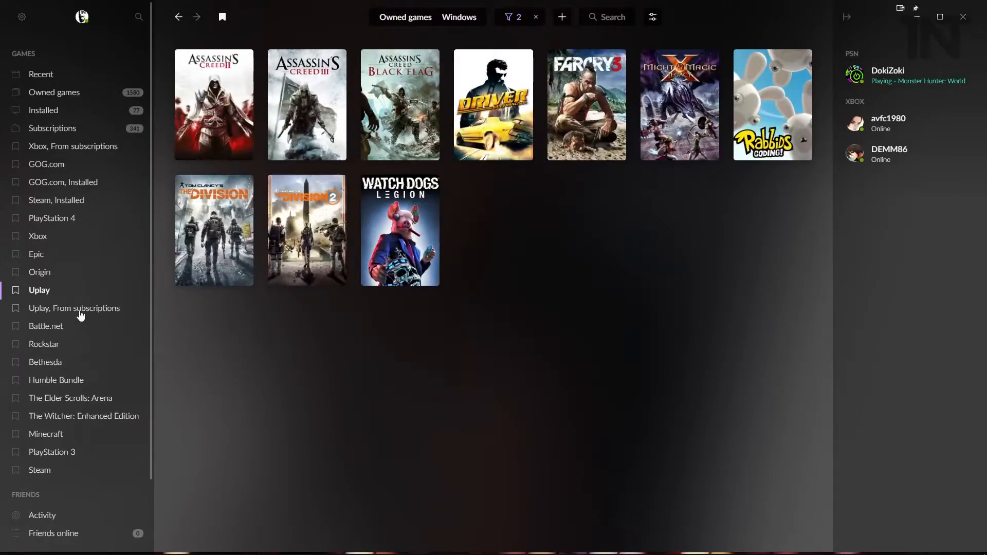
{"action": "left_click", "coordinate": [74, 307]}
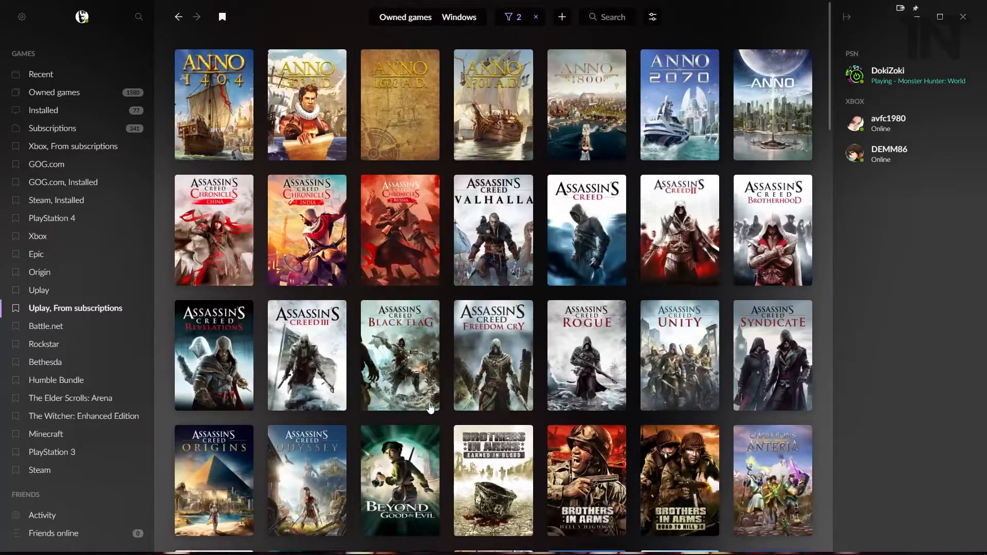
{"action": "mouse_move", "coordinate": [71, 212]}
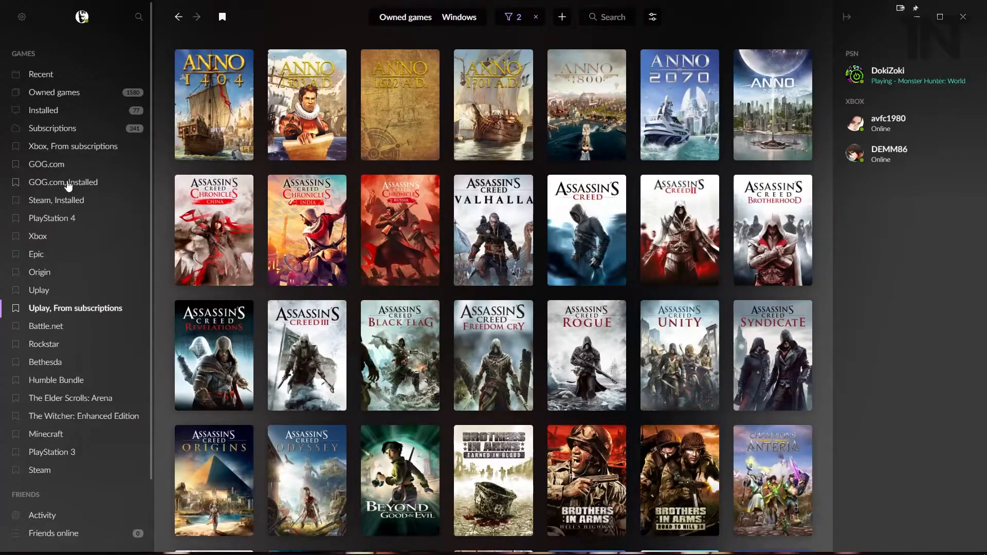
{"action": "mouse_move", "coordinate": [62, 182]}
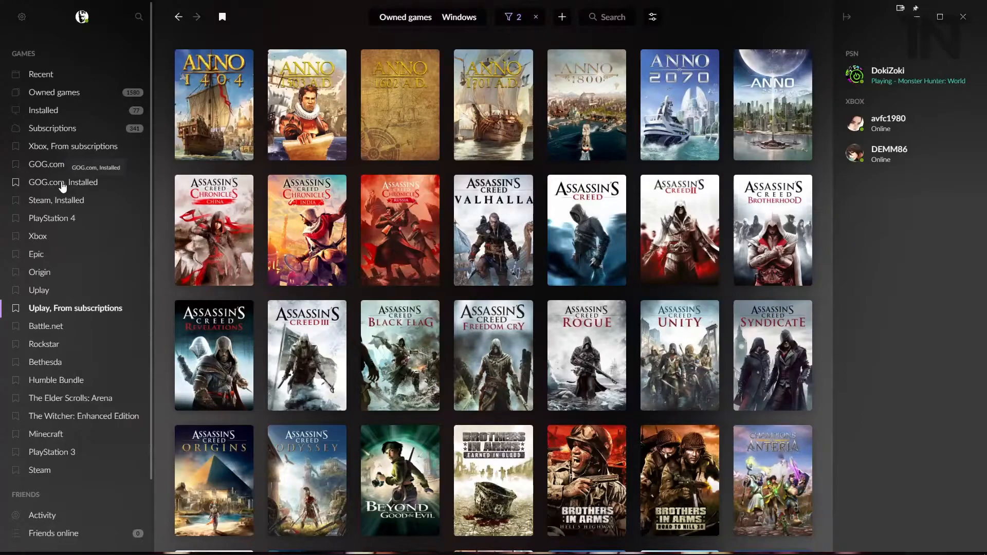
- Open the 'GOG.com, Installed' bookmark and look through its filter dropdown
{"action": "left_click", "coordinate": [62, 182]}
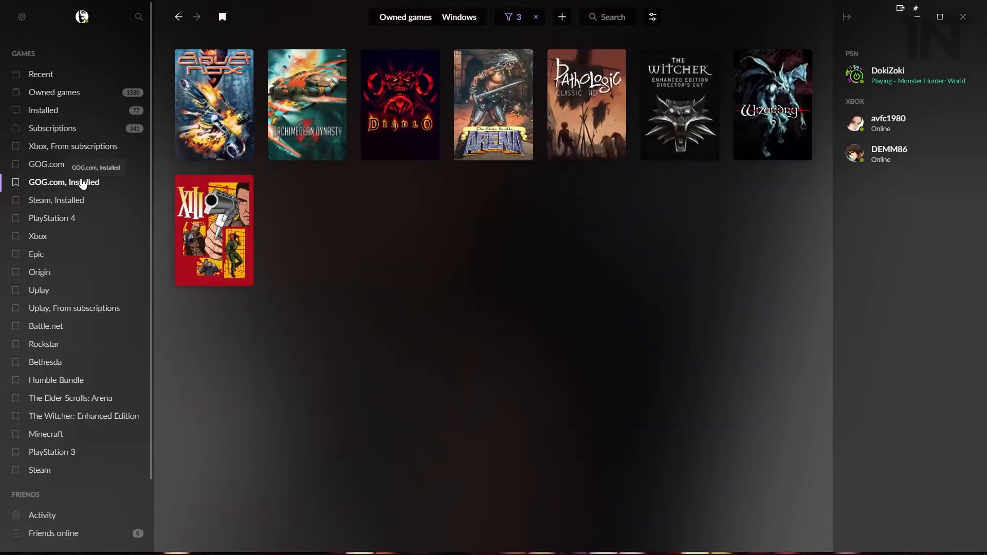
{"action": "left_click", "coordinate": [513, 17]}
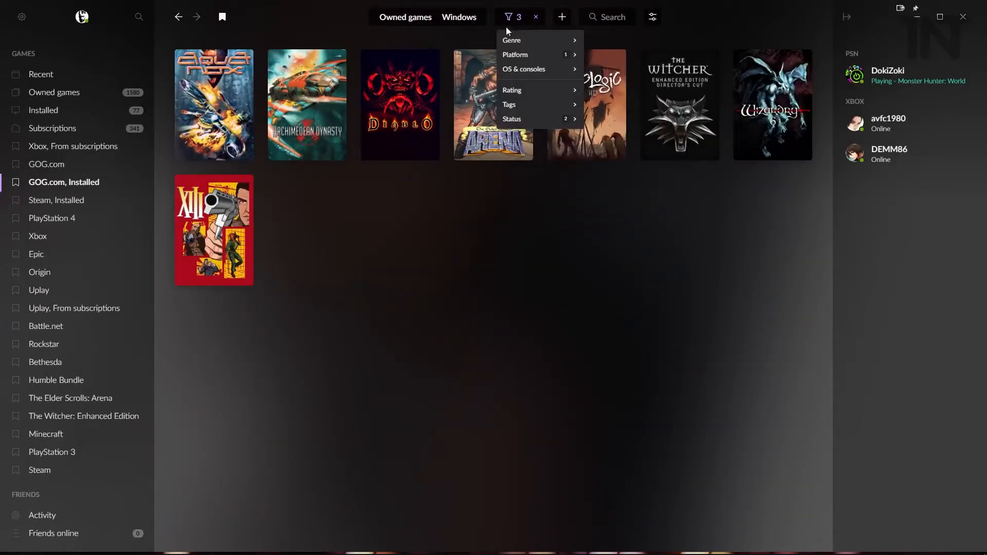
{"action": "left_click", "coordinate": [523, 69]}
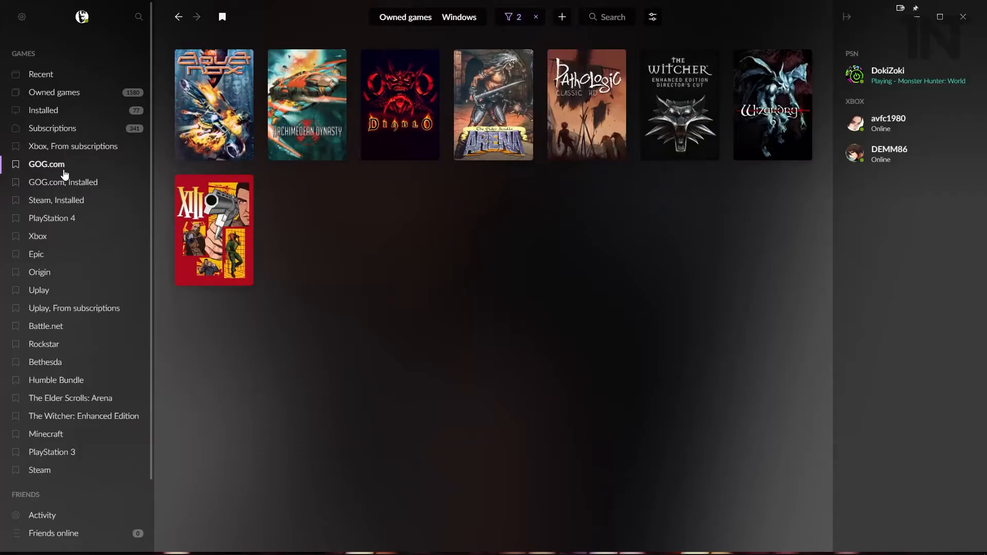
{"action": "left_click", "coordinate": [62, 182]}
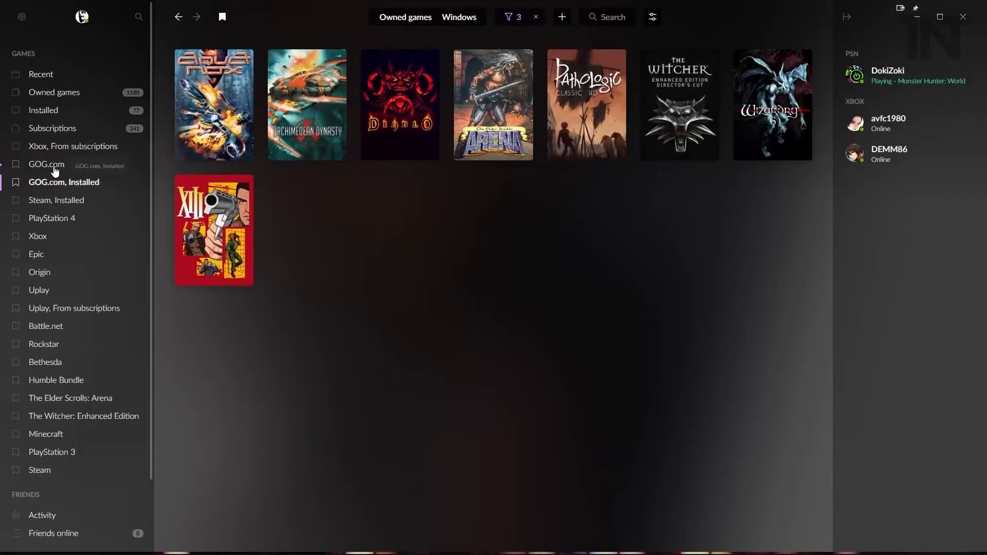
- Inspect the Status and Tags filters, toggling Owned off and back on, then close the dropdown
{"action": "left_click", "coordinate": [510, 17]}
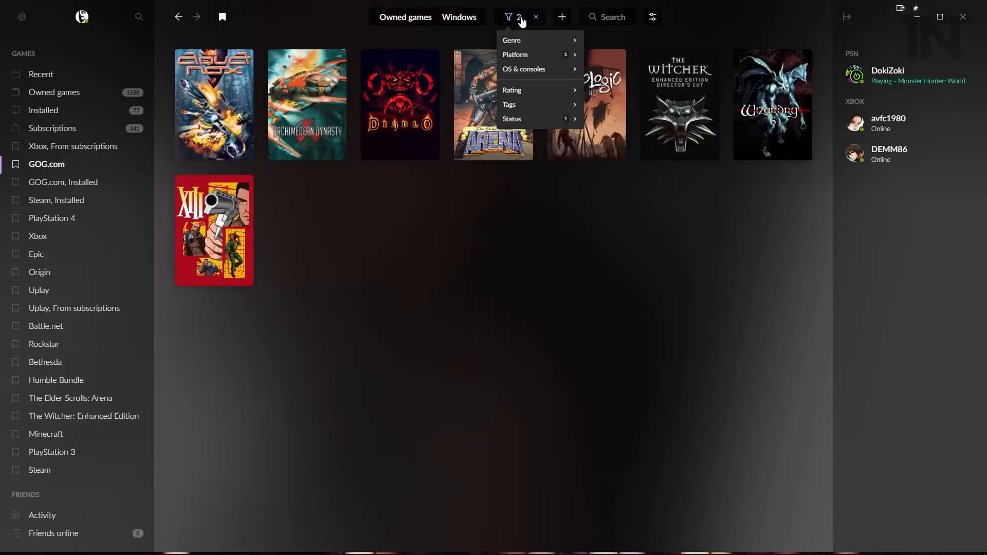
{"action": "left_click", "coordinate": [515, 54]}
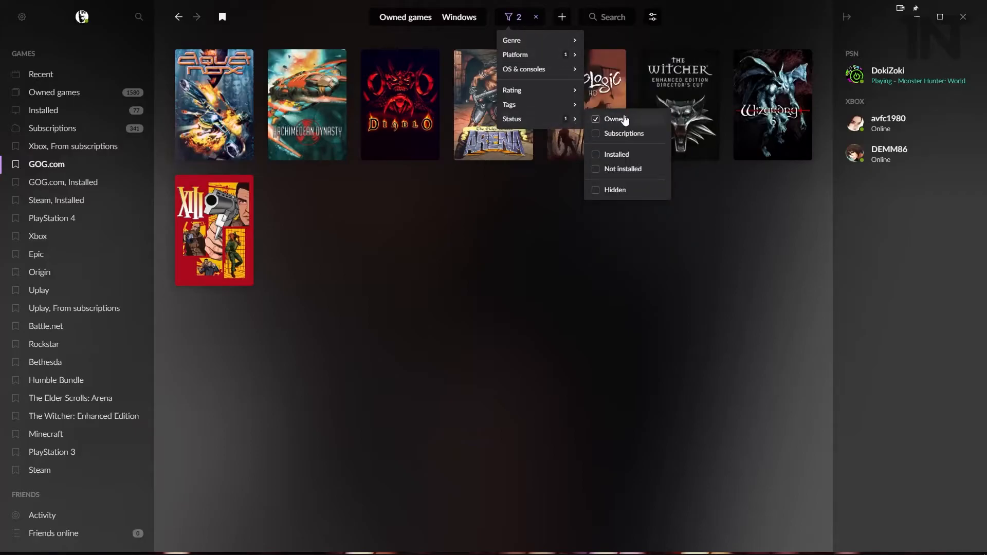
{"action": "left_click", "coordinate": [595, 133]}
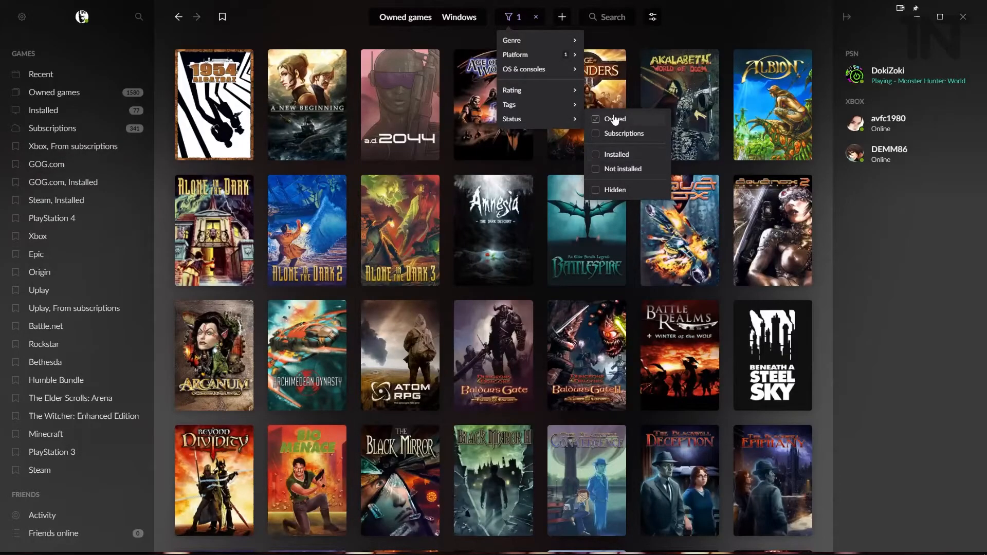
{"action": "left_click", "coordinate": [509, 104]}
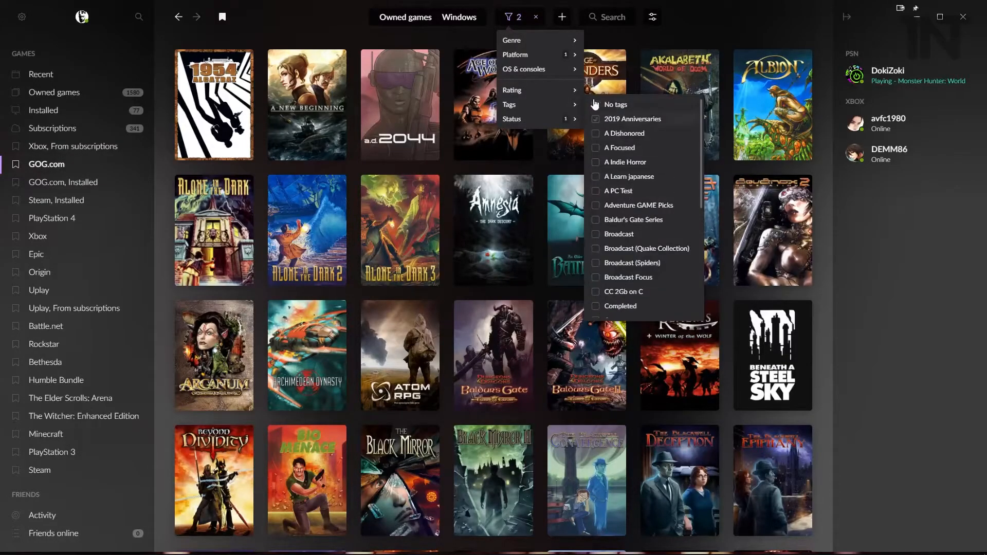
{"action": "left_click", "coordinate": [512, 118]}
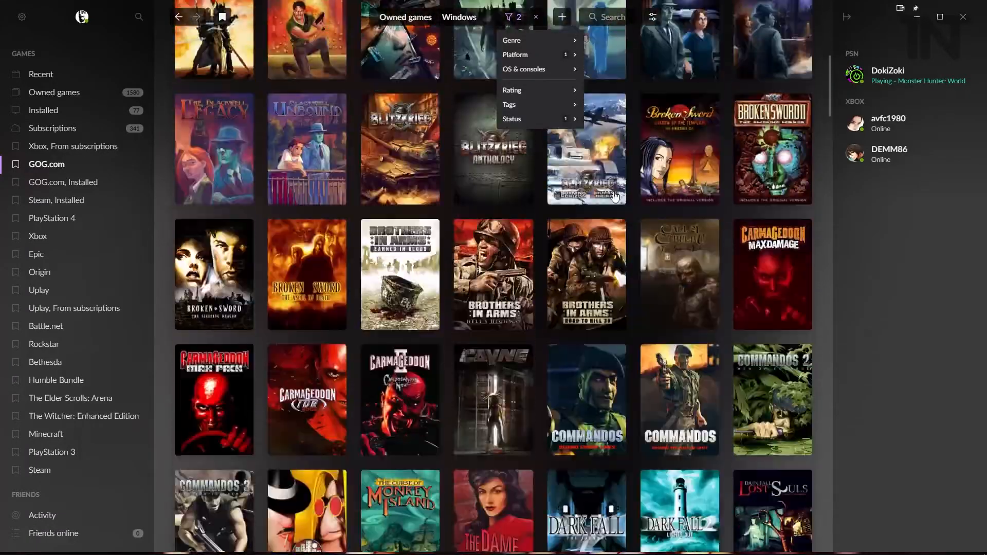
{"action": "scroll", "scroll_direction": "down", "scroll_amount": 3}
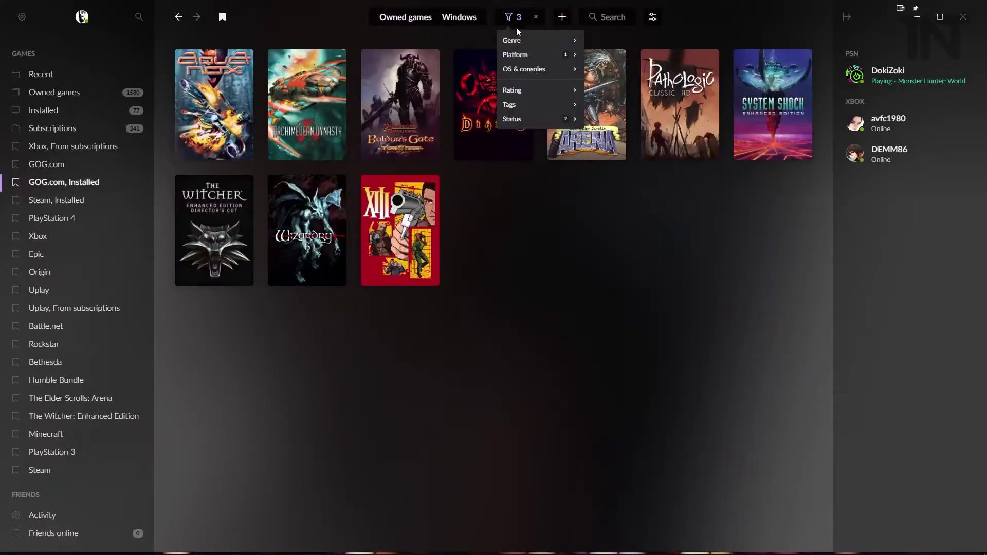
{"action": "left_click", "coordinate": [512, 119]}
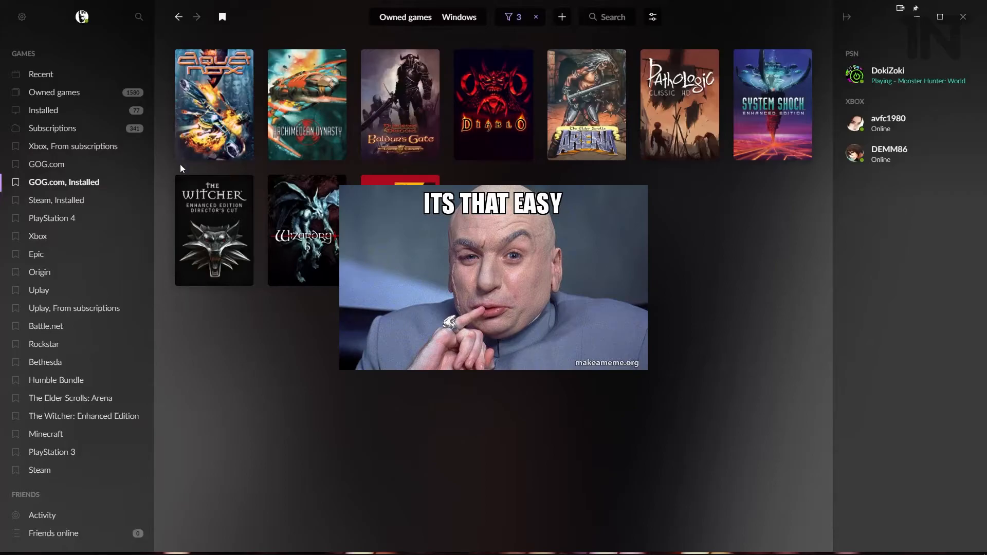
- Check the 'Xbox, From subscriptions' Status filter, then open 'Steam, Installed'
{"action": "left_click", "coordinate": [73, 145]}
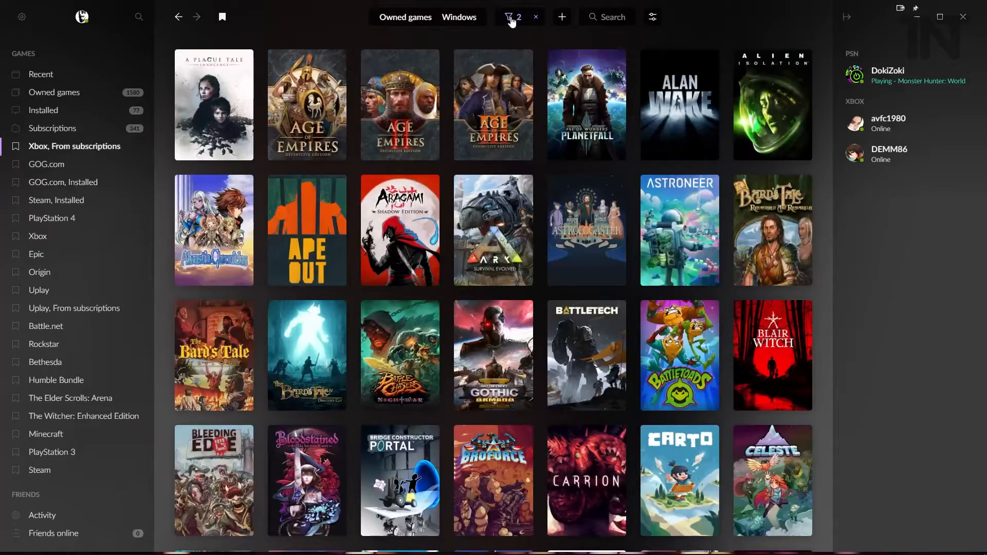
{"action": "left_click", "coordinate": [513, 17]}
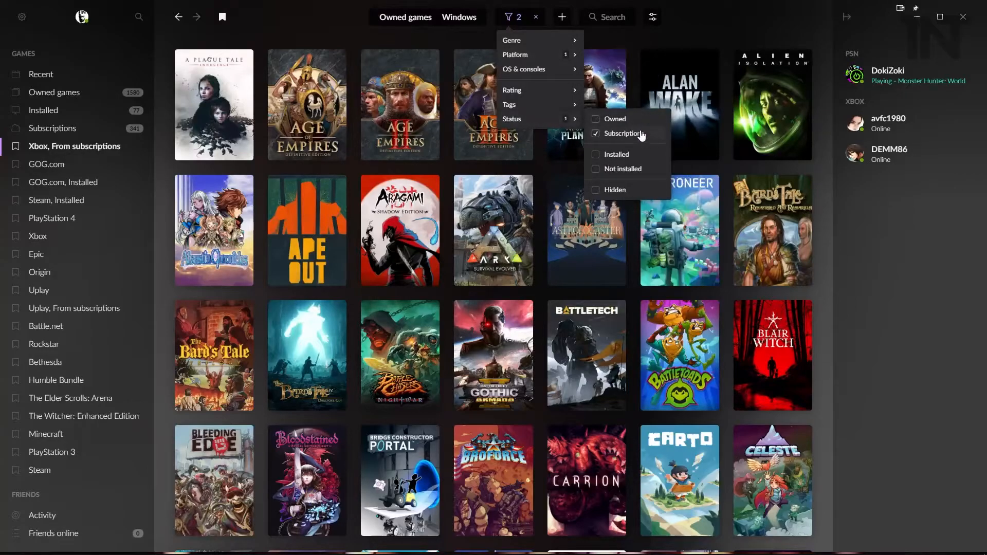
{"action": "left_click", "coordinate": [557, 286]}
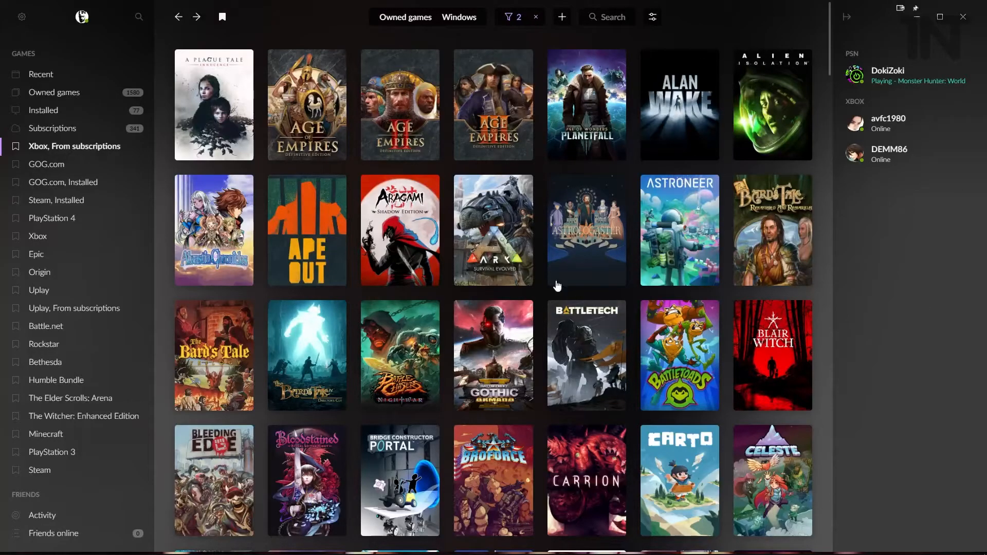
{"action": "left_click", "coordinate": [57, 199]}
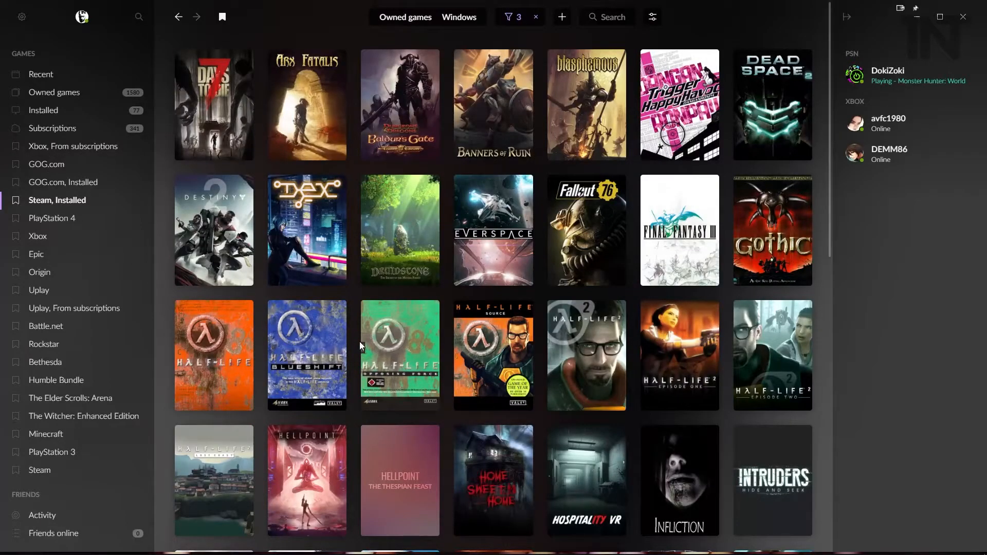
{"action": "mouse_move", "coordinate": [507, 461]}
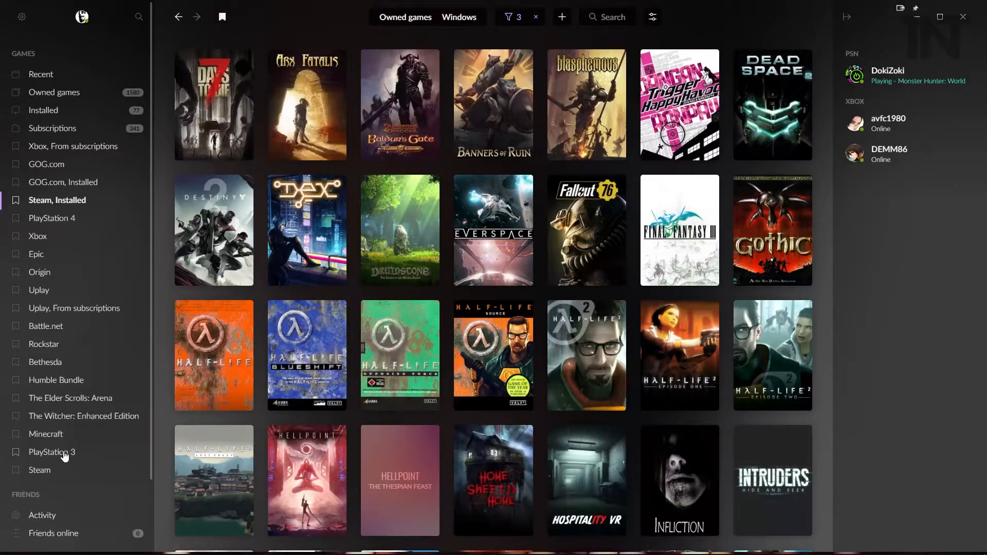
{"action": "mouse_move", "coordinate": [60, 457]}
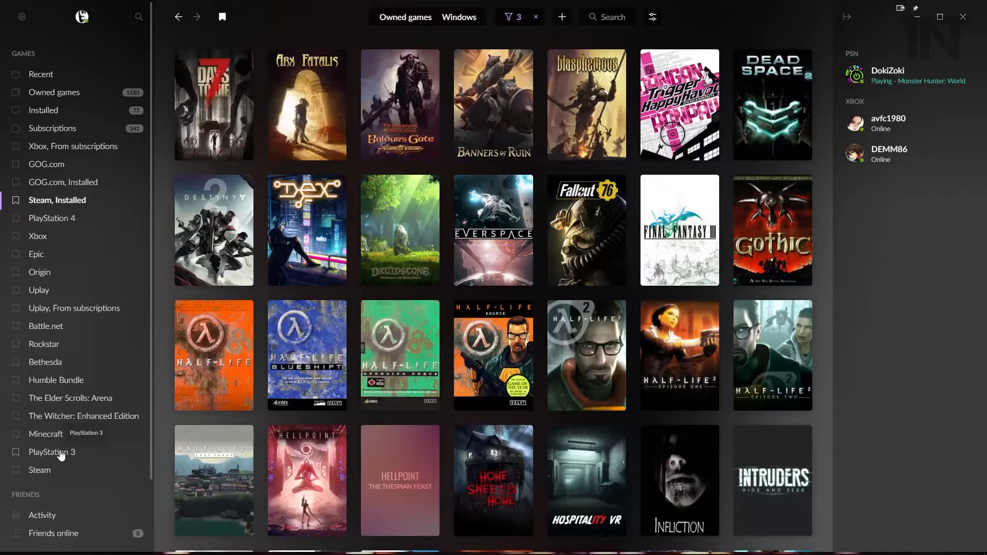
- Remove the PlayStation 3 bookmark from the sidebar
{"action": "right_click", "coordinate": [53, 451]}
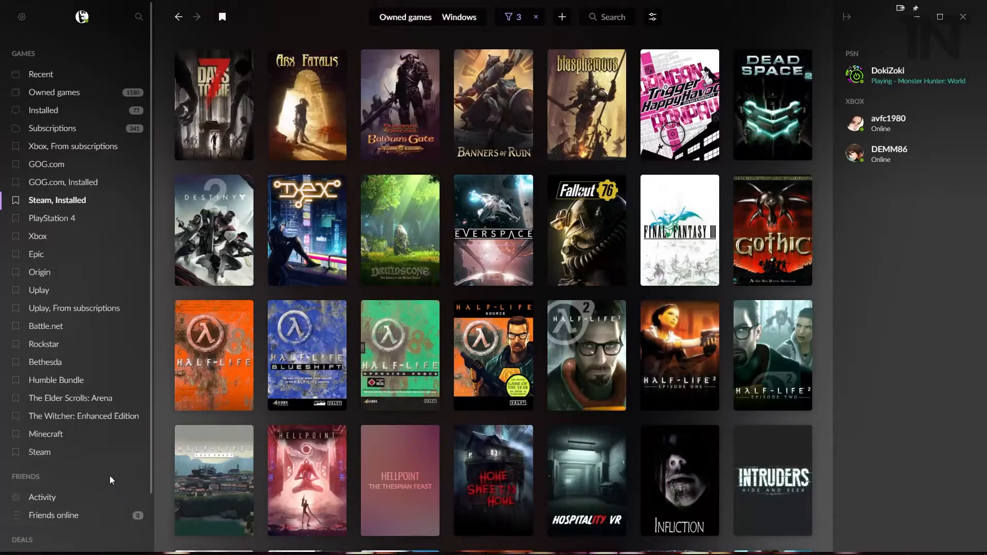
{"action": "mouse_move", "coordinate": [178, 467]}
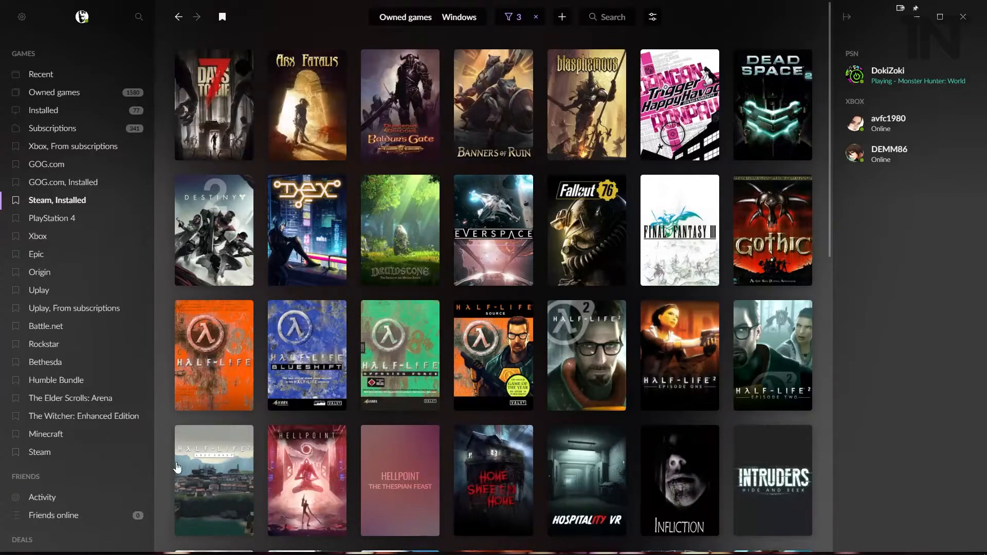
{"action": "mouse_move", "coordinate": [590, 195]}
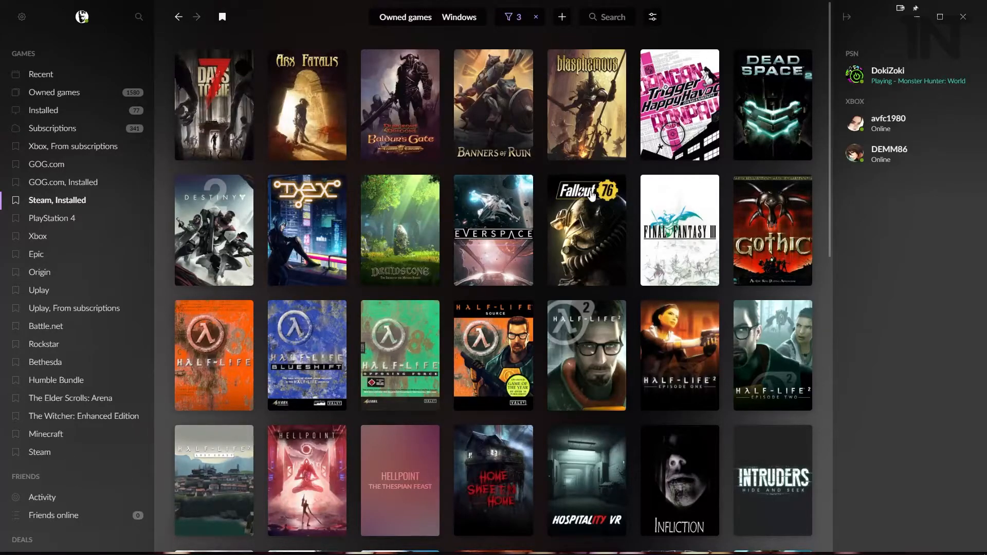
{"action": "mouse_move", "coordinate": [476, 315]}
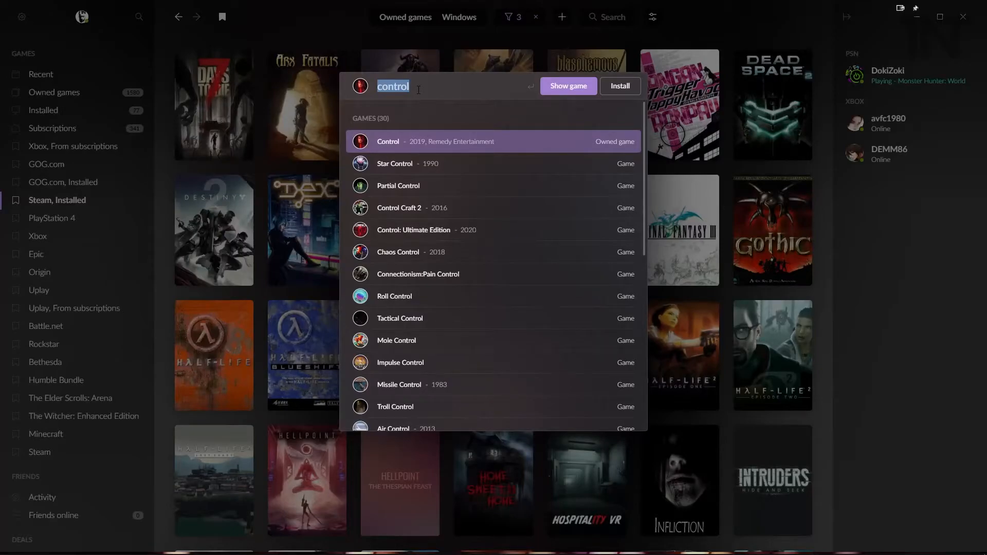
- Search for Demon's Souls, open the owned 2009 entry and show its options
{"action": "type", "text": "Demon's Souls"}
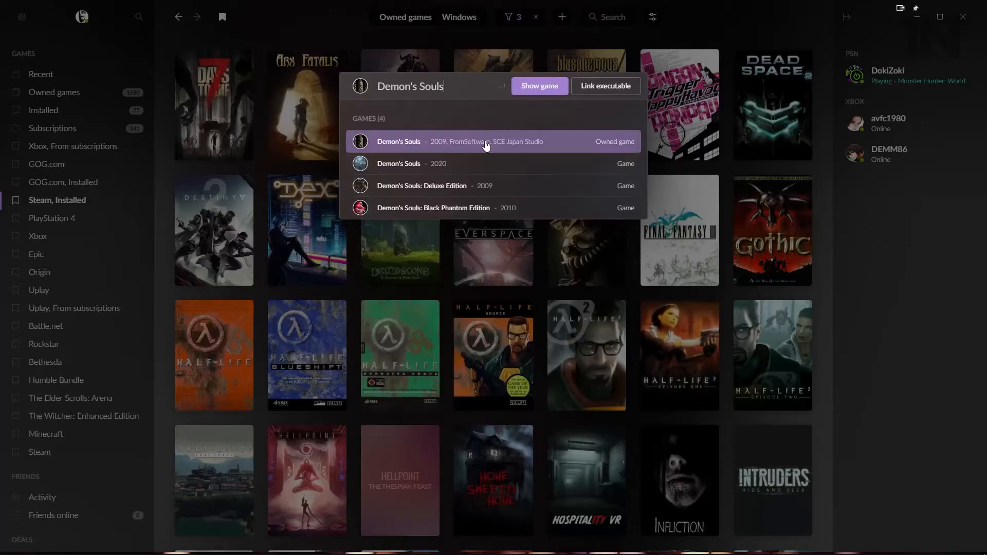
{"action": "mouse_move", "coordinate": [410, 211]}
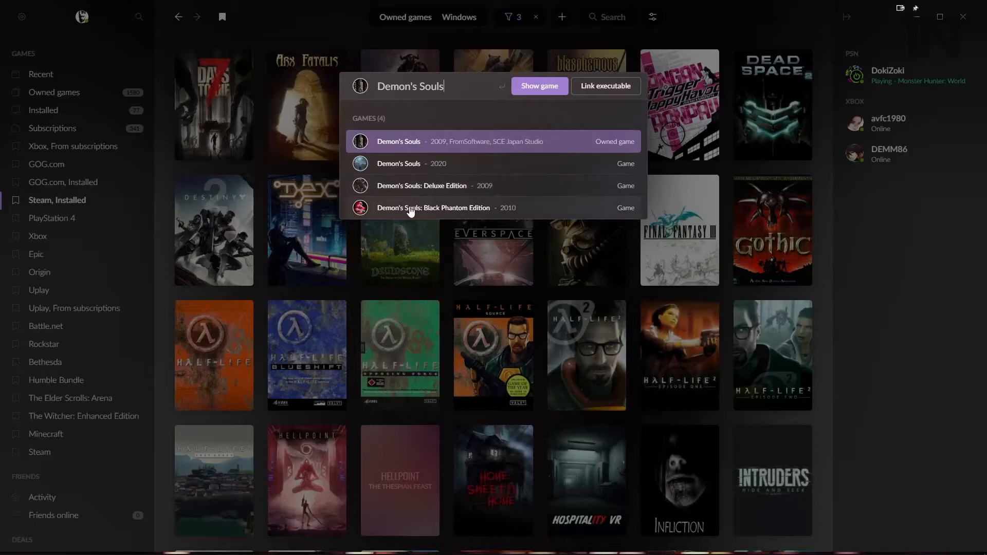
{"action": "mouse_move", "coordinate": [412, 164]}
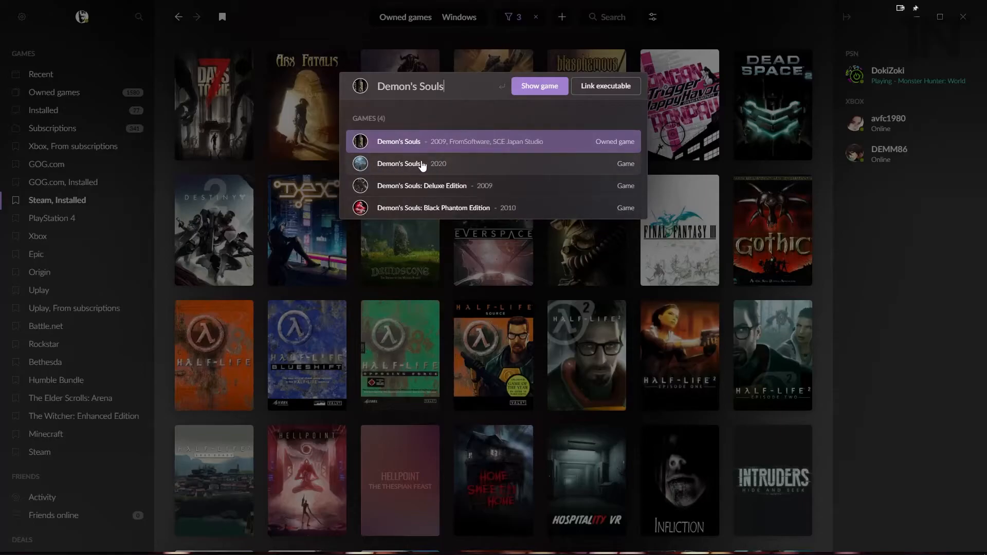
{"action": "mouse_move", "coordinate": [428, 212]}
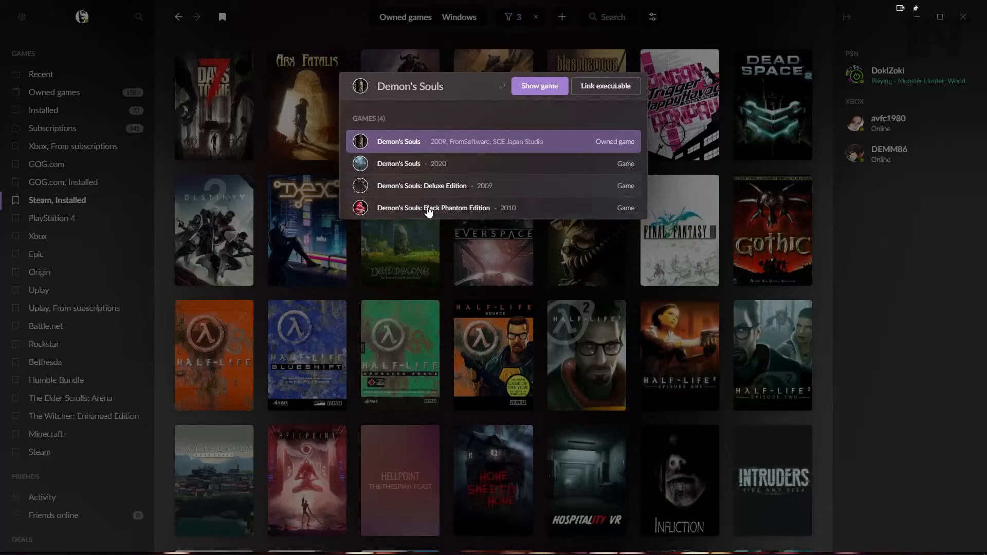
{"action": "mouse_move", "coordinate": [413, 194]}
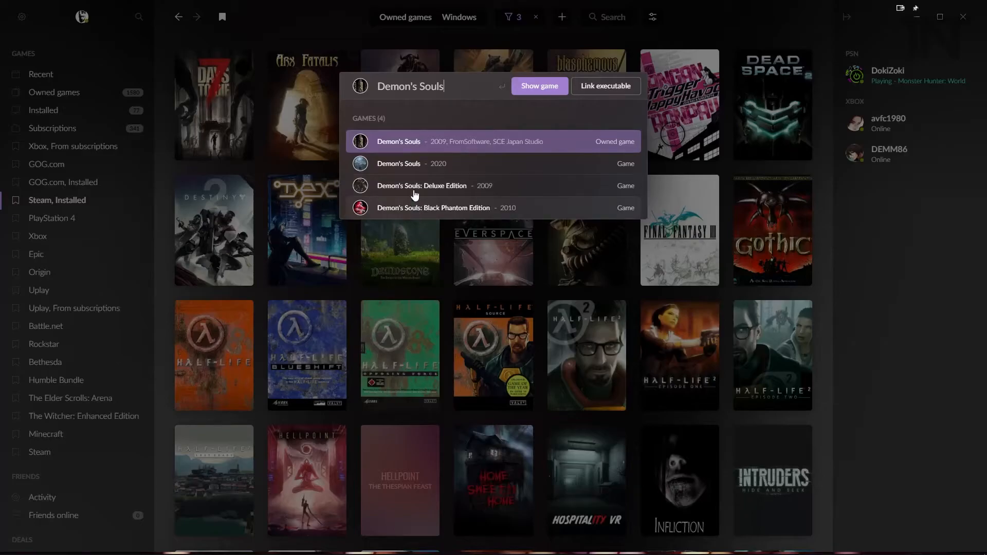
{"action": "mouse_move", "coordinate": [465, 145]}
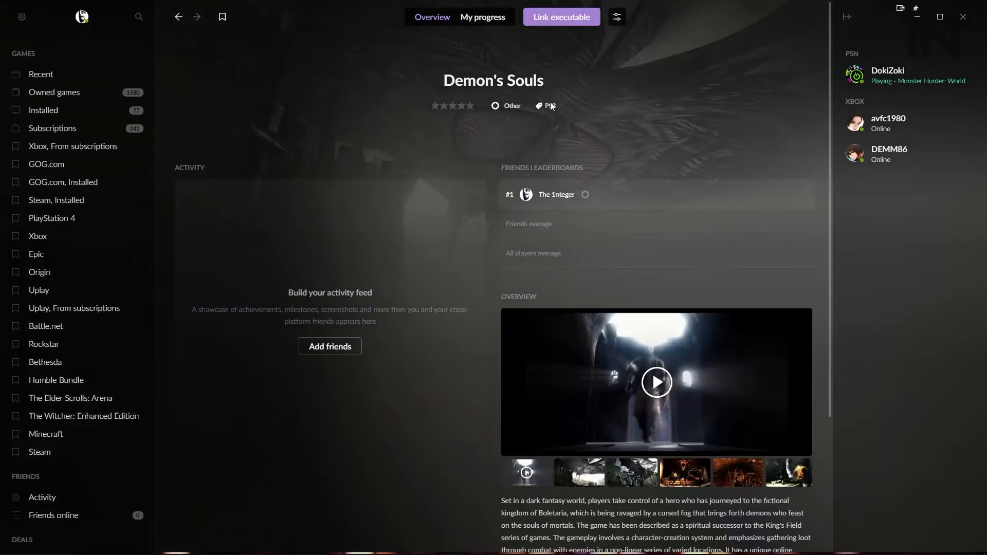
{"action": "left_click", "coordinate": [616, 17]}
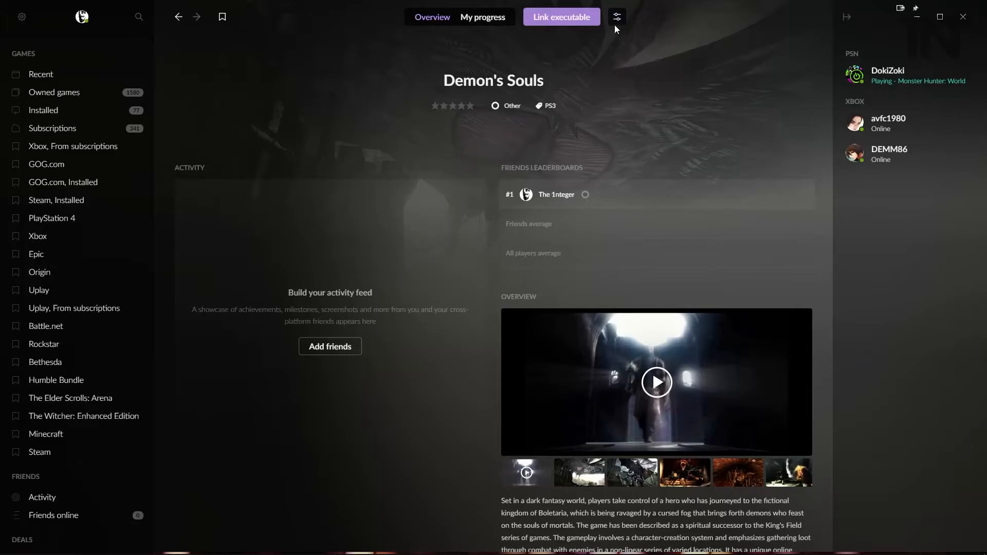
{"action": "left_click", "coordinate": [616, 16]}
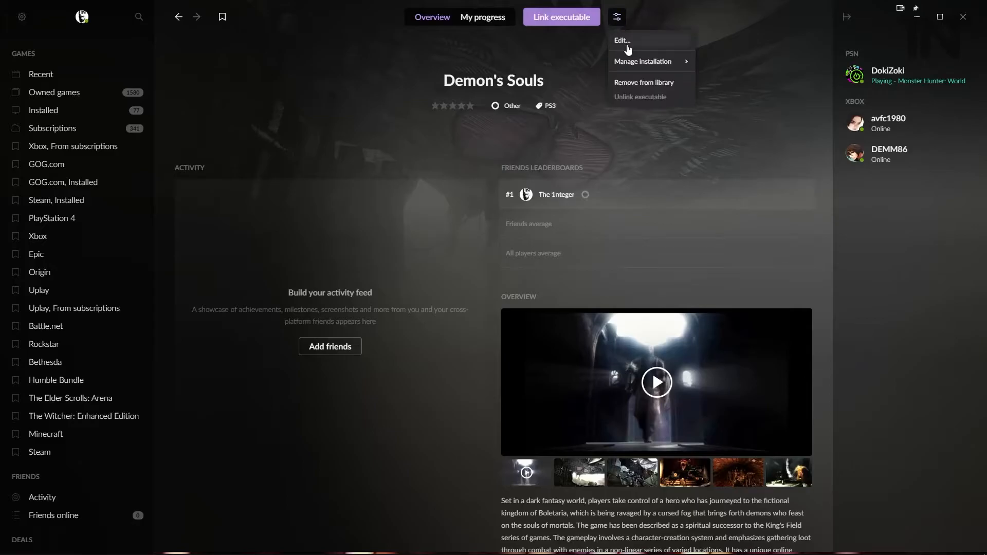
- Add a 'Souls Games' tag to Demon's Souls in the Edit dialog and save
{"action": "left_click", "coordinate": [621, 40]}
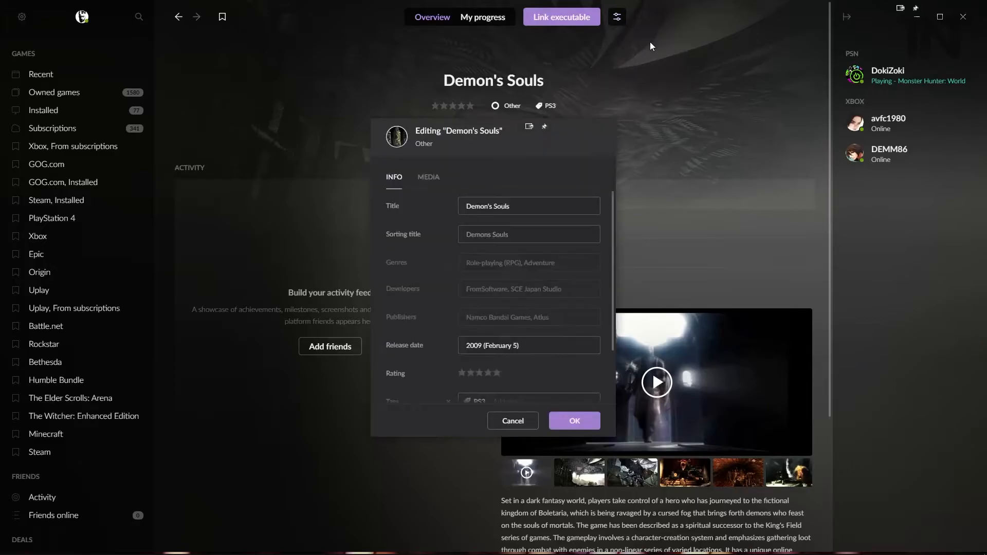
{"action": "scroll", "scroll_direction": "down", "scroll_amount": 3}
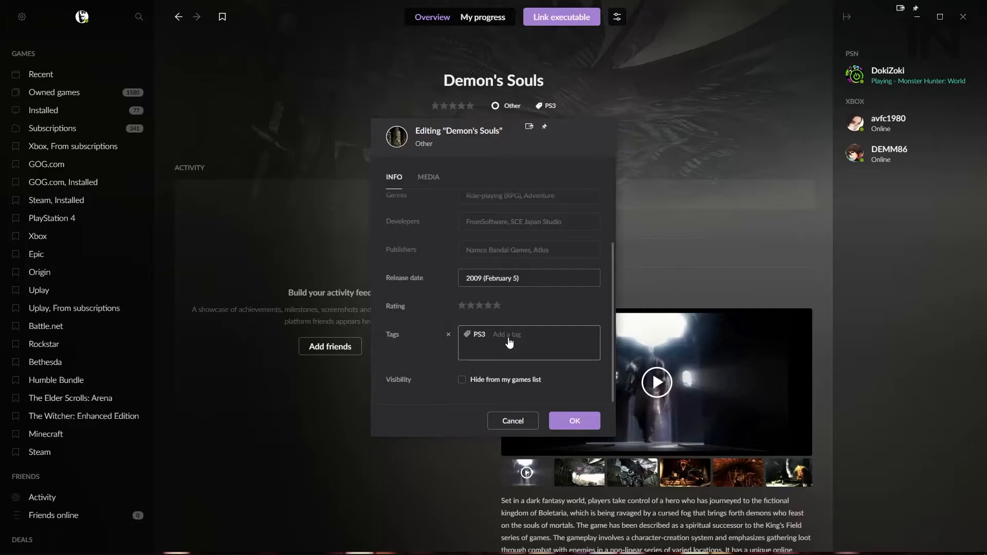
{"action": "type", "text": "Souls Ga"}
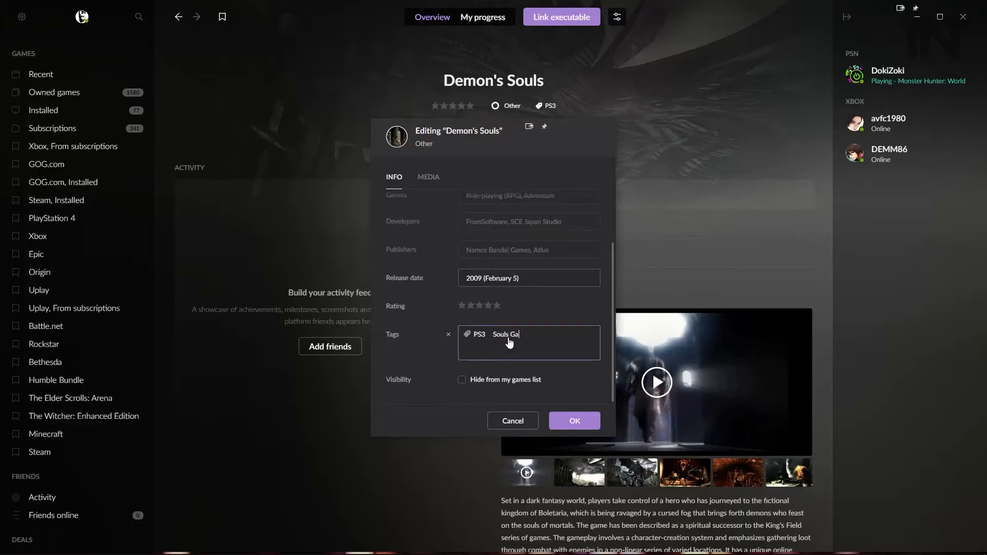
{"action": "type", "text": "mes"}
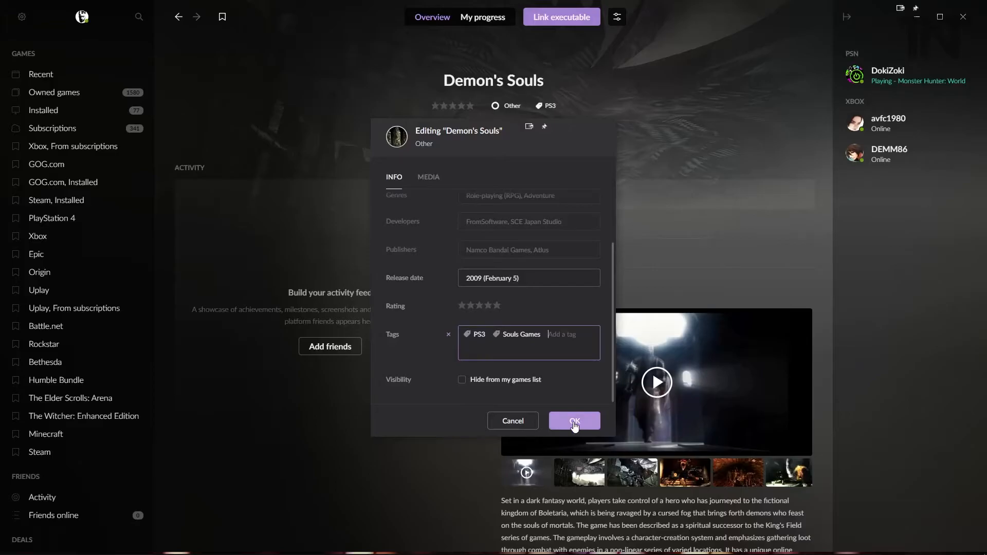
{"action": "left_click", "coordinate": [572, 420]}
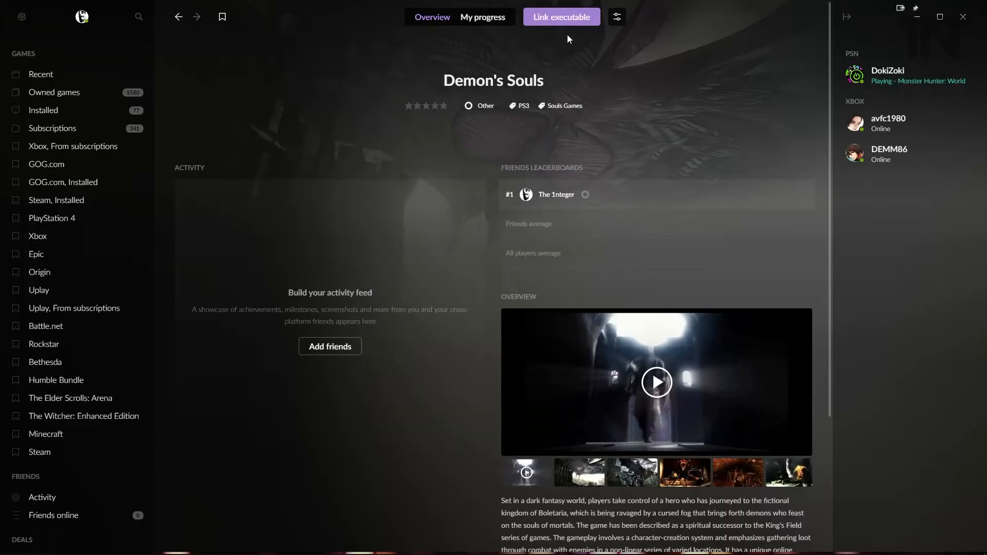
{"action": "mouse_move", "coordinate": [222, 16]}
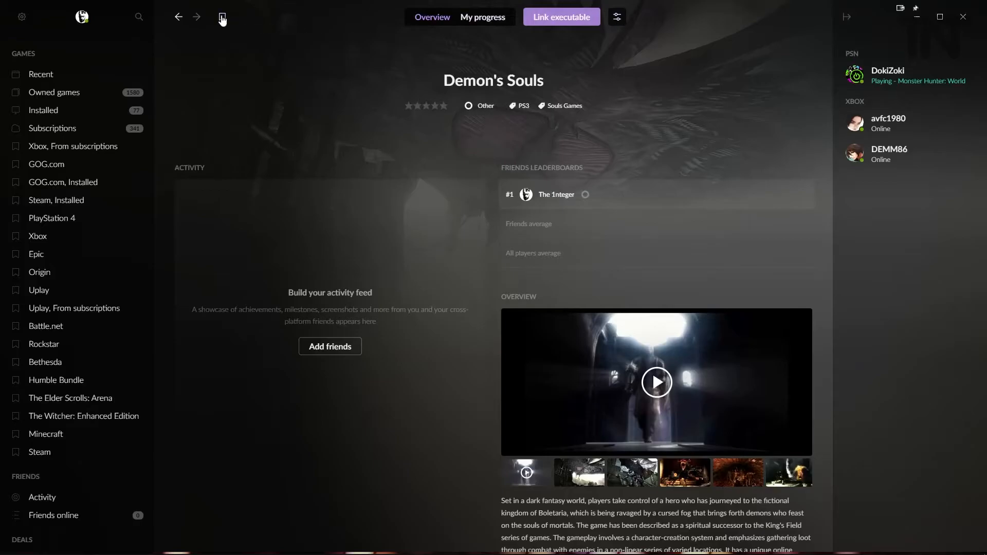
- Bookmark the Demon's Souls page, then bring up the game search
{"action": "left_click", "coordinate": [222, 17]}
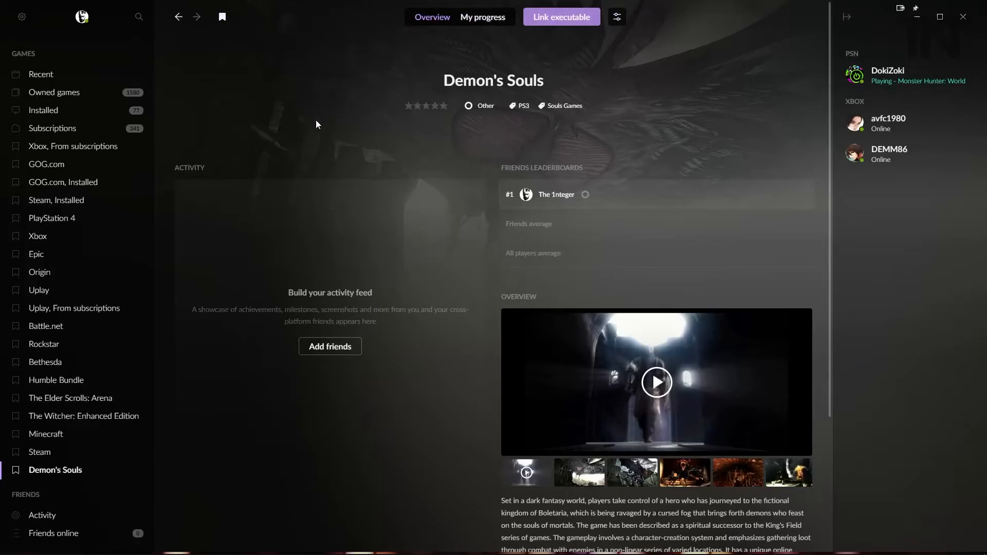
{"action": "mouse_move", "coordinate": [62, 473]}
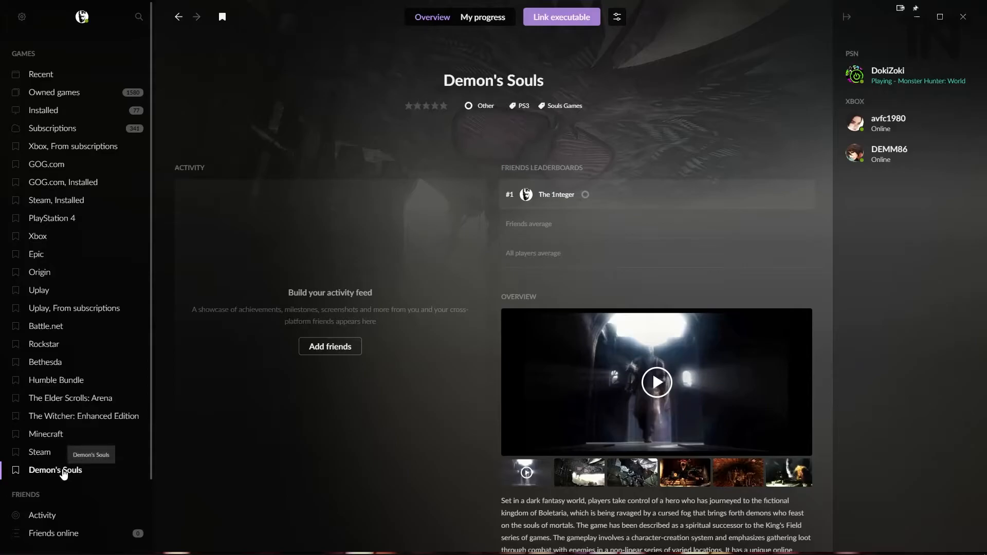
{"action": "mouse_move", "coordinate": [71, 430]}
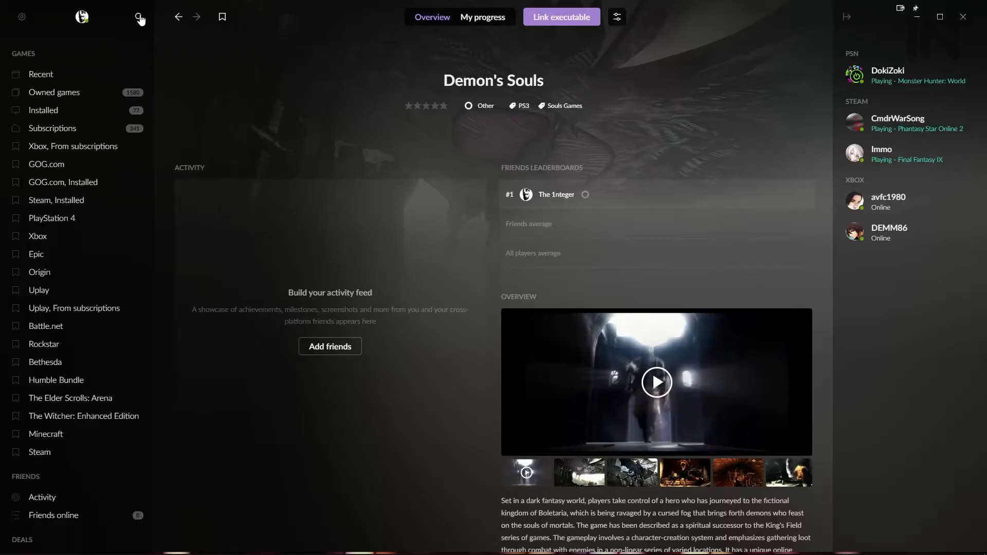
{"action": "left_click", "coordinate": [138, 17]}
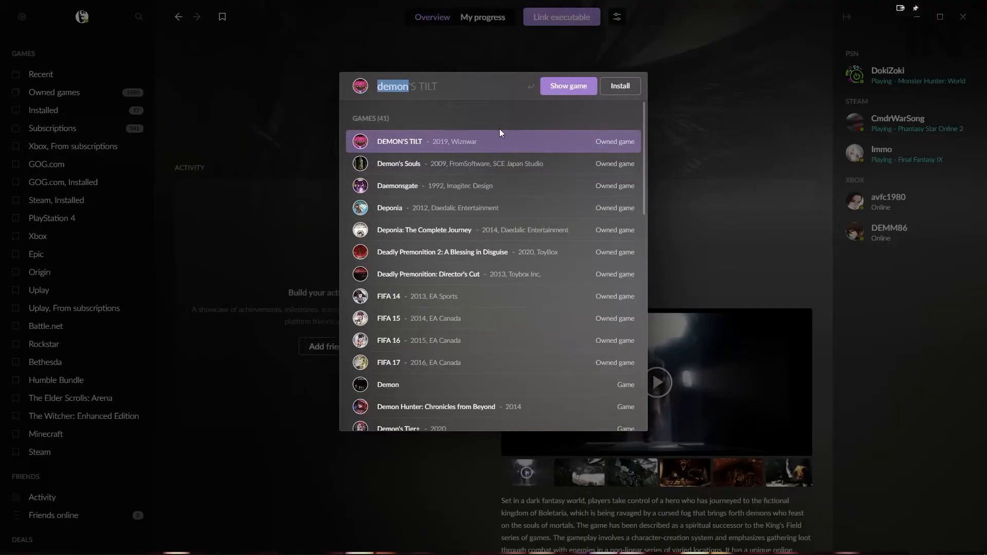
- Search the library for 'ps3'
{"action": "type", "text": "ps3"}
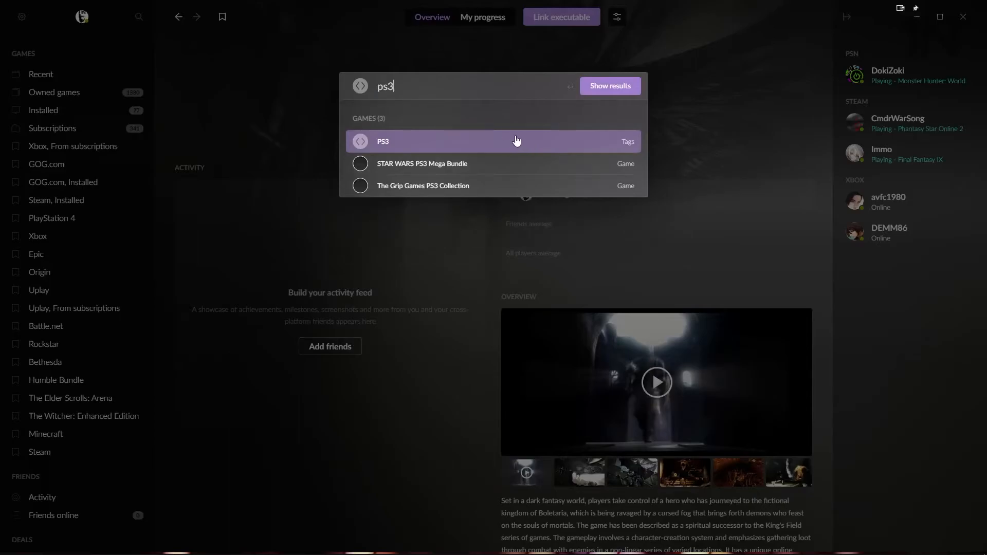
{"action": "mouse_move", "coordinate": [398, 141]}
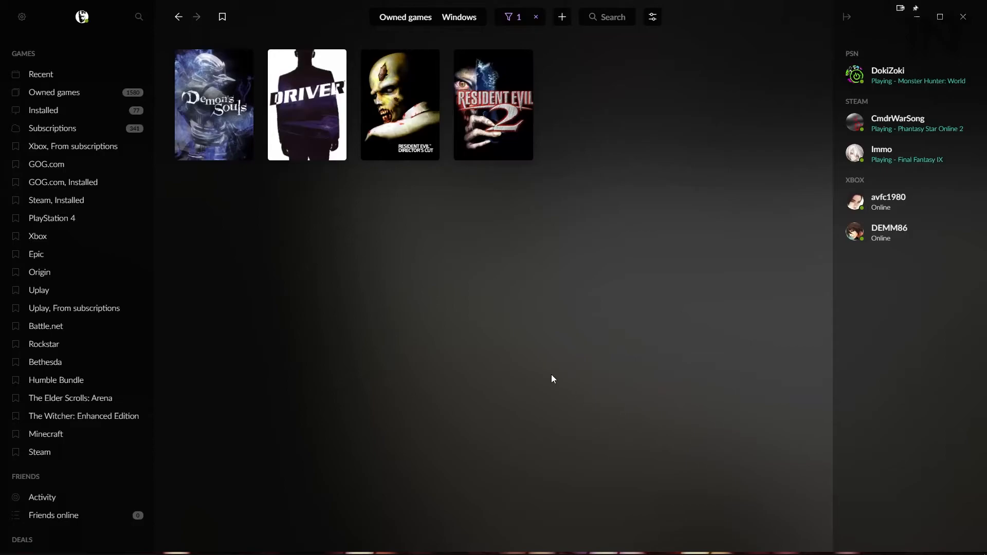
{"action": "mouse_move", "coordinate": [472, 228]}
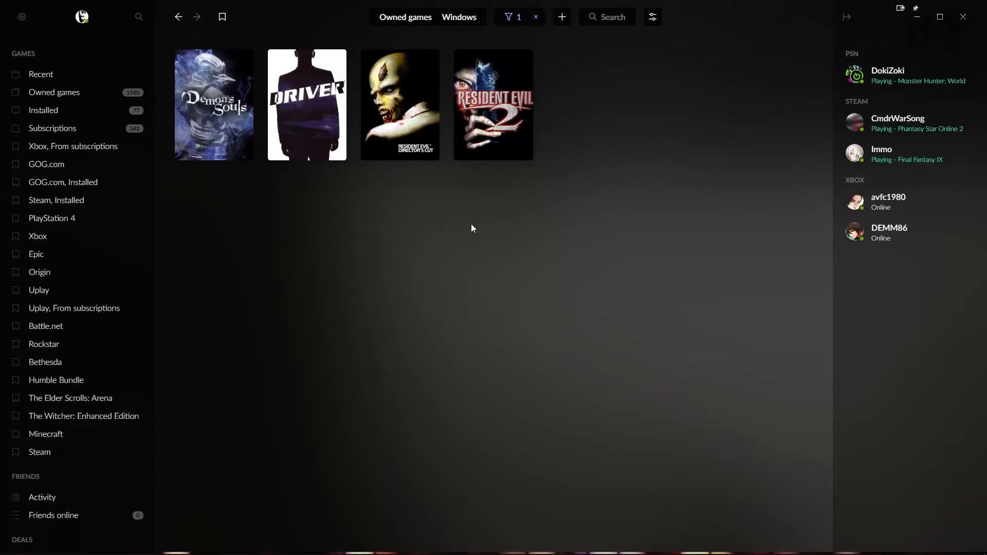
{"action": "mouse_move", "coordinate": [379, 134]}
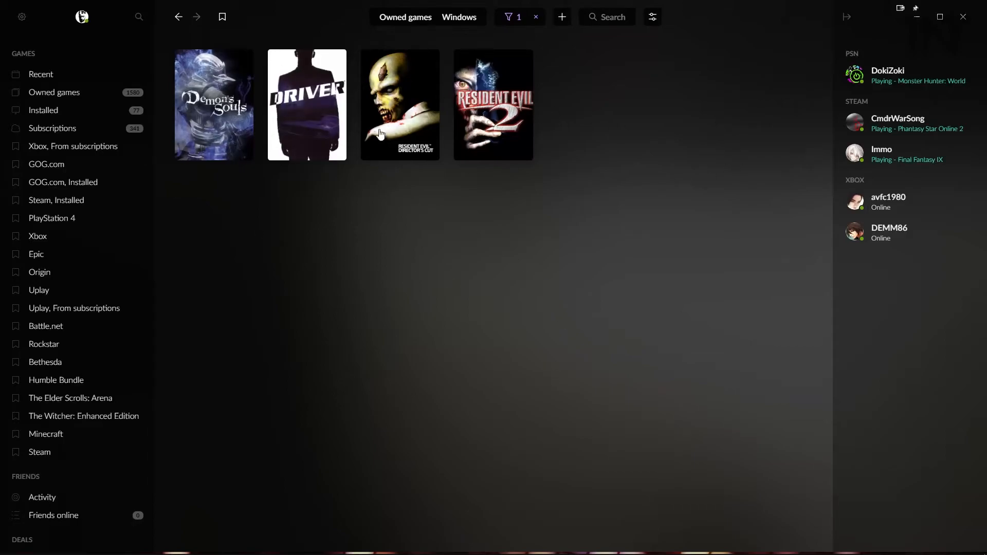
{"action": "mouse_move", "coordinate": [552, 139]}
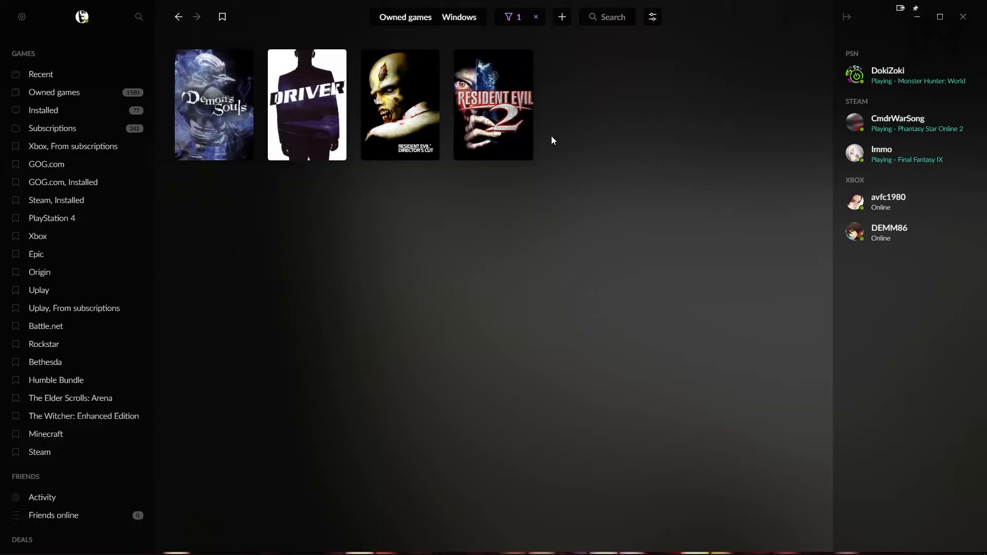
{"action": "mouse_move", "coordinate": [233, 77]}
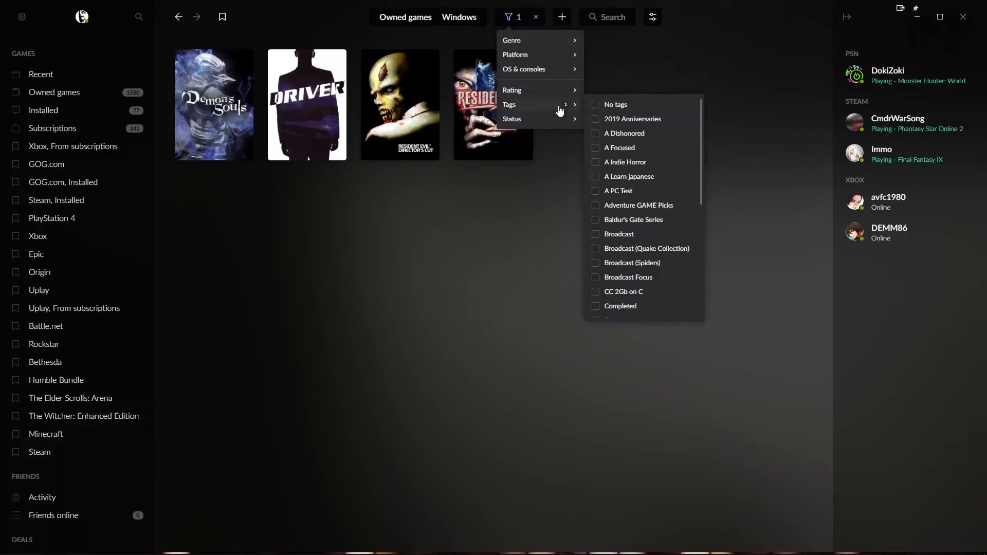
- Browse the tag checklist with PS3 as the only checked tag
{"action": "scroll", "scroll_direction": "down", "scroll_amount": 3}
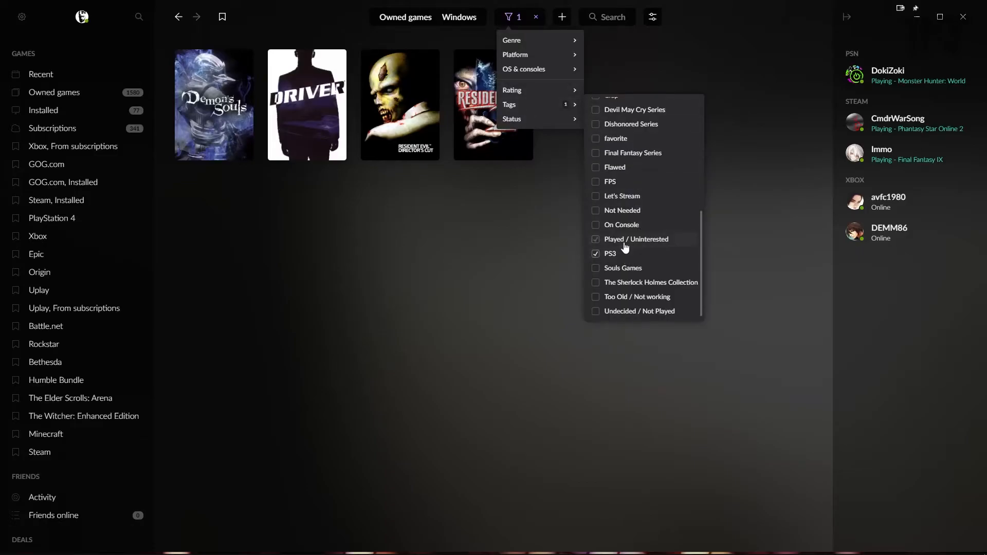
{"action": "scroll", "scroll_direction": "up", "scroll_amount": 3}
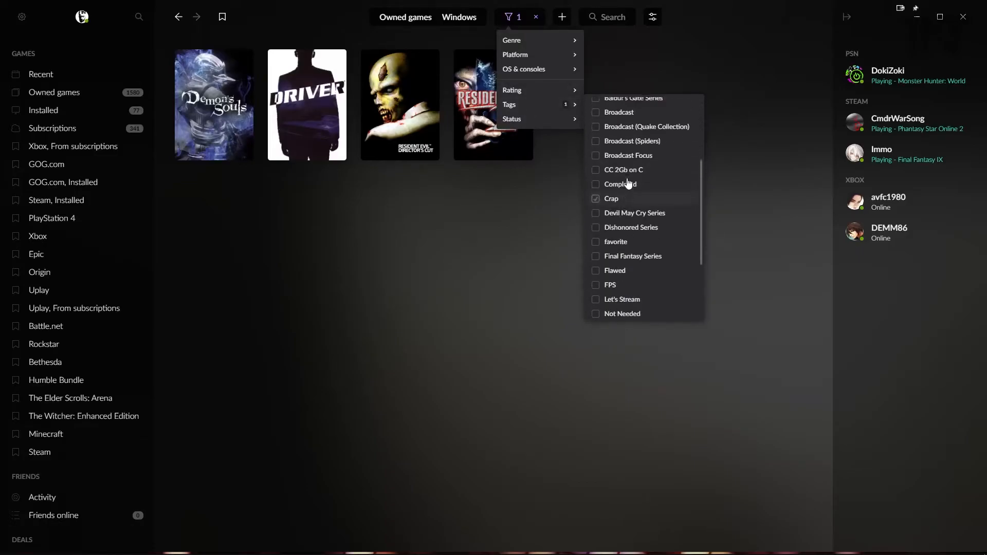
{"action": "scroll", "scroll_direction": "up", "scroll_amount": 3}
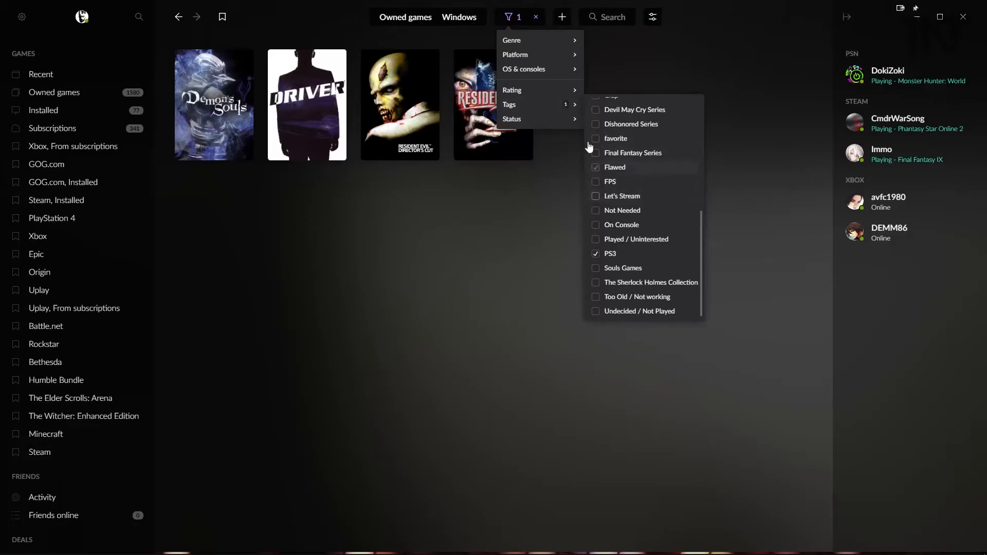
{"action": "left_click", "coordinate": [248, 28]}
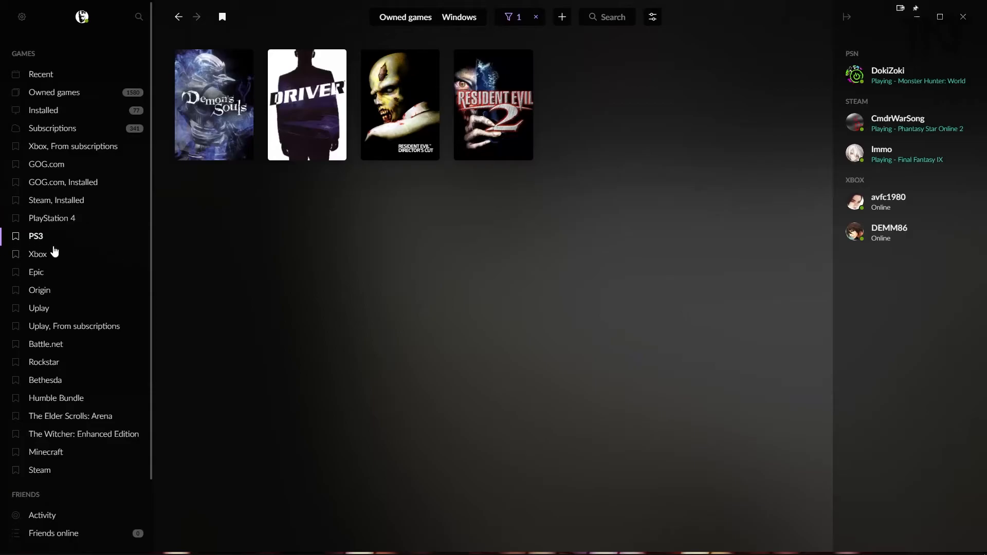
- Switch to the PlayStation 4 bookmark, then back to the PS3 bookmark
{"action": "left_click", "coordinate": [52, 218]}
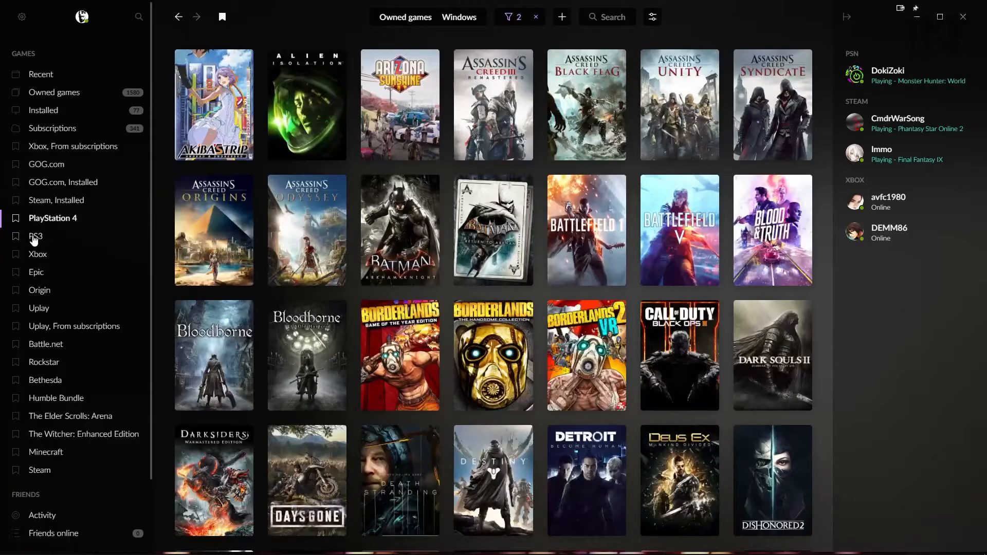
{"action": "left_click", "coordinate": [36, 236]}
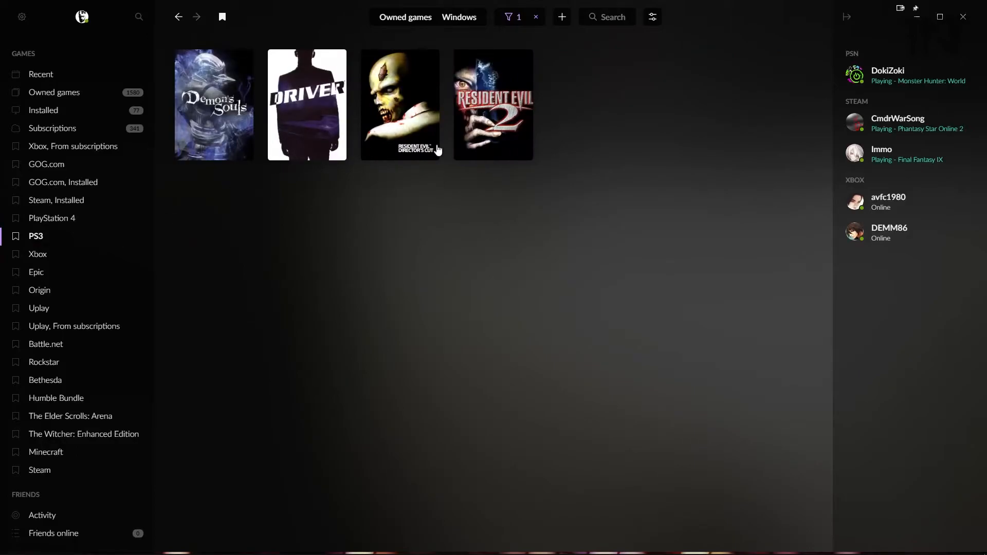
{"action": "mouse_move", "coordinate": [409, 124]}
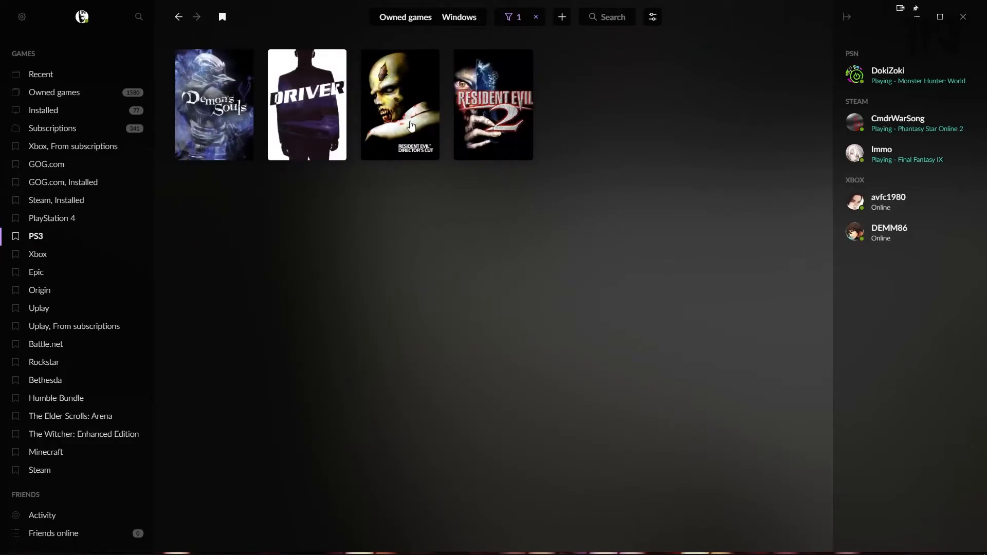
{"action": "mouse_move", "coordinate": [136, 310]}
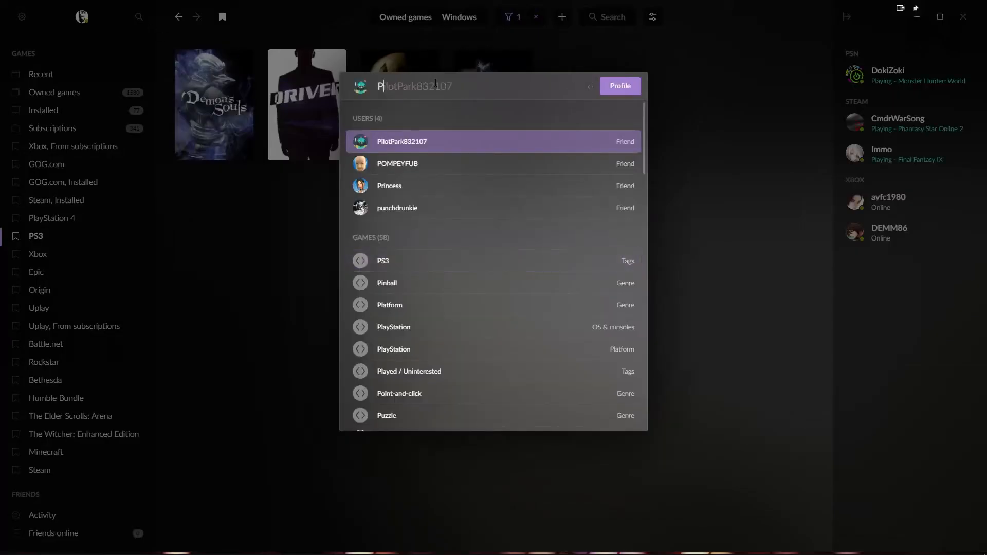
- Search for 'Parasite Eve' and mark Parasite Eve (1998) as owned
{"action": "type", "text": "Paras"}
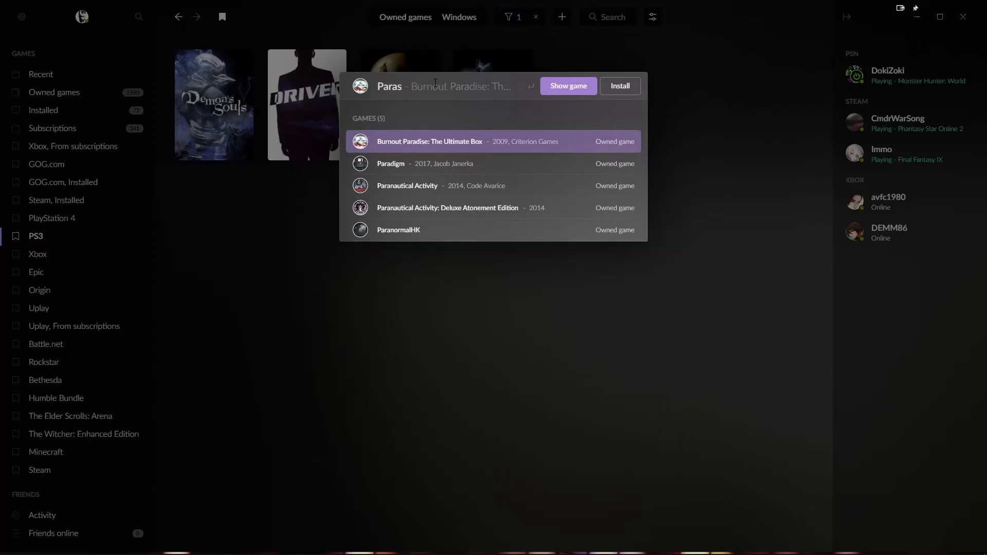
{"action": "type", "text": "Parasite E"}
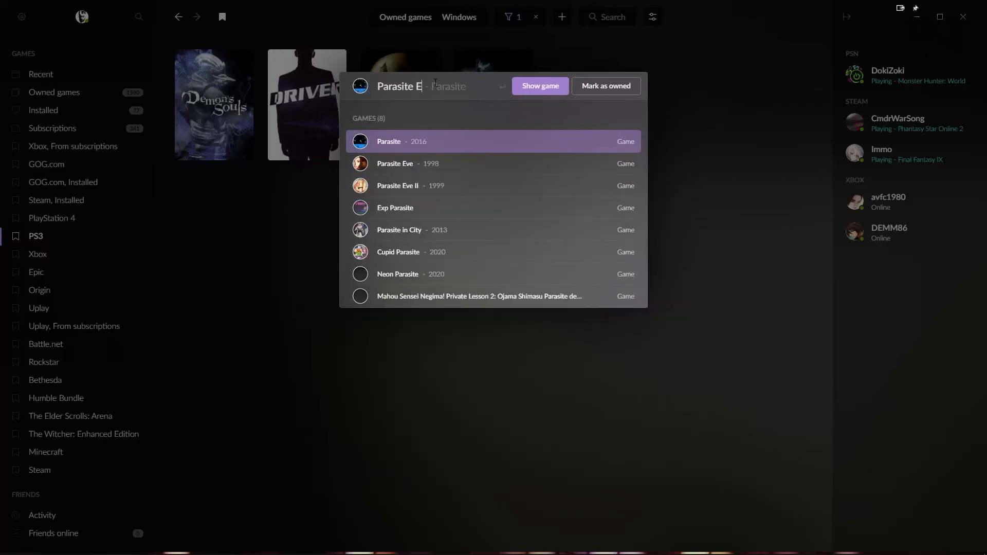
{"action": "type", "text": "ve"}
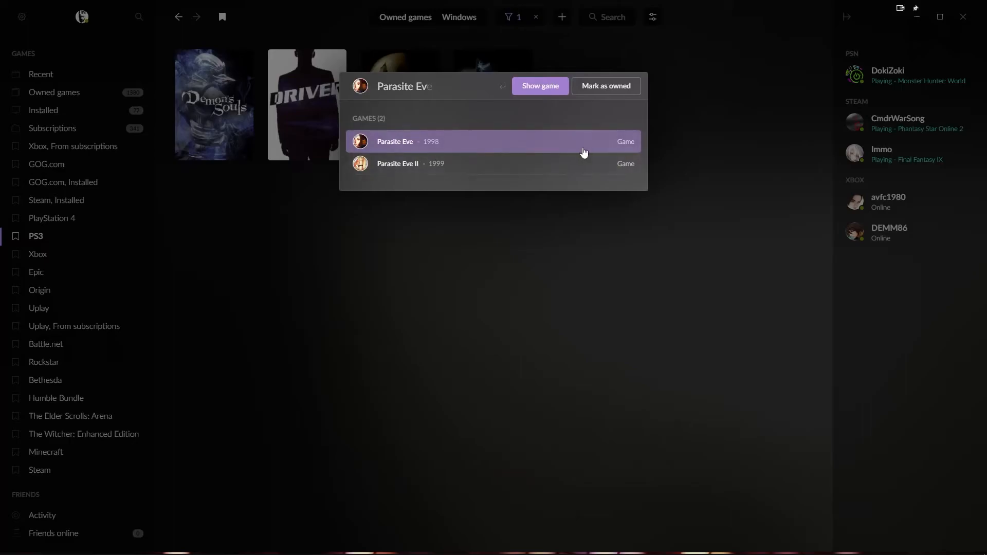
{"action": "mouse_move", "coordinate": [577, 137]}
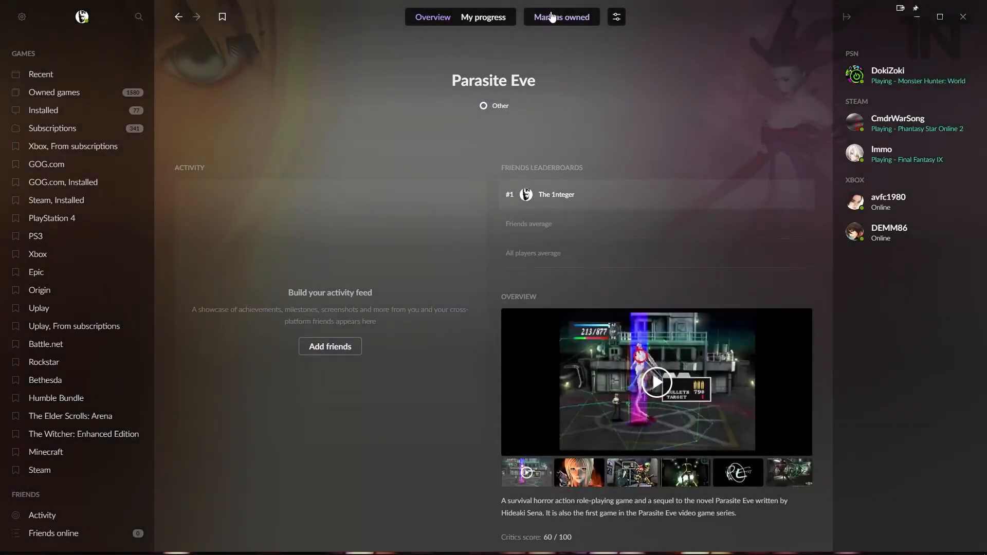
{"action": "mouse_move", "coordinate": [552, 20]}
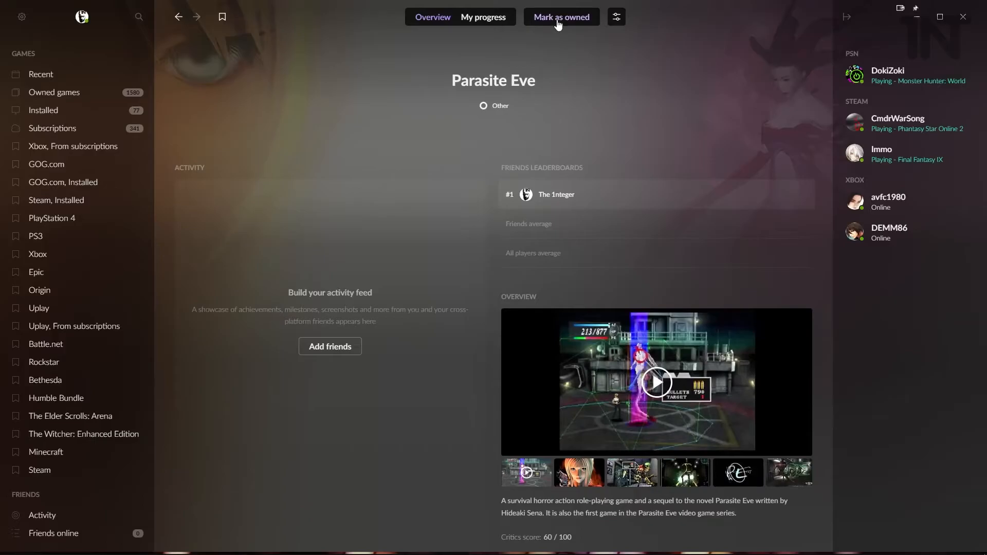
{"action": "left_click", "coordinate": [560, 16]}
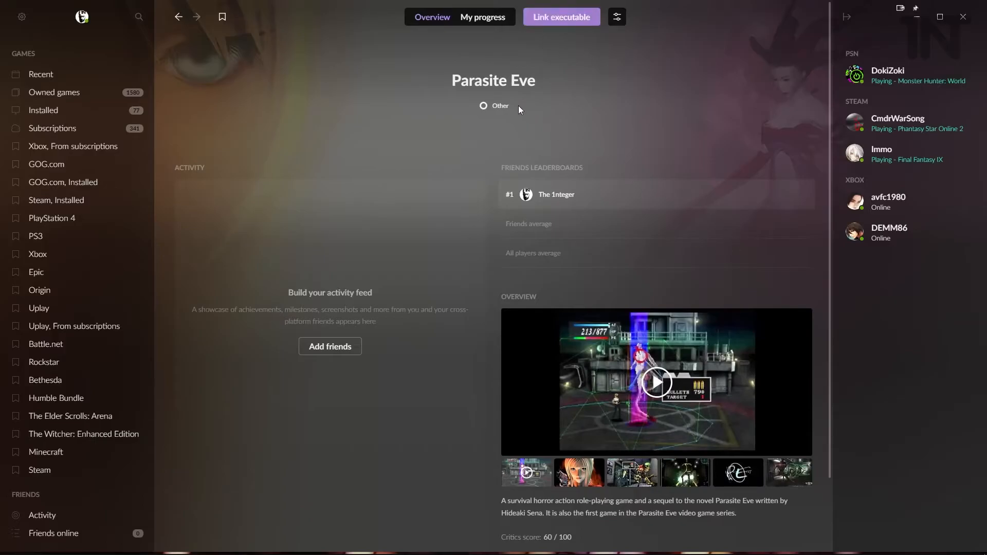
- Edit Parasite Eve's details to add the PS3 tag and save
{"action": "left_click", "coordinate": [615, 17]}
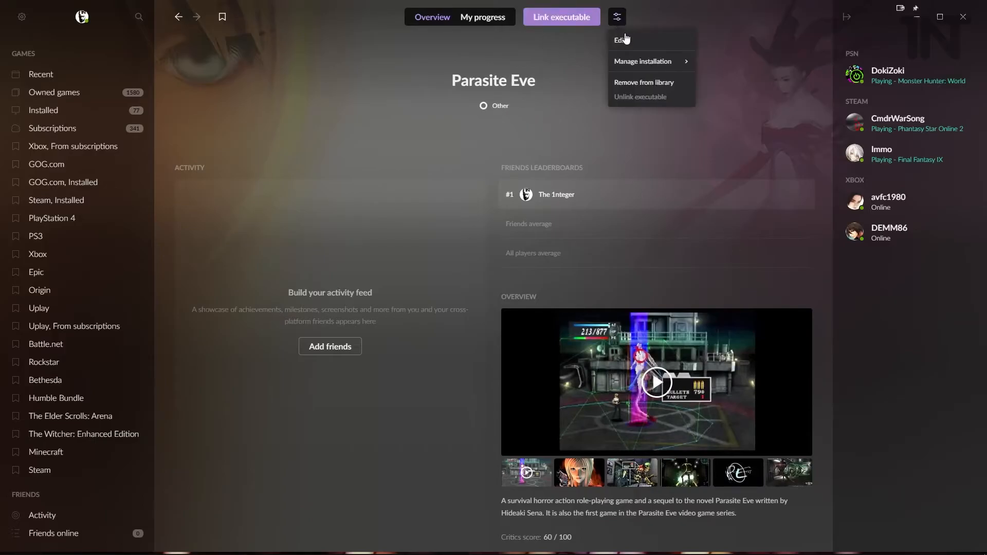
{"action": "left_click", "coordinate": [621, 40]}
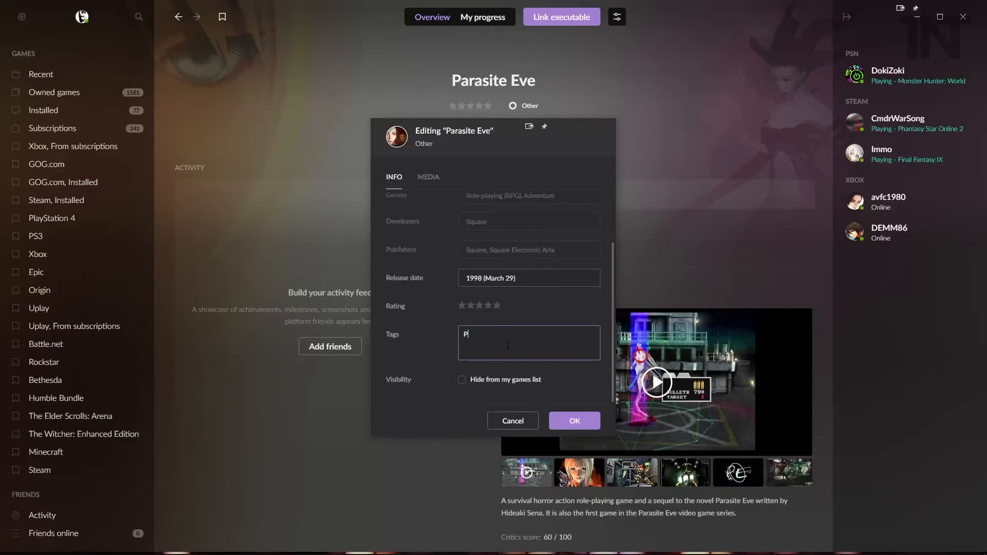
{"action": "type", "text": "S"}
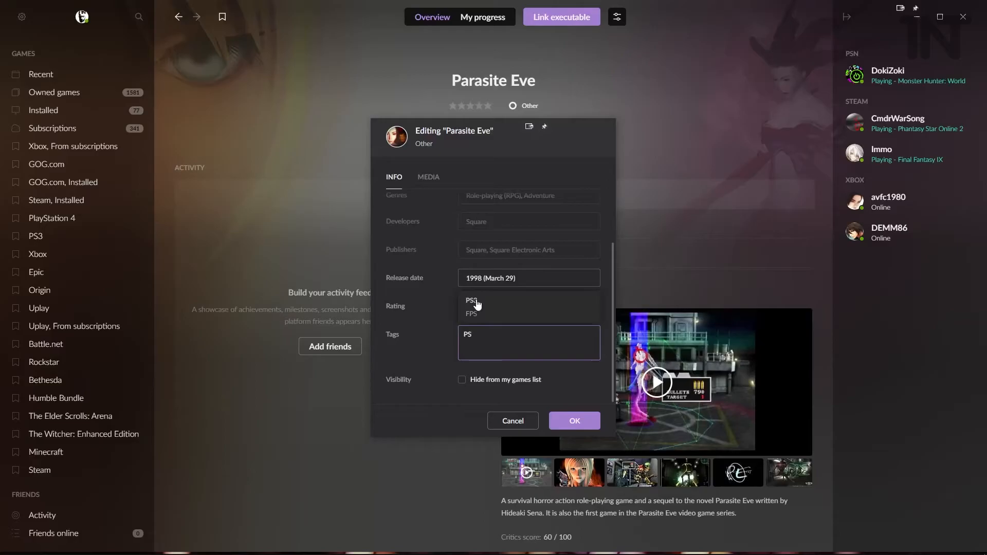
{"action": "left_click", "coordinate": [471, 301]}
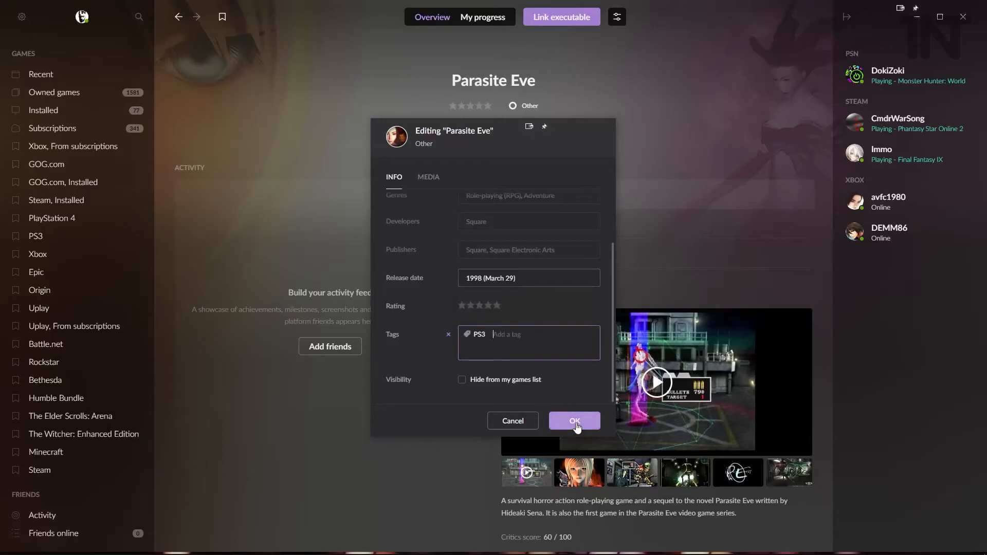
{"action": "left_click", "coordinate": [572, 420]}
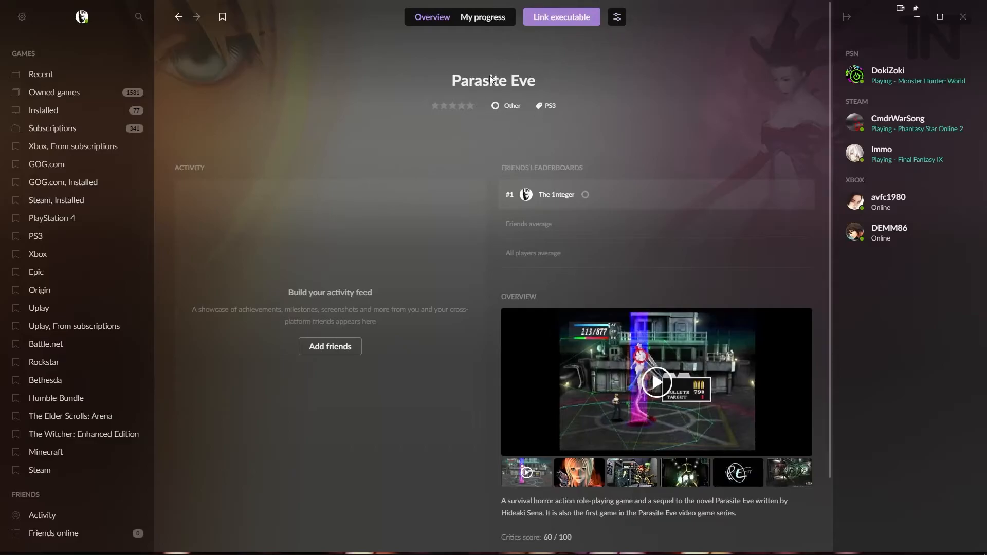
{"action": "mouse_move", "coordinate": [249, 120]}
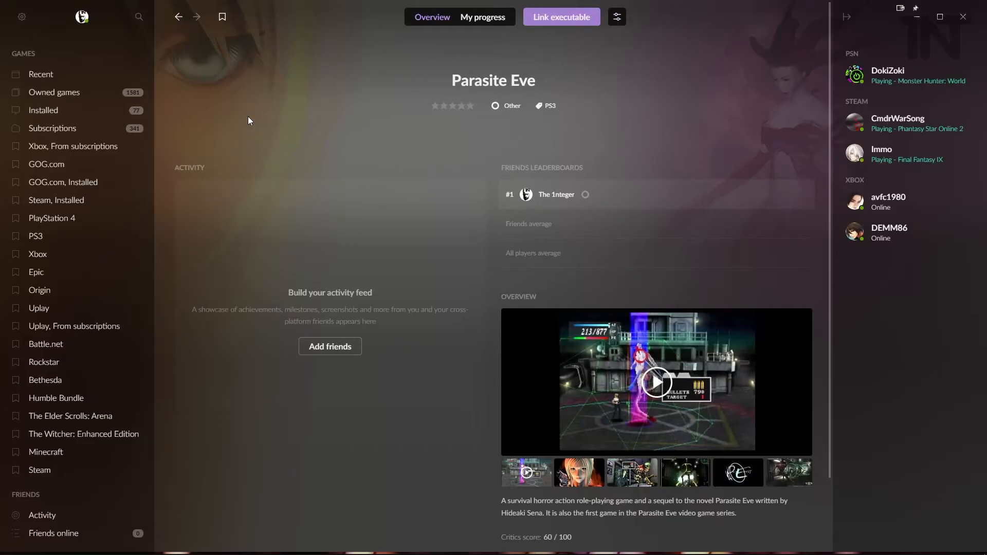
{"action": "mouse_move", "coordinate": [70, 488]}
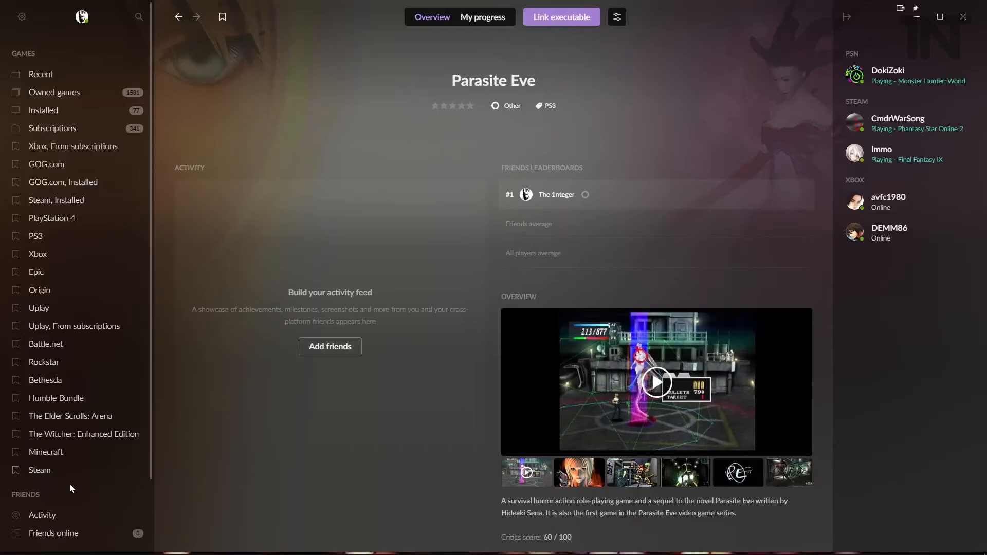
{"action": "mouse_move", "coordinate": [37, 238]}
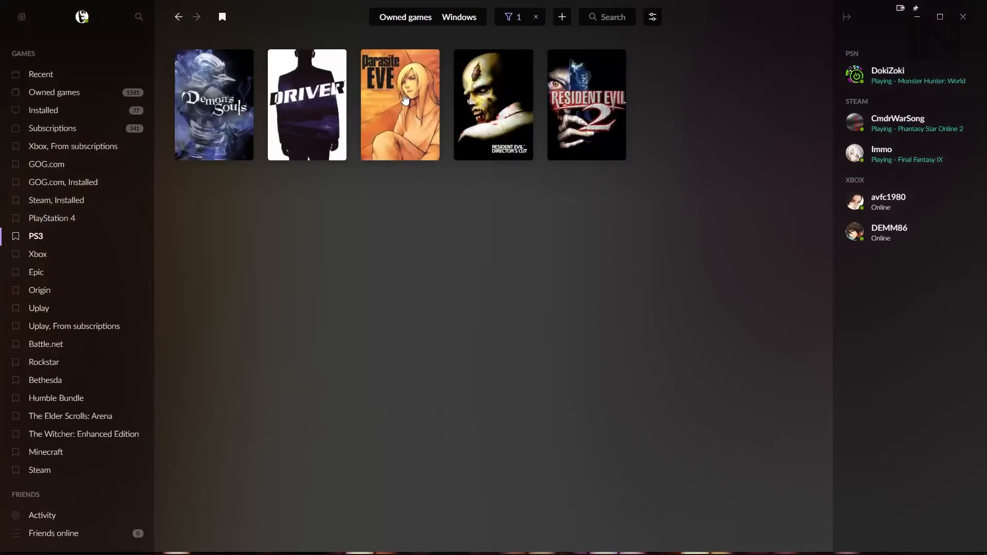
{"action": "mouse_move", "coordinate": [406, 185]}
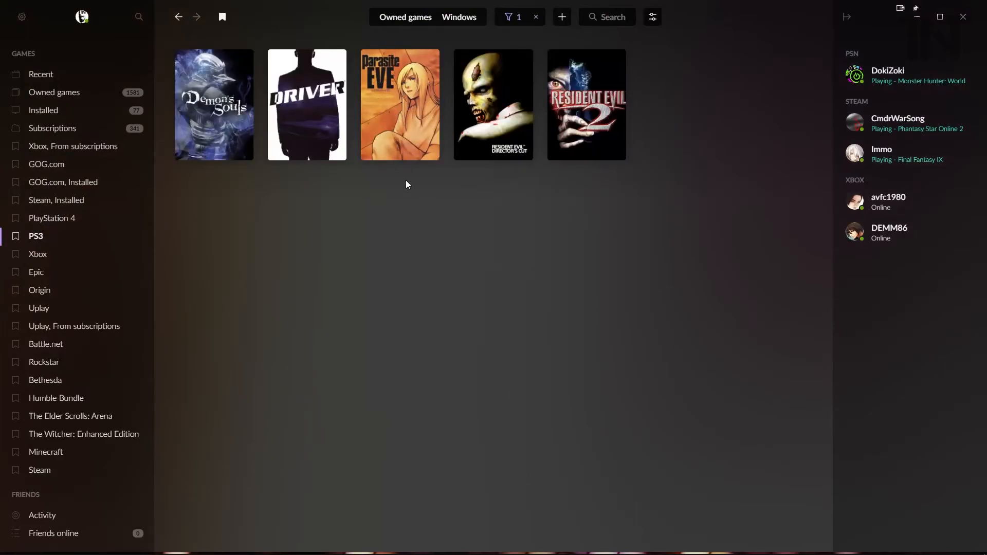
{"action": "mouse_move", "coordinate": [244, 348]}
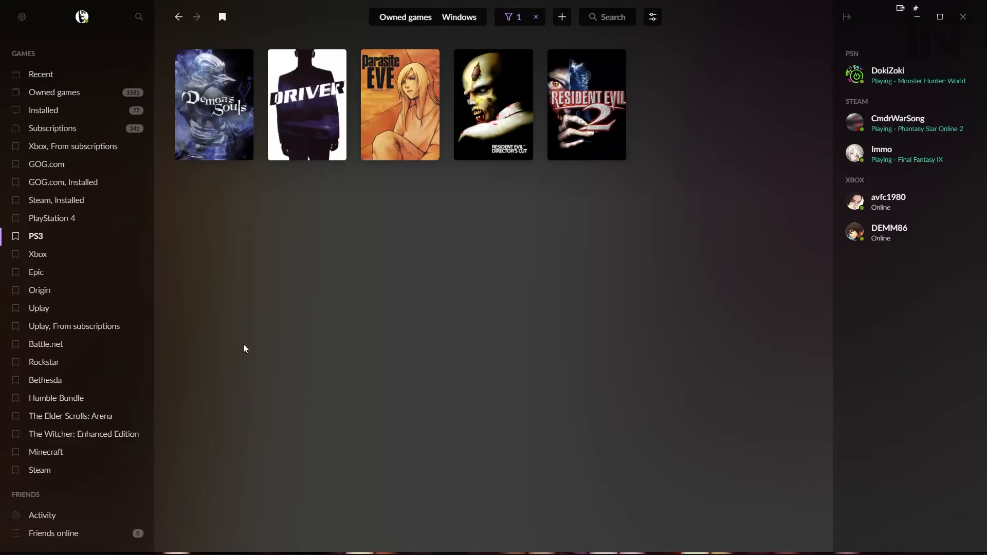
{"action": "mouse_move", "coordinate": [30, 233]}
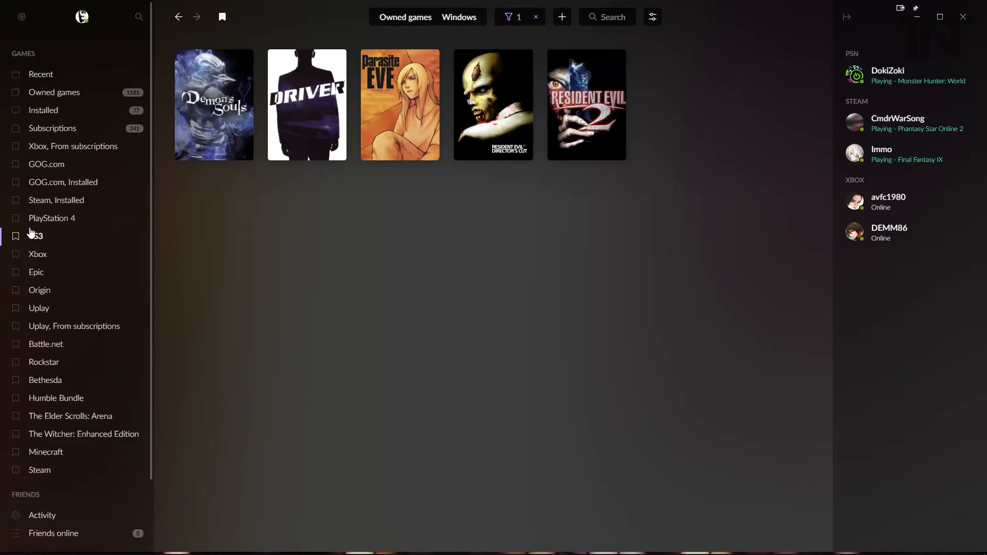
- Rename the PS3 bookmark to 'PlayStation 3' and bring up Parasite Eve's options
{"action": "double_click", "coordinate": [36, 235]}
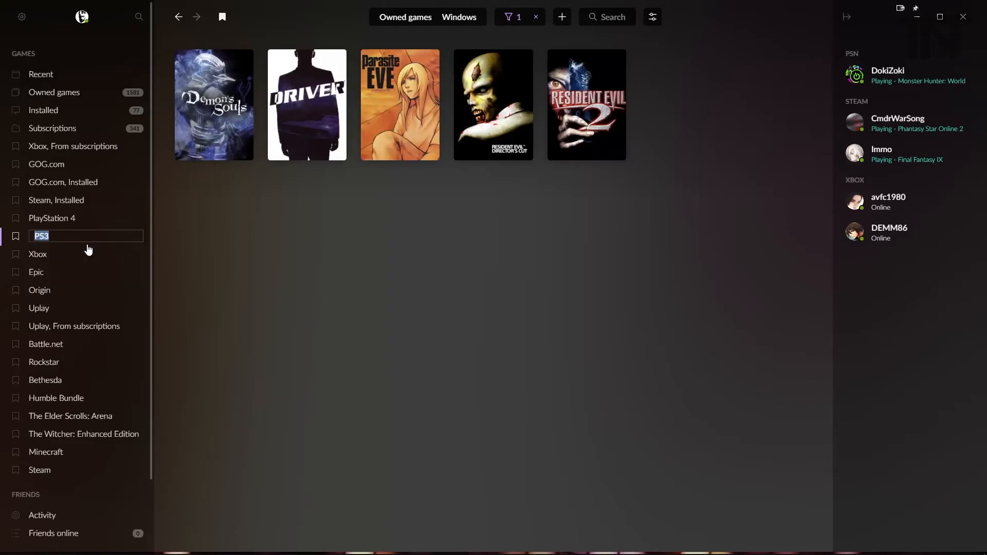
{"action": "type", "text": "PlayStation"}
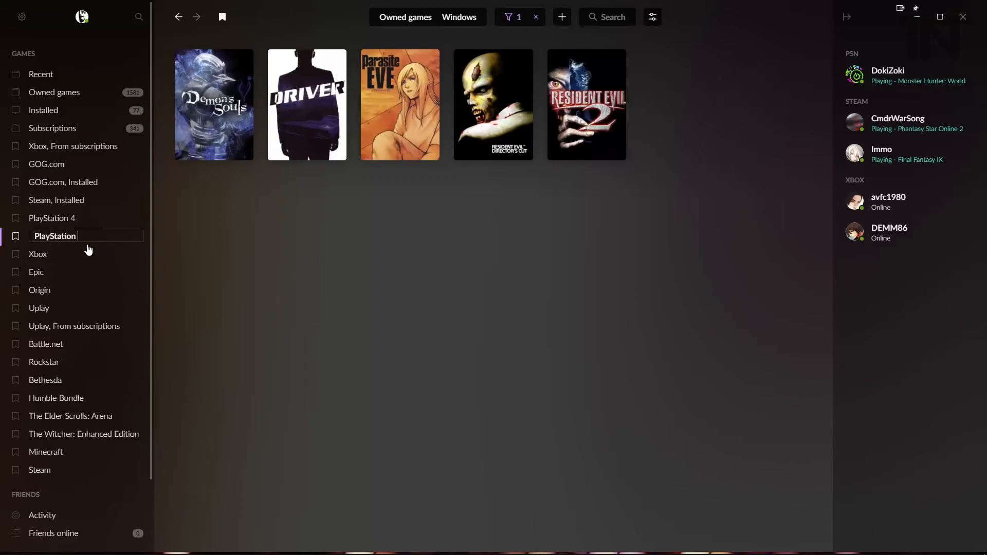
{"action": "type", "text": "3"}
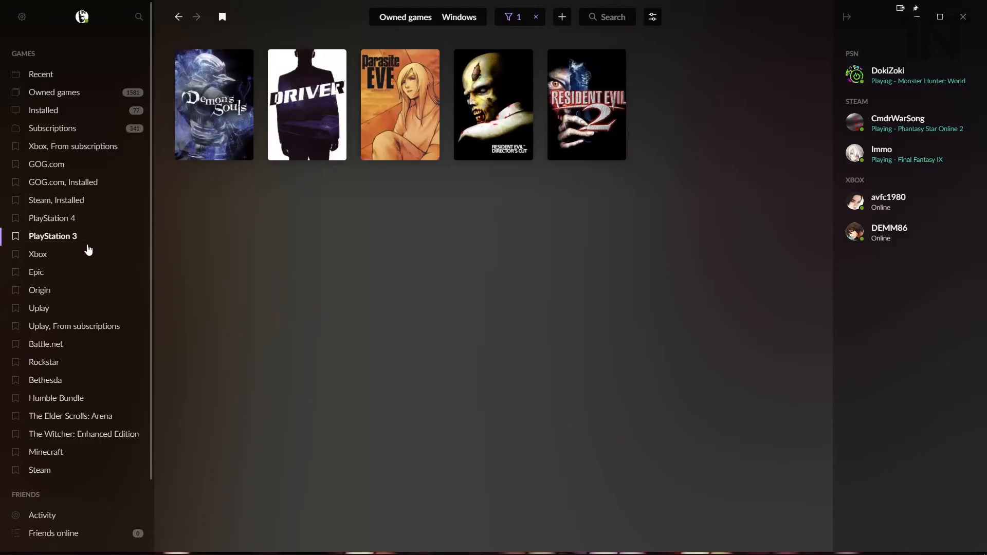
{"action": "right_click", "coordinate": [399, 104]}
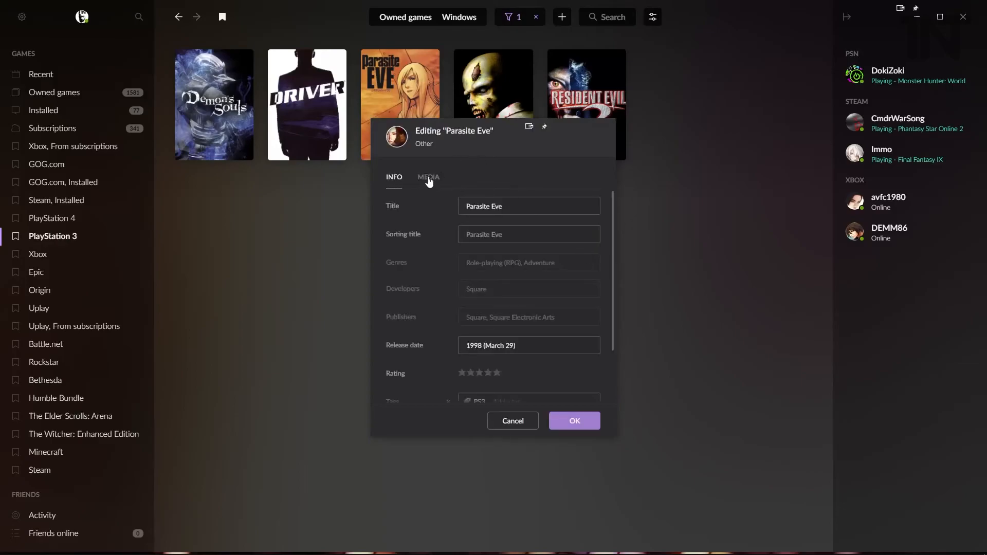
- Replace Parasite Eve's tile image with the new cover art and save
{"action": "left_click", "coordinate": [428, 177]}
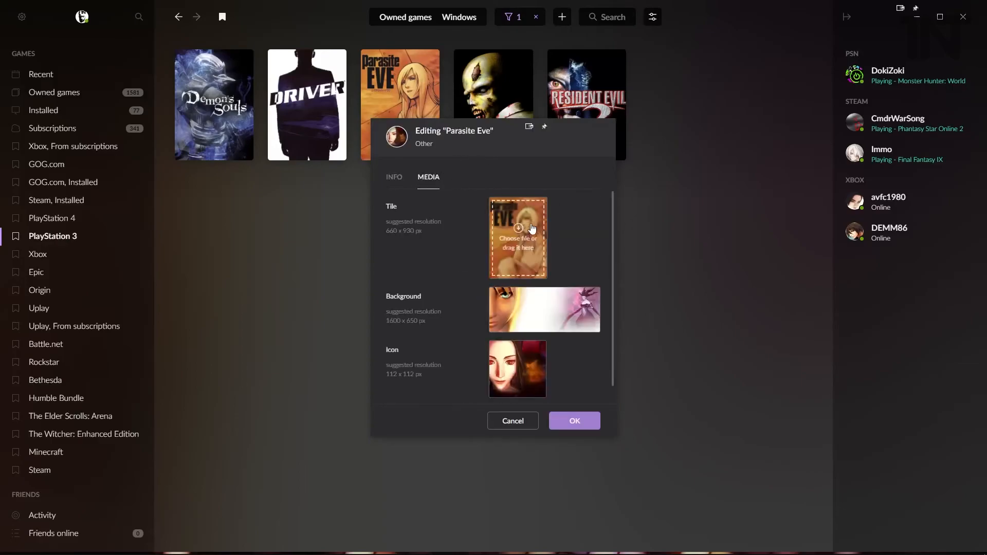
{"action": "mouse_move", "coordinate": [518, 258]}
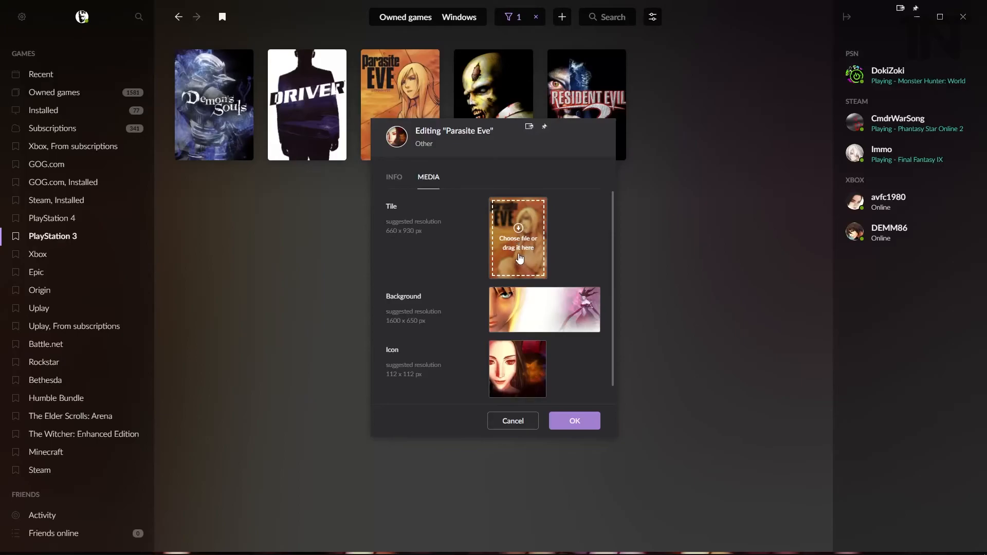
{"action": "mouse_move", "coordinate": [510, 263]}
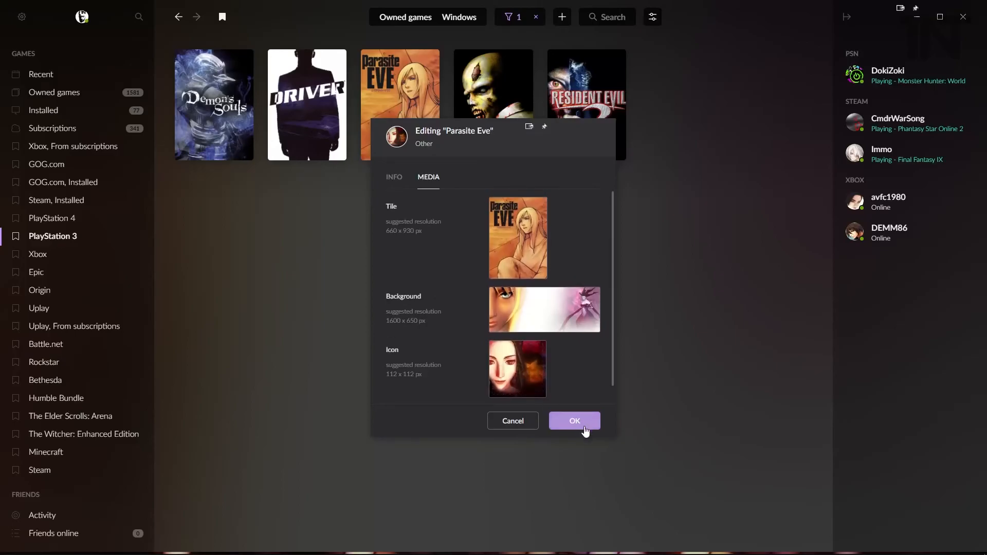
{"action": "left_click", "coordinate": [572, 421]}
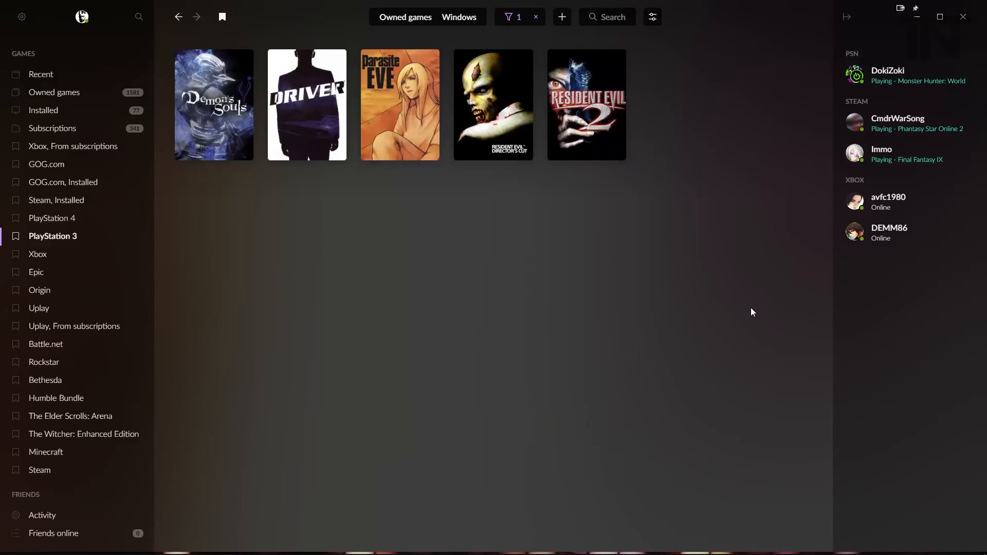